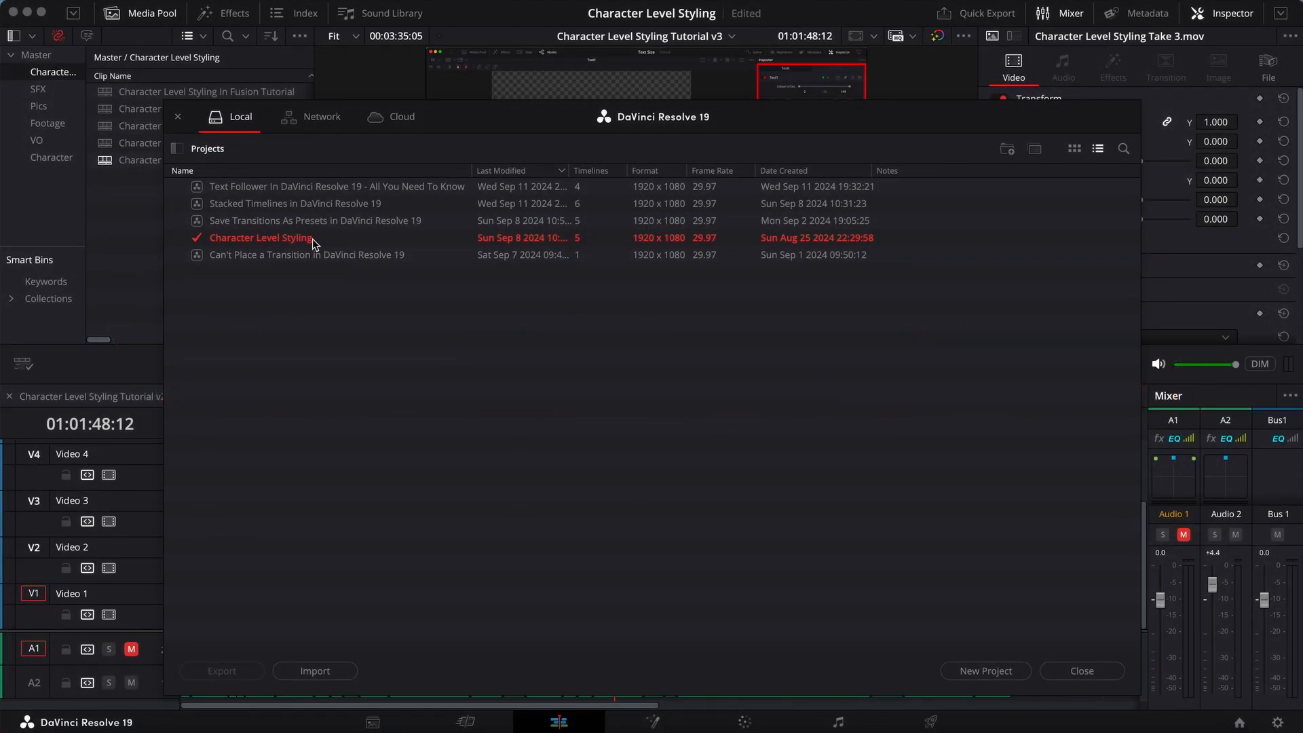
mouse_move(301, 230)
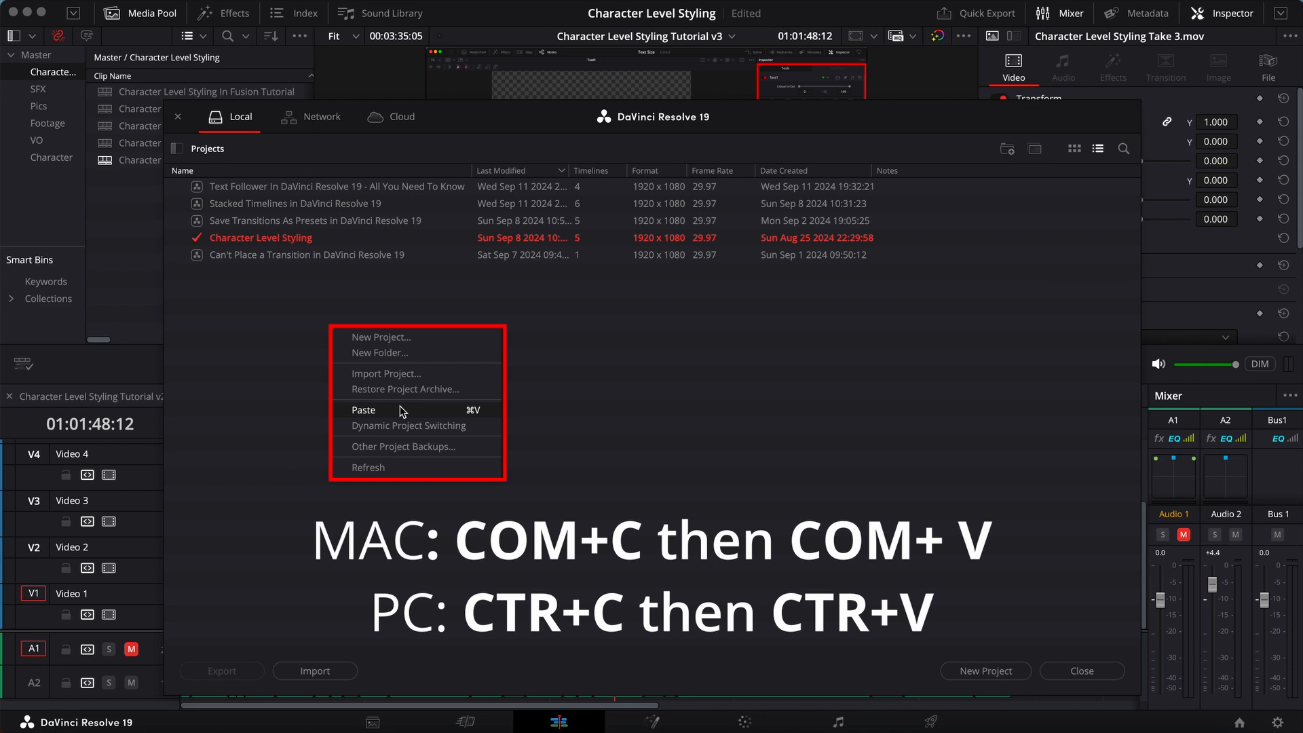
mouse_move(406, 413)
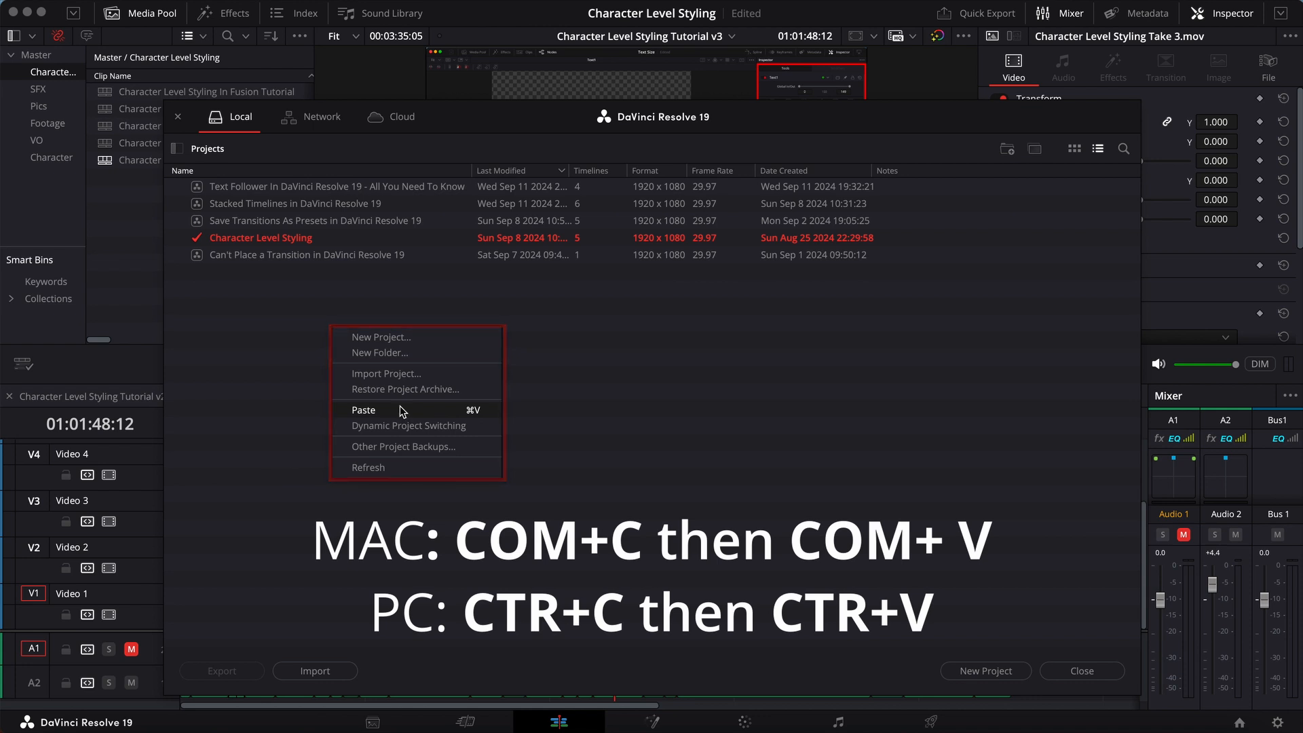
Paste the copied Character Level Styling project so a (Copy) appears in the project list.
left_click(364, 410)
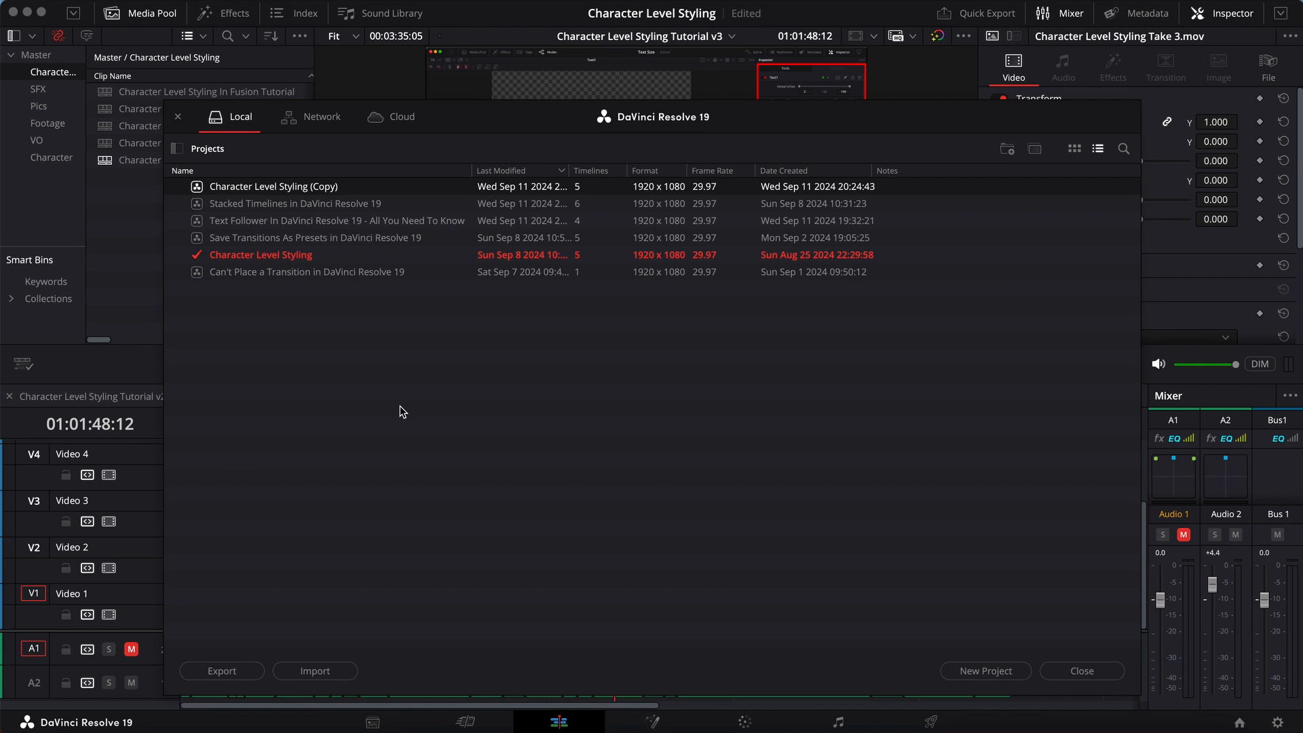
mouse_move(360, 255)
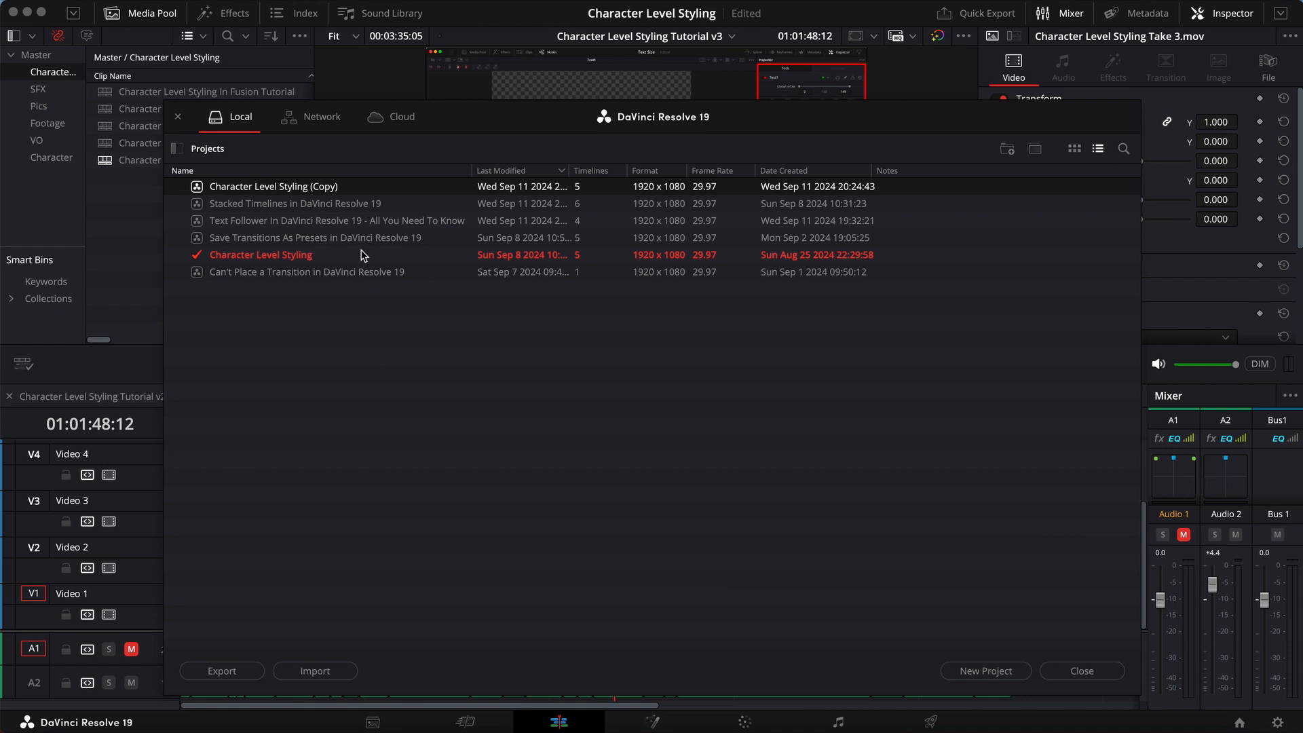
mouse_move(375, 194)
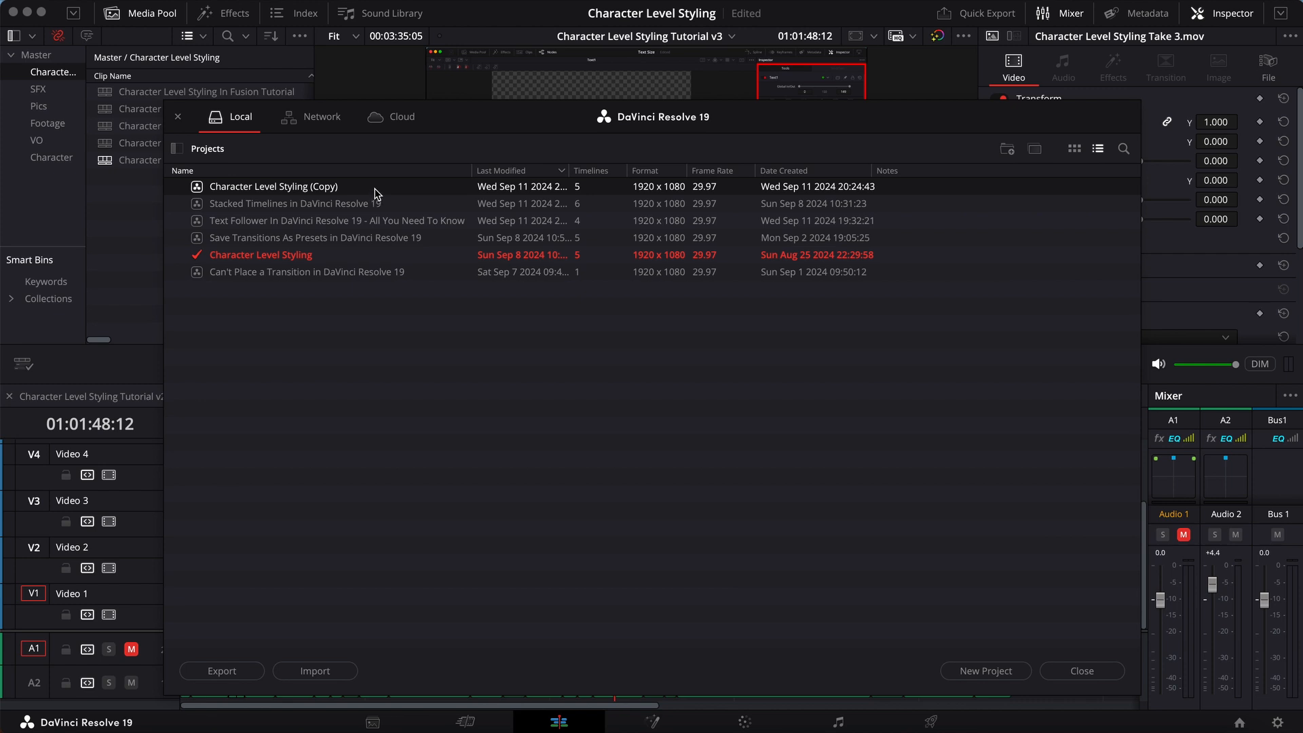
right_click(272, 186)
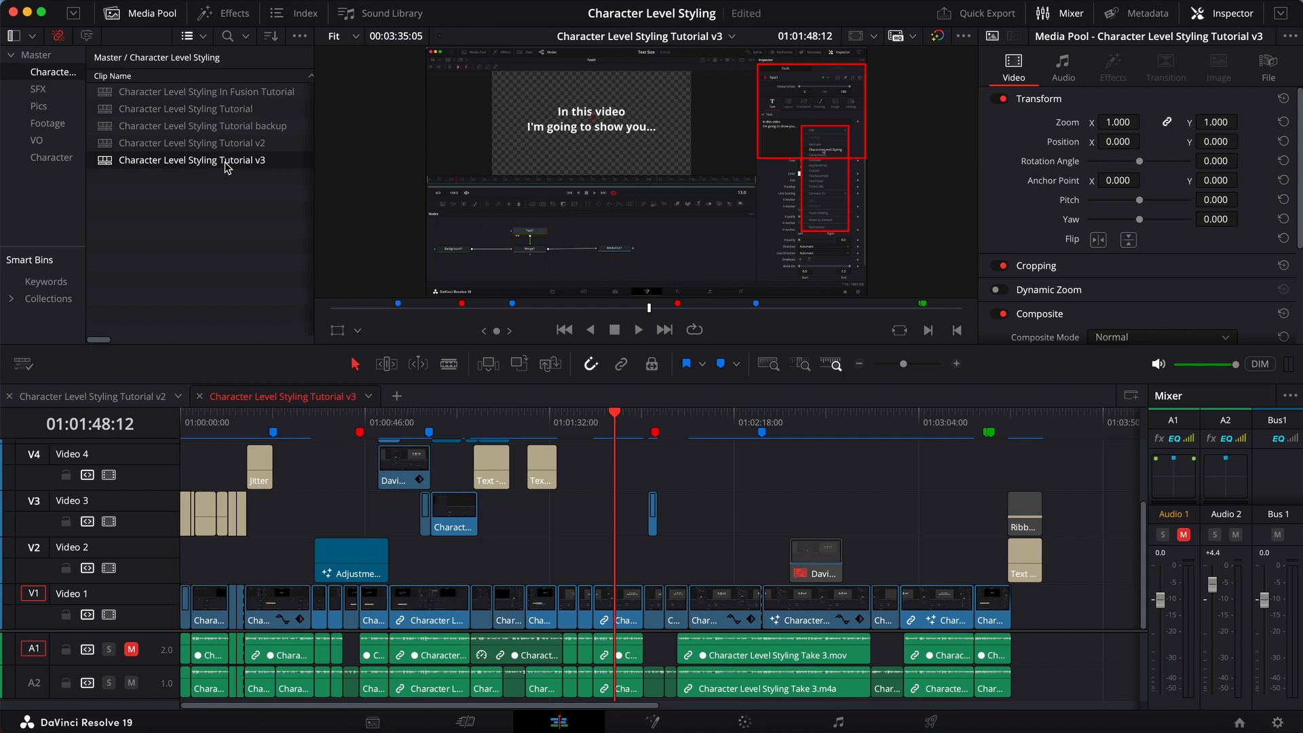
mouse_move(181, 230)
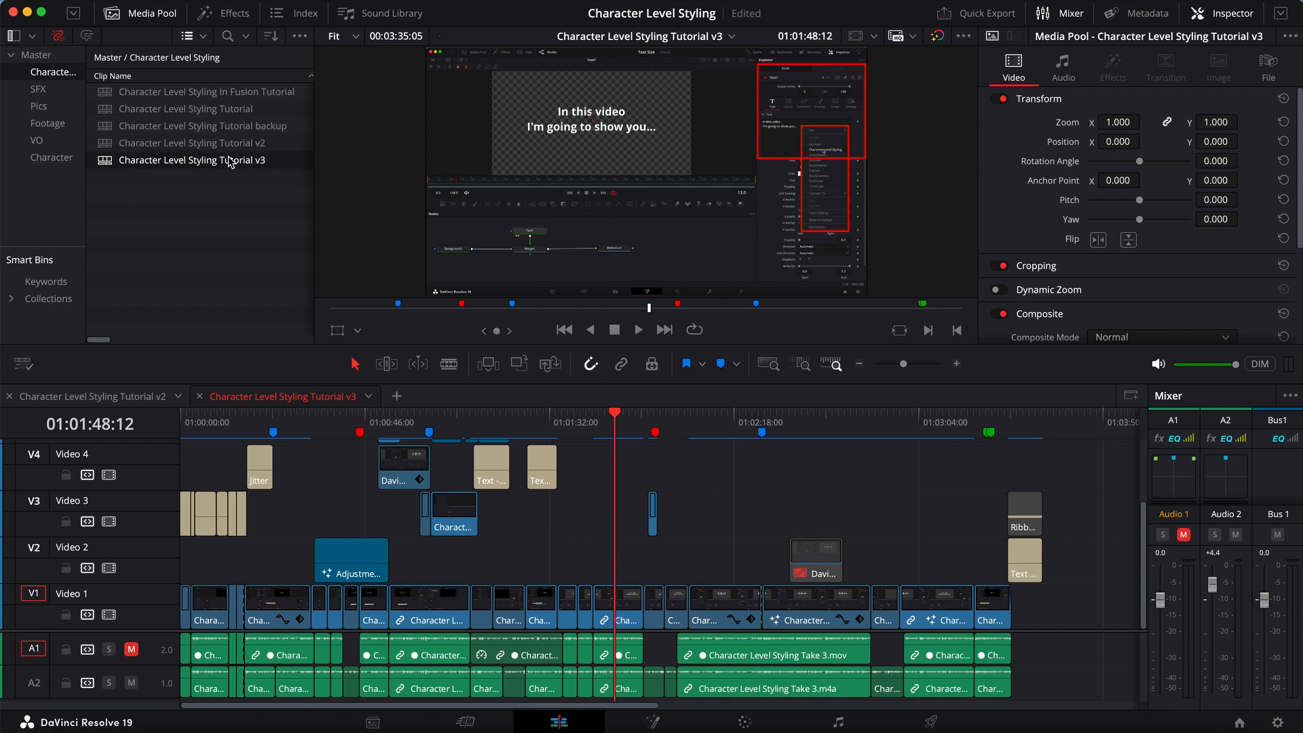
Bring up the context menu for the Character Level Styling Tutorial v3 timeline and pick its duplicate option.
right_click(191, 160)
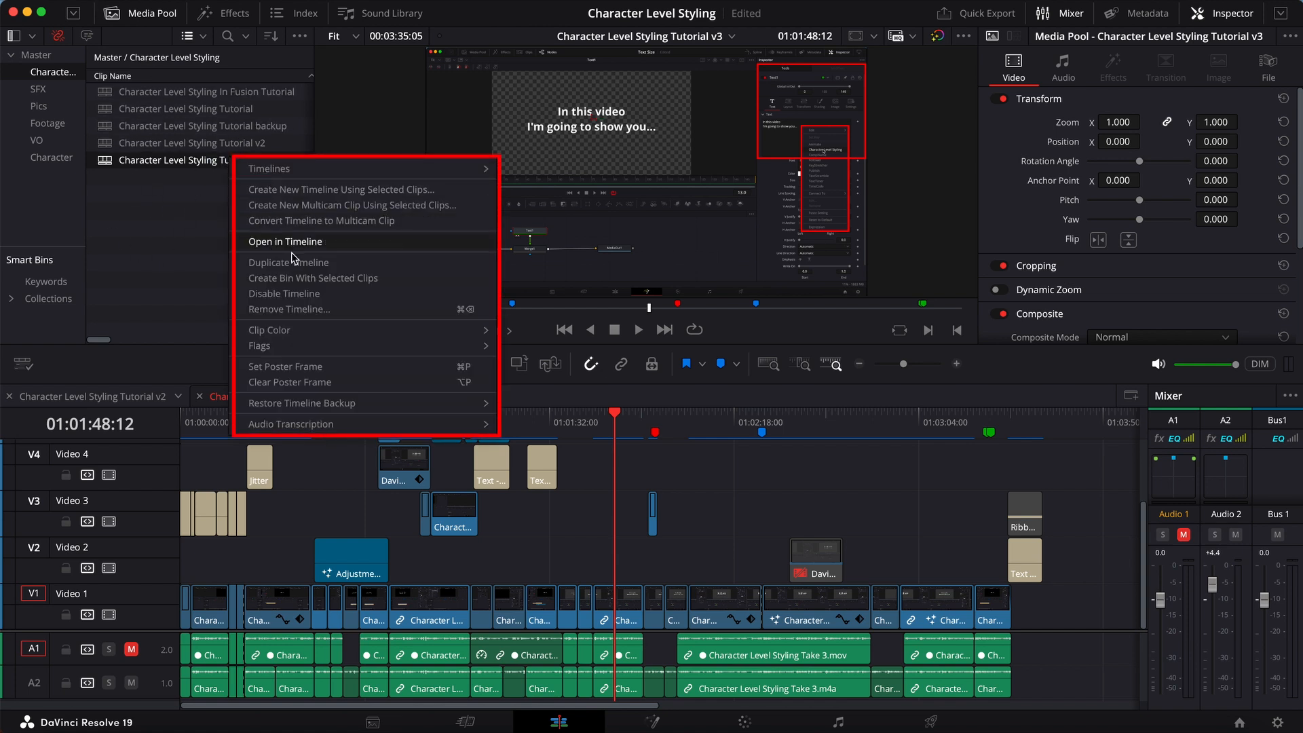
mouse_move(338, 265)
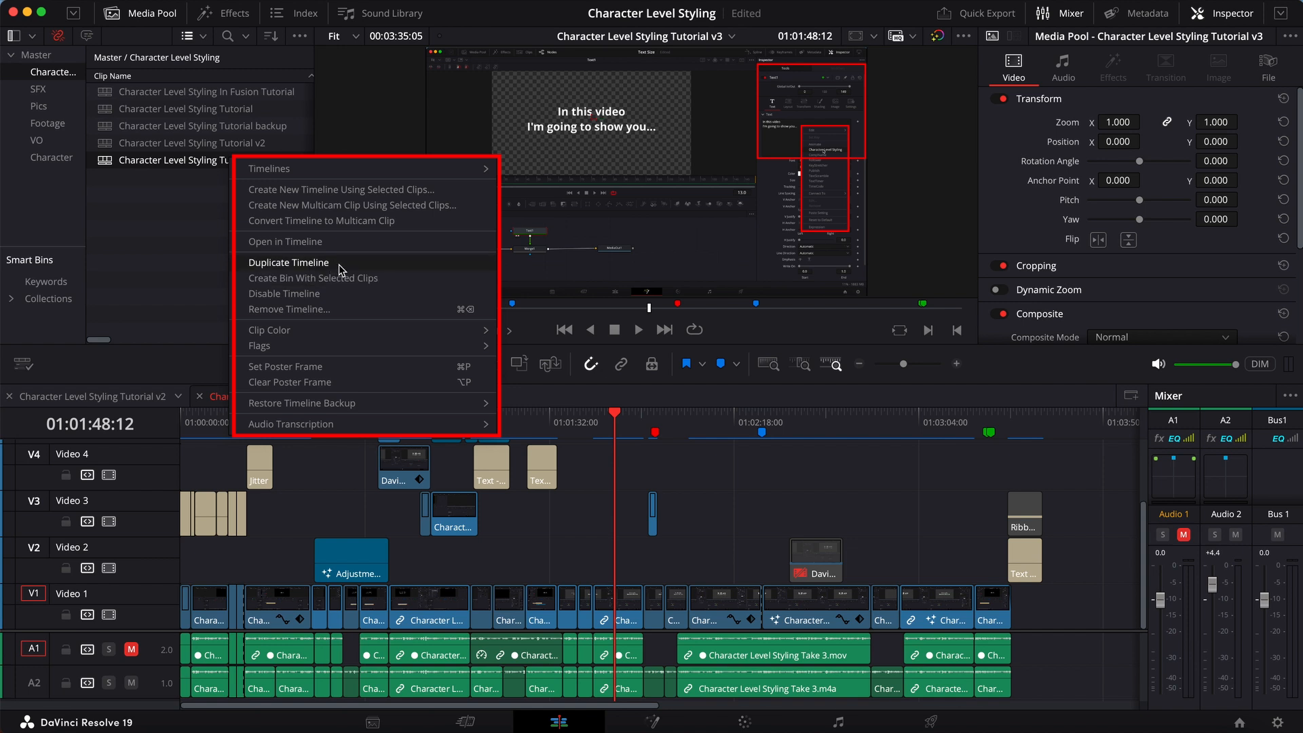
left_click(284, 242)
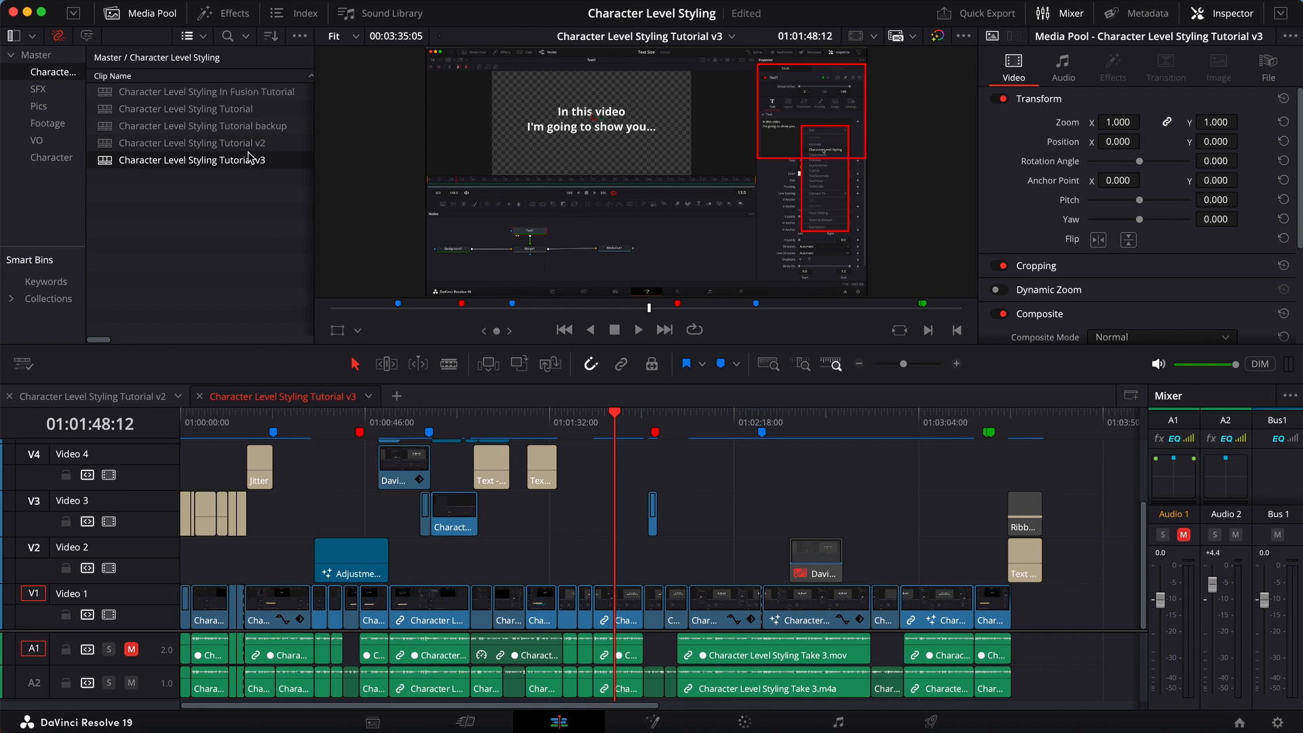
mouse_move(246, 163)
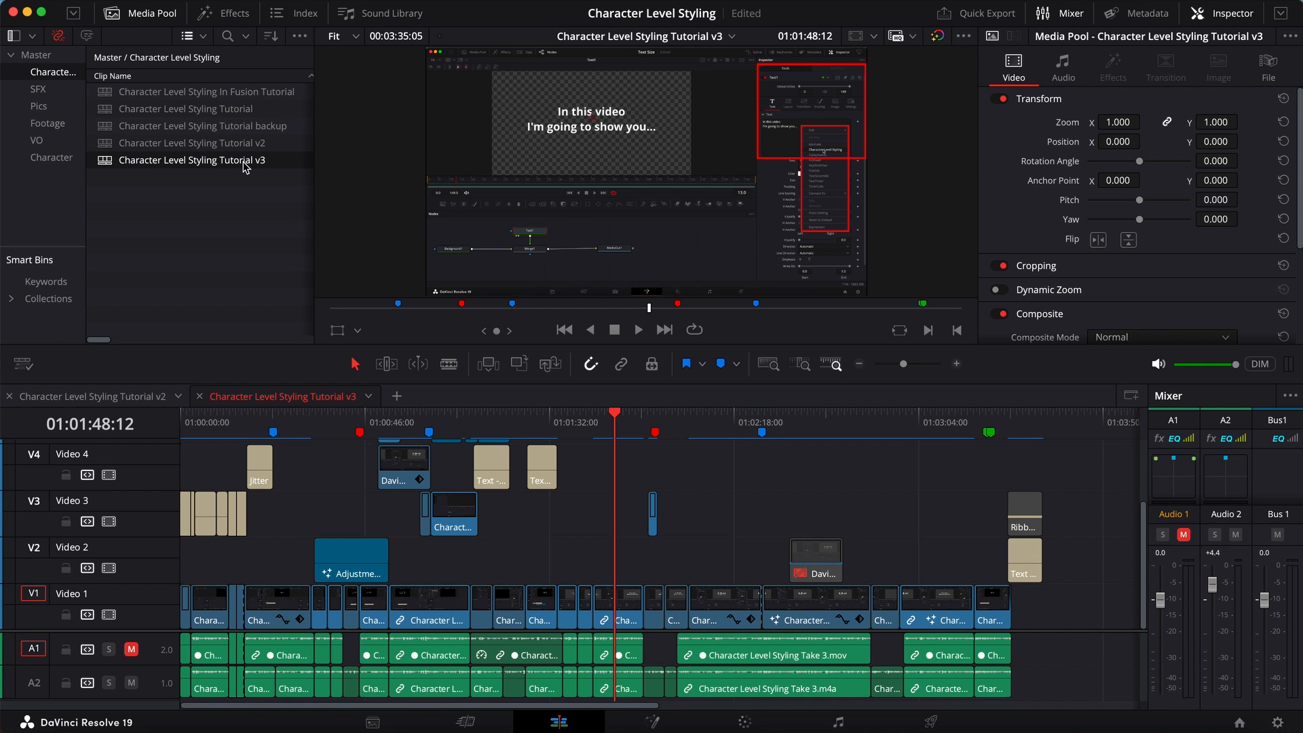
mouse_move(243, 166)
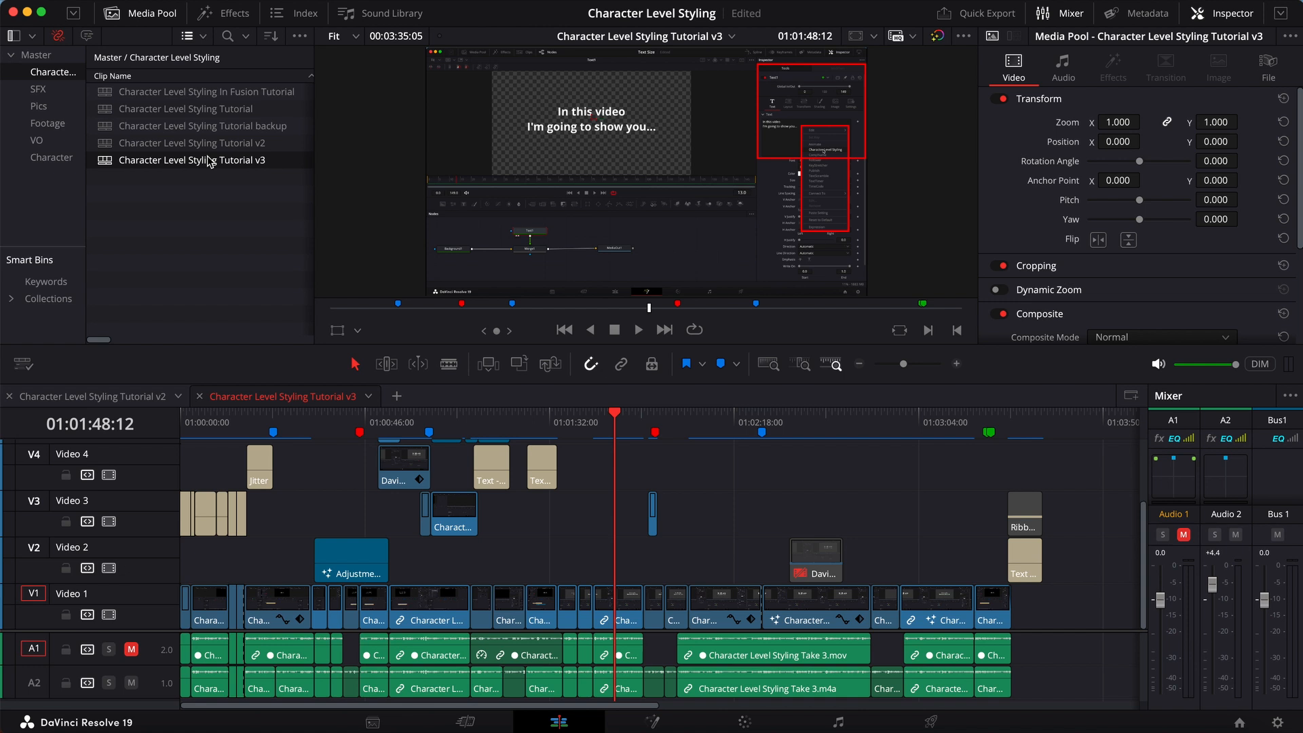
right_click(200, 160)
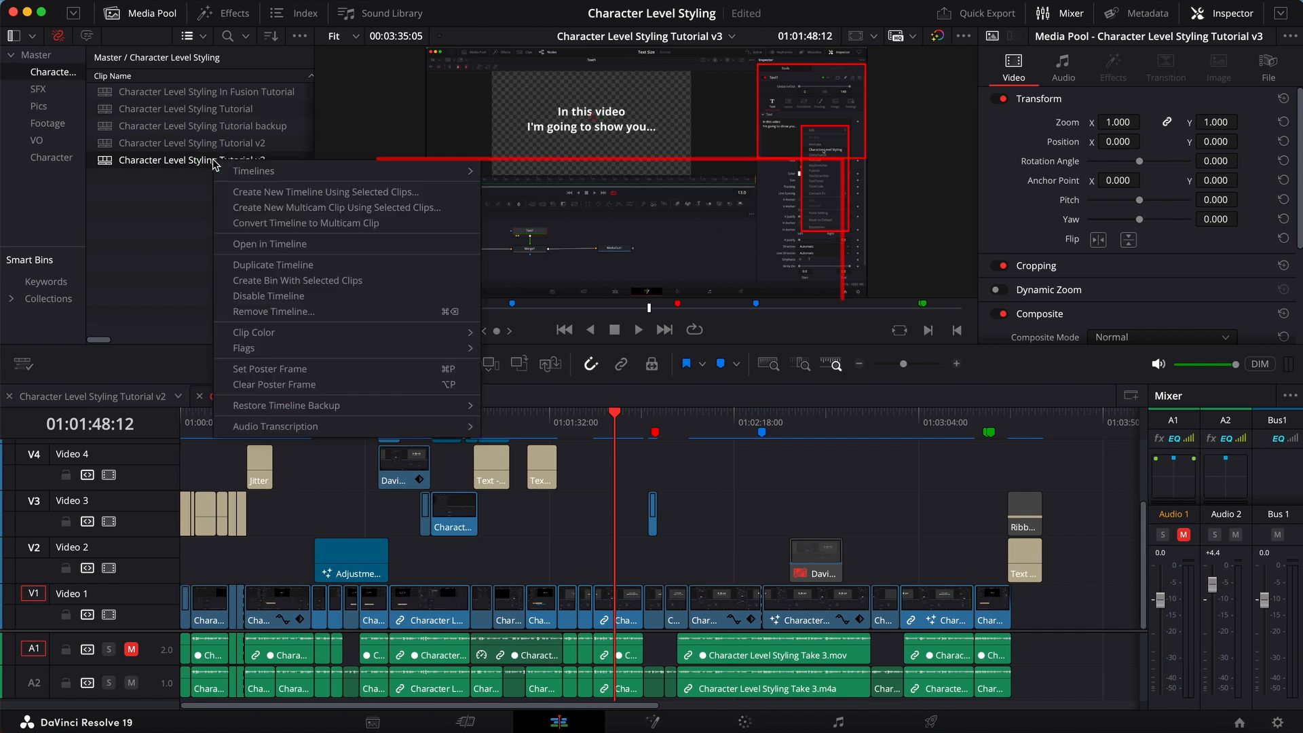
mouse_move(254, 171)
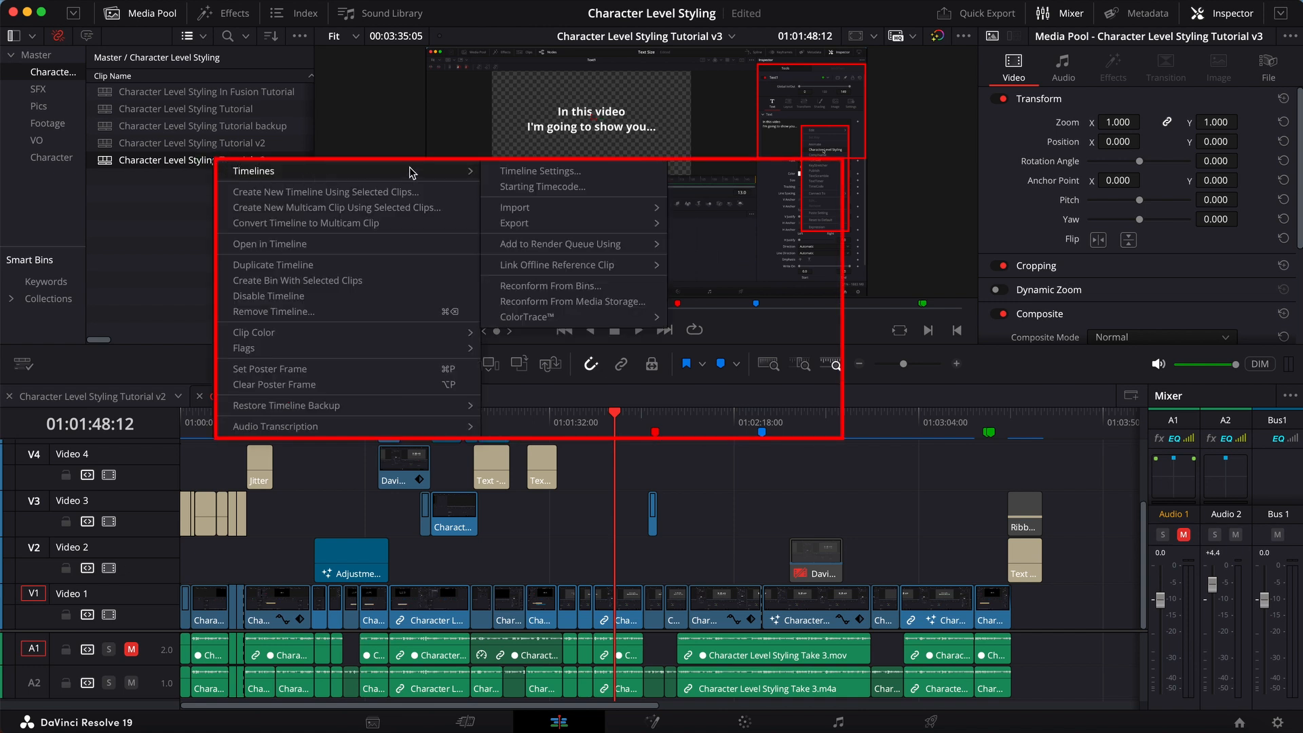
mouse_move(543, 186)
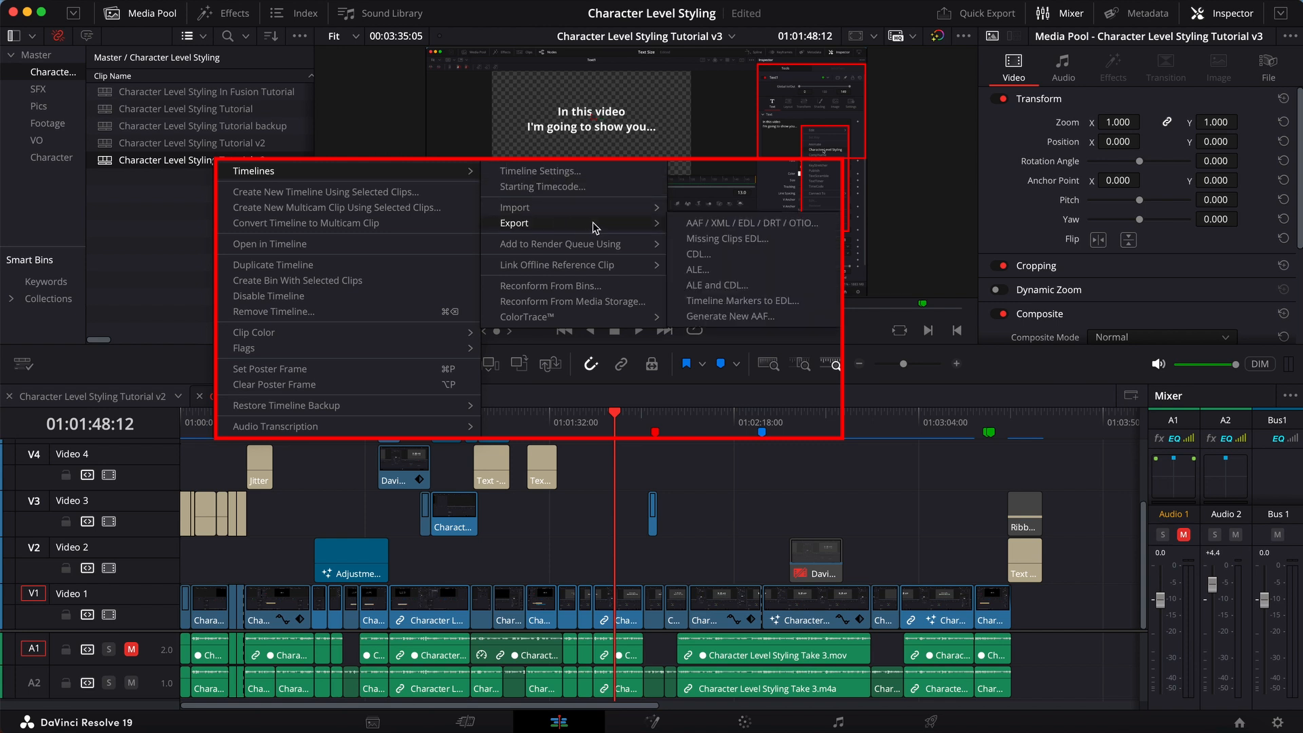
mouse_move(734, 239)
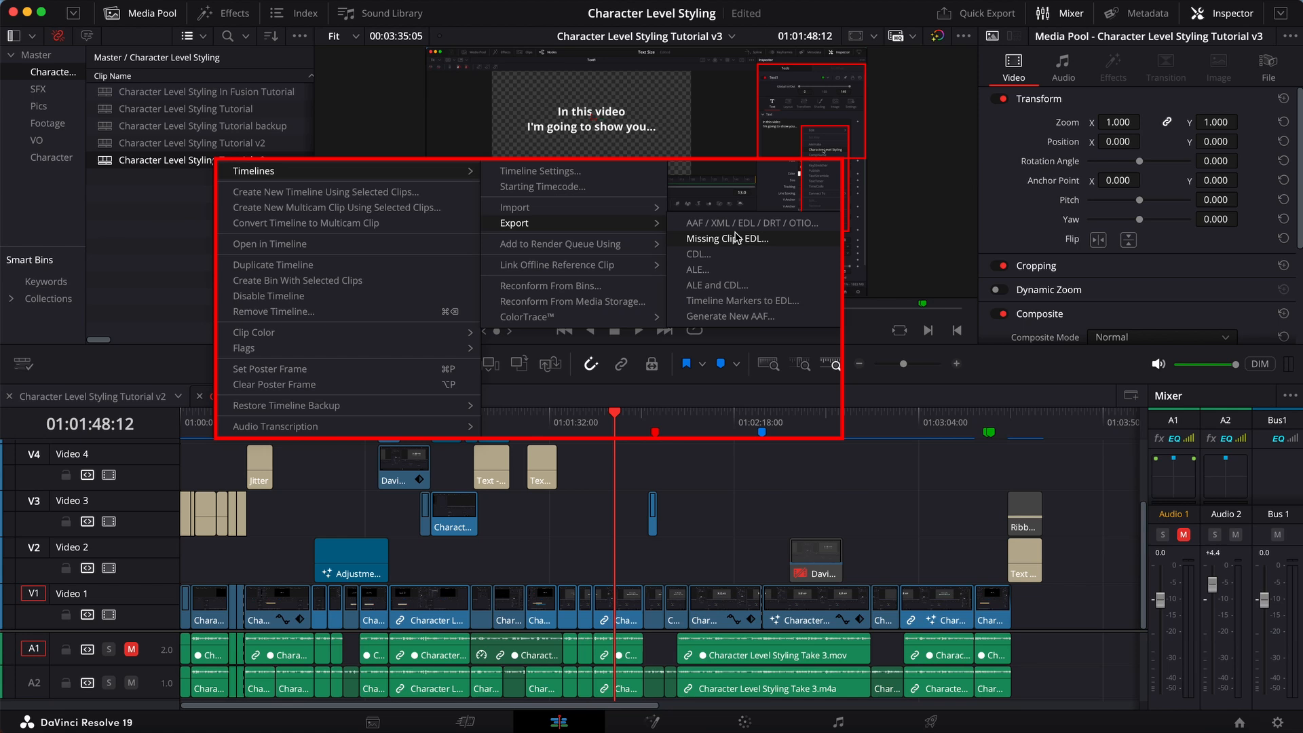
mouse_move(763, 247)
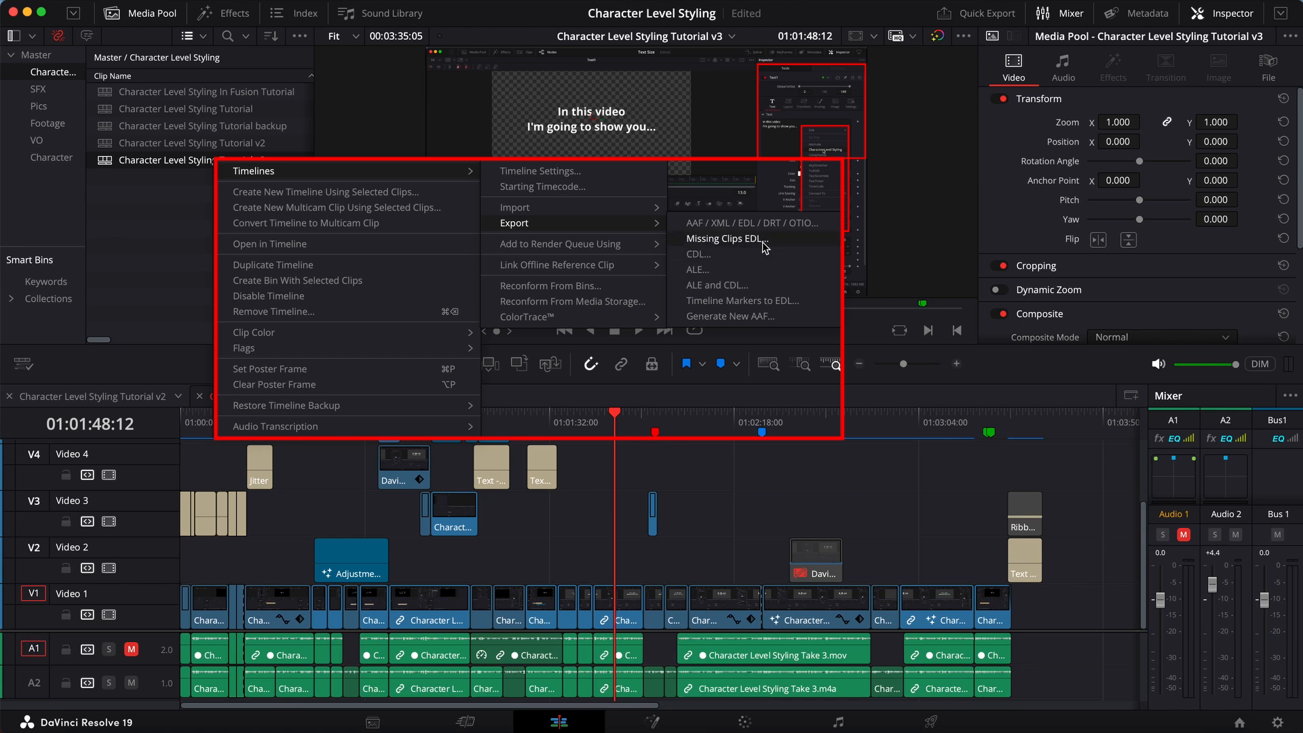
mouse_move(766, 247)
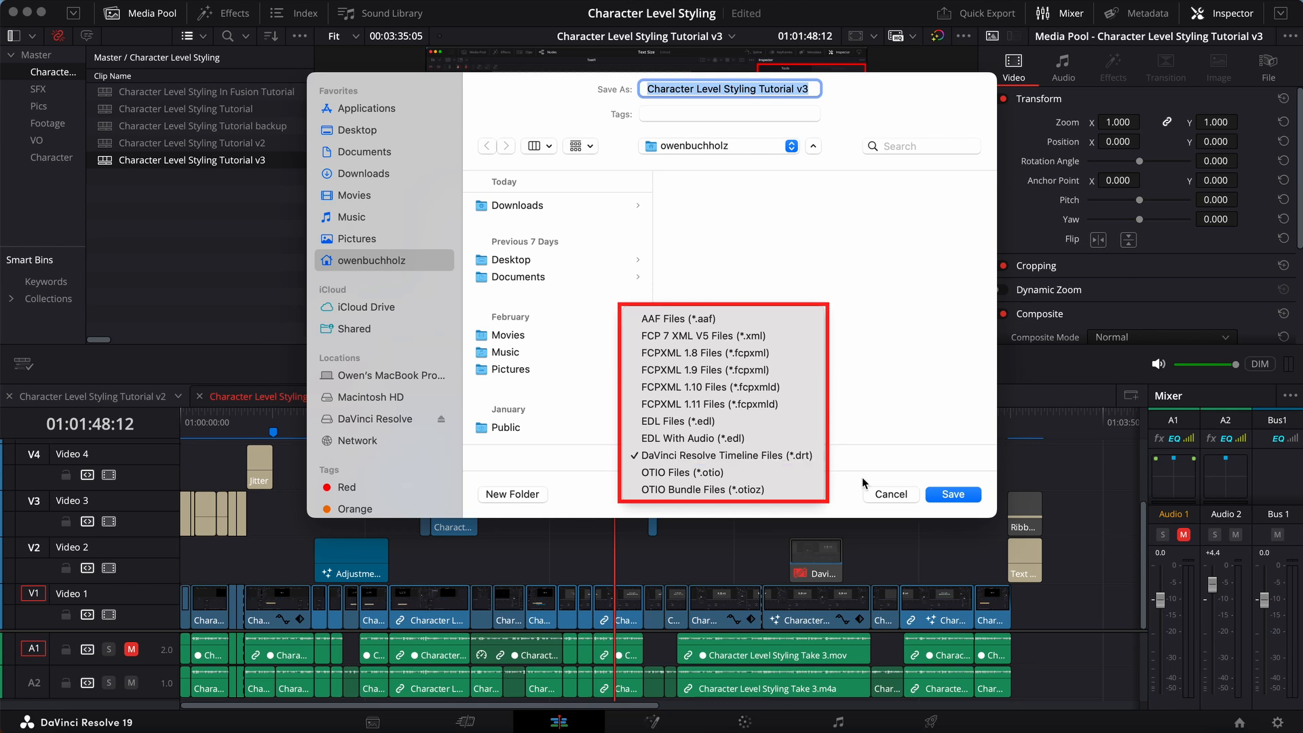
left_click(724, 455)
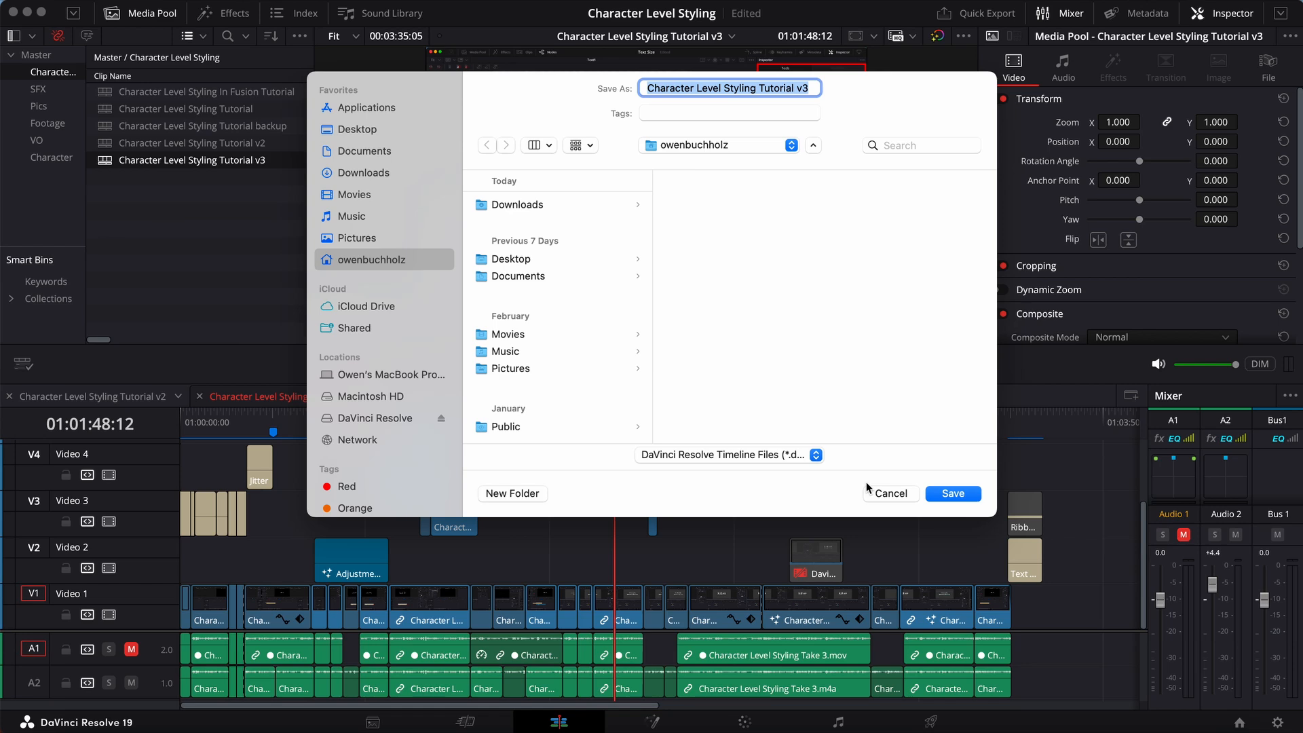
mouse_move(897, 491)
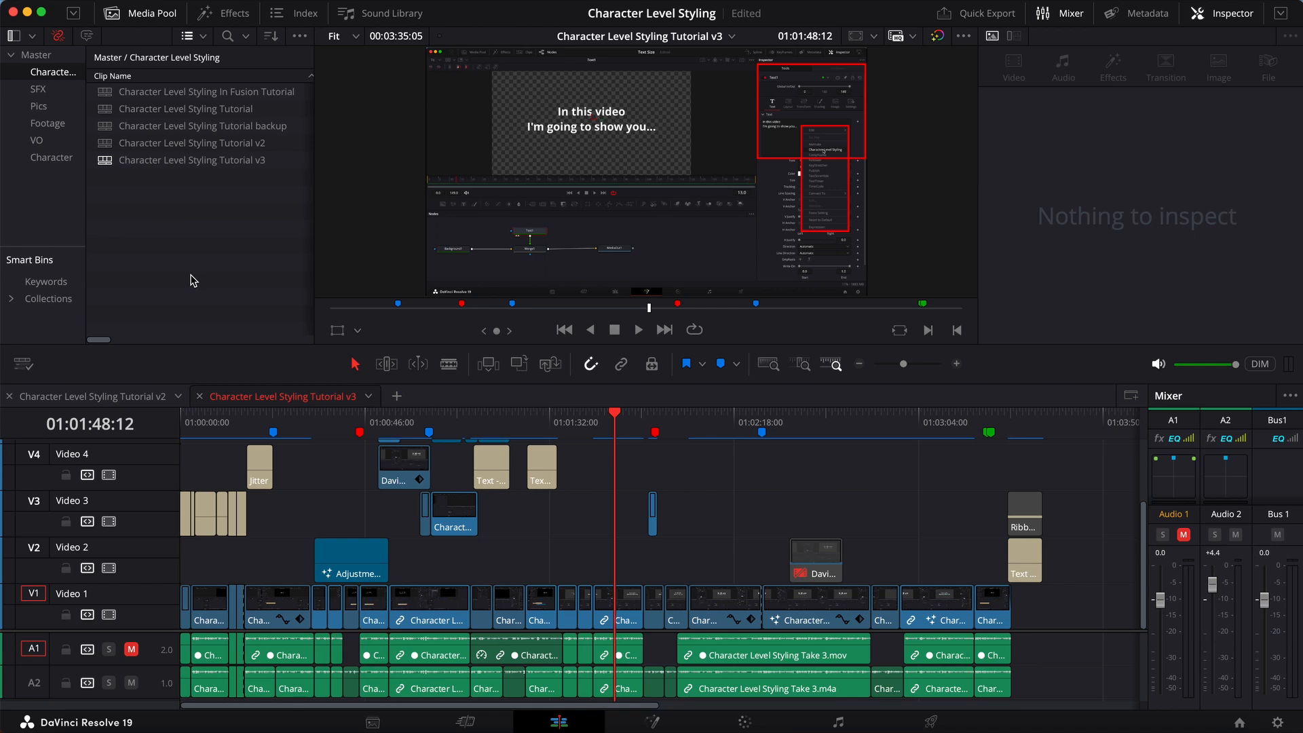
mouse_move(203, 217)
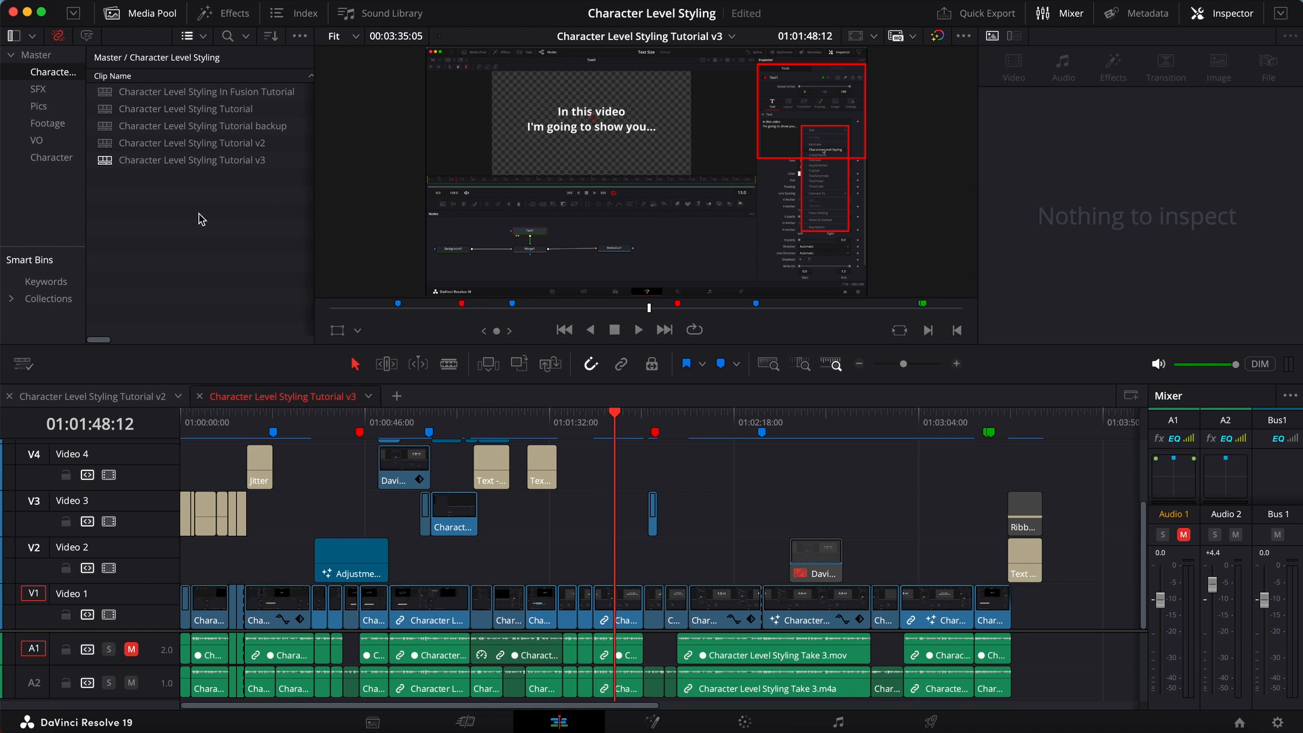
right_click(199, 219)
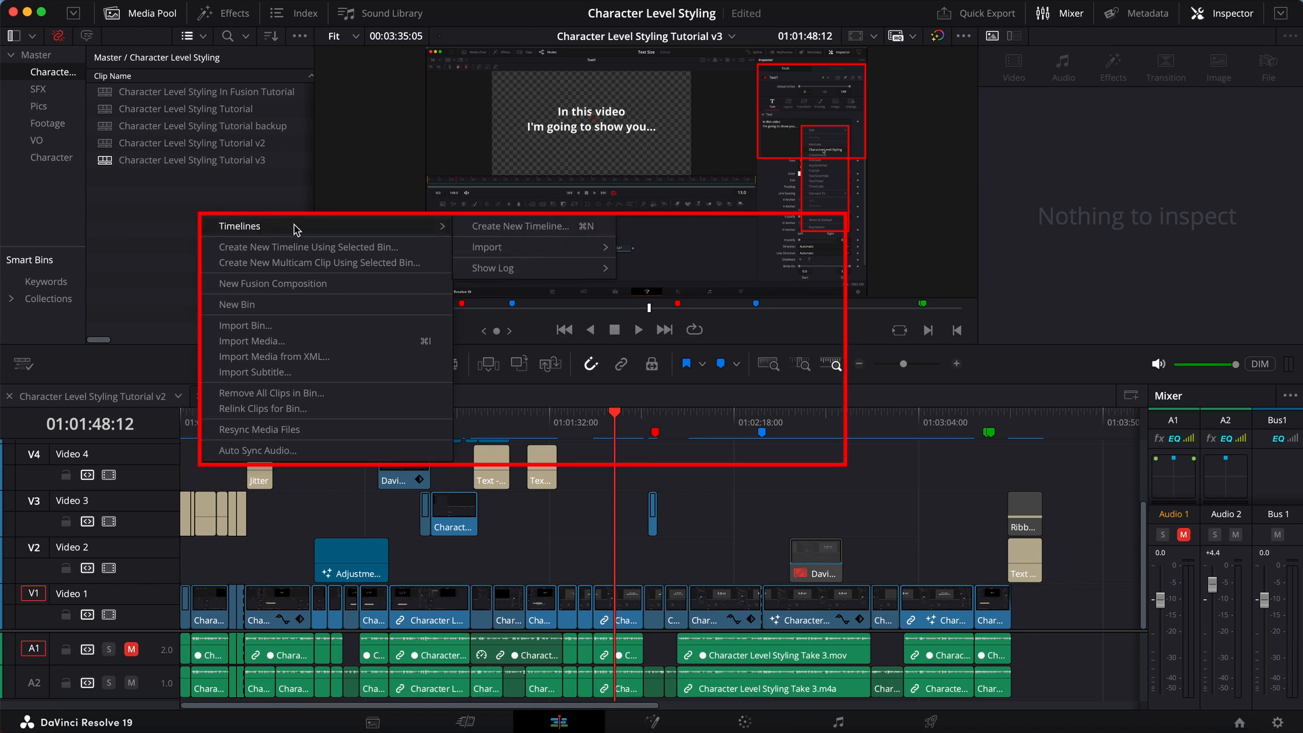
mouse_move(516, 247)
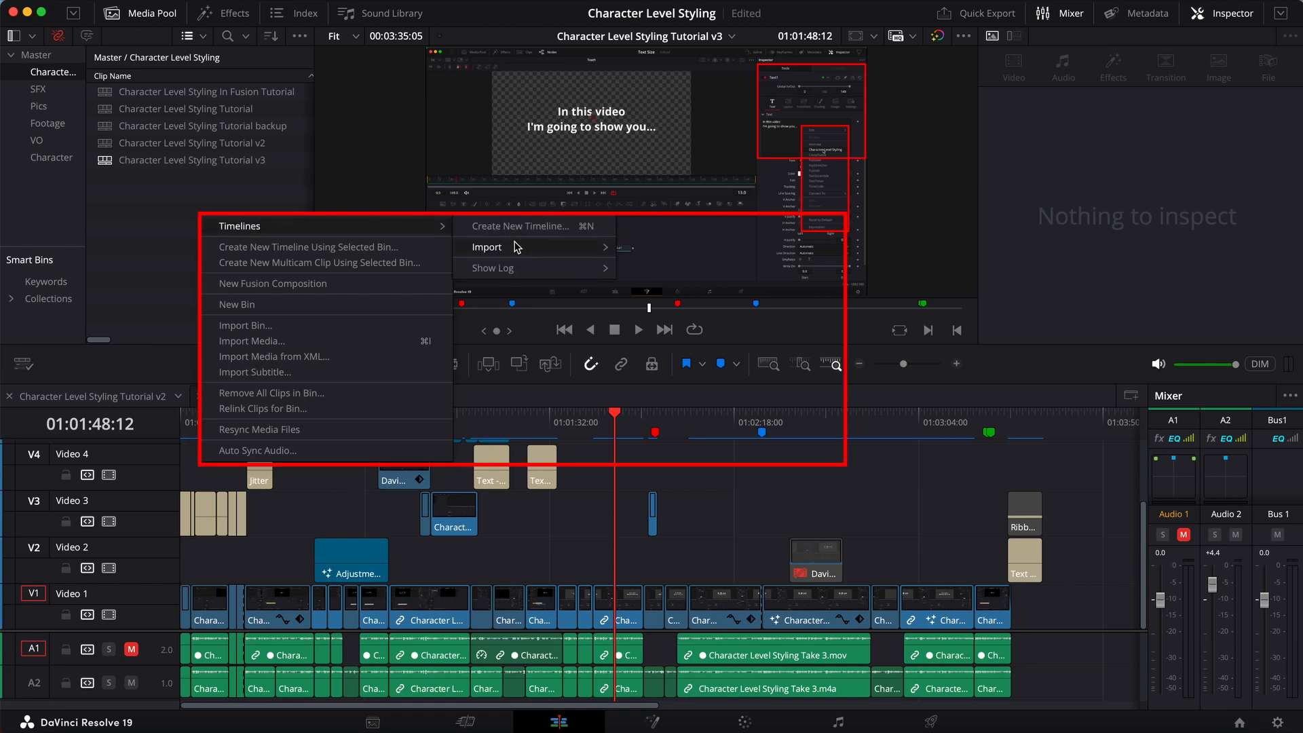
mouse_move(487, 247)
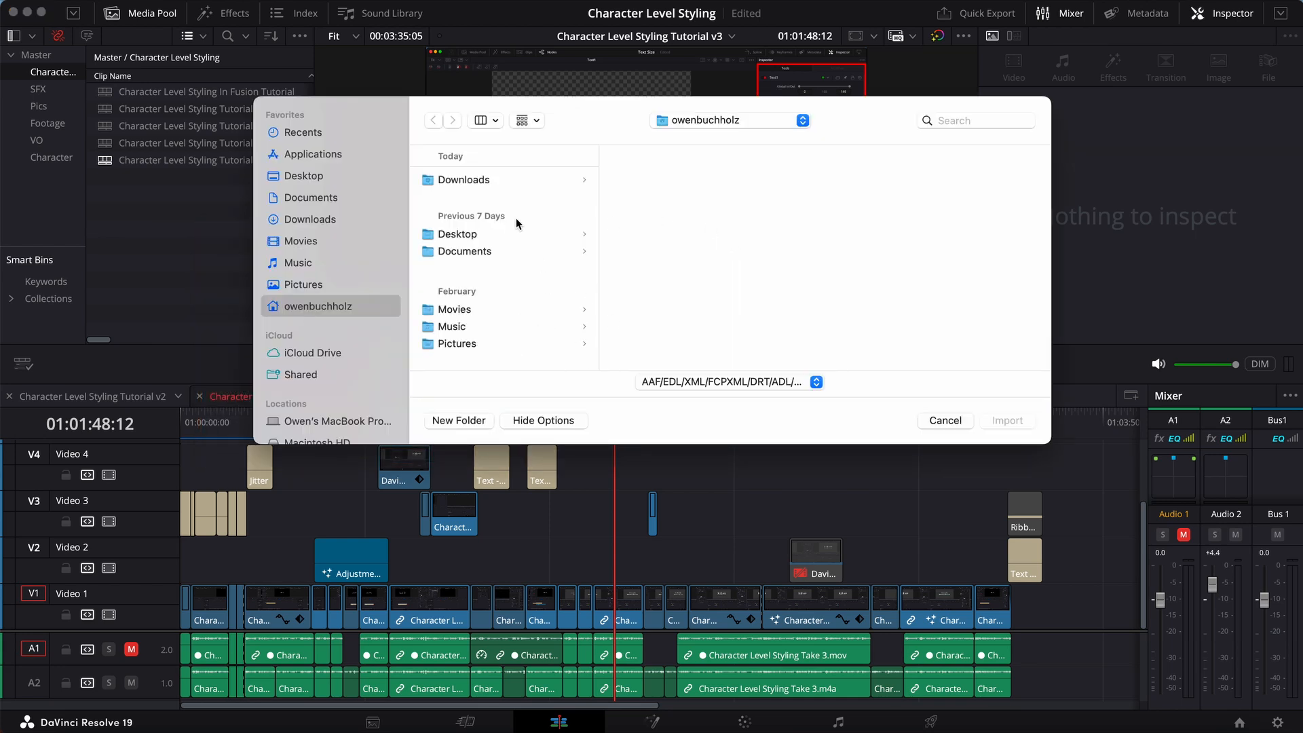
mouse_move(502, 268)
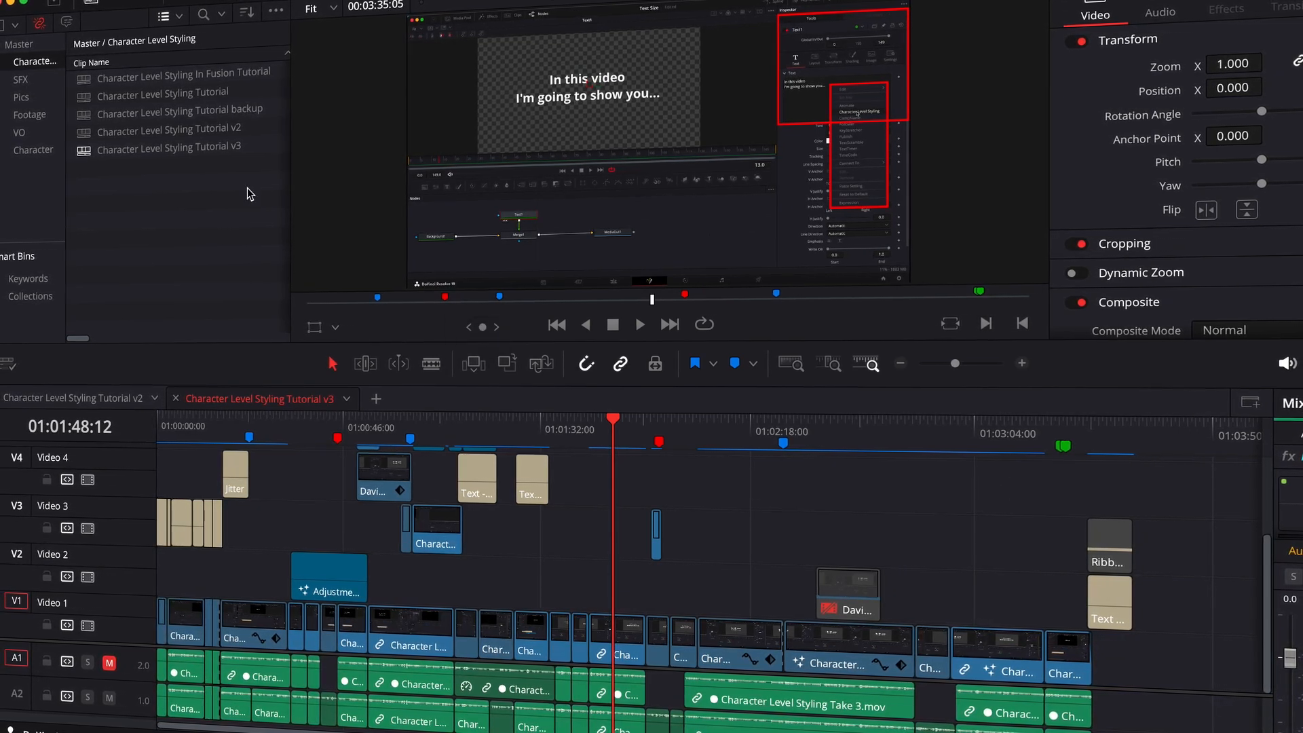
right_click(168, 147)
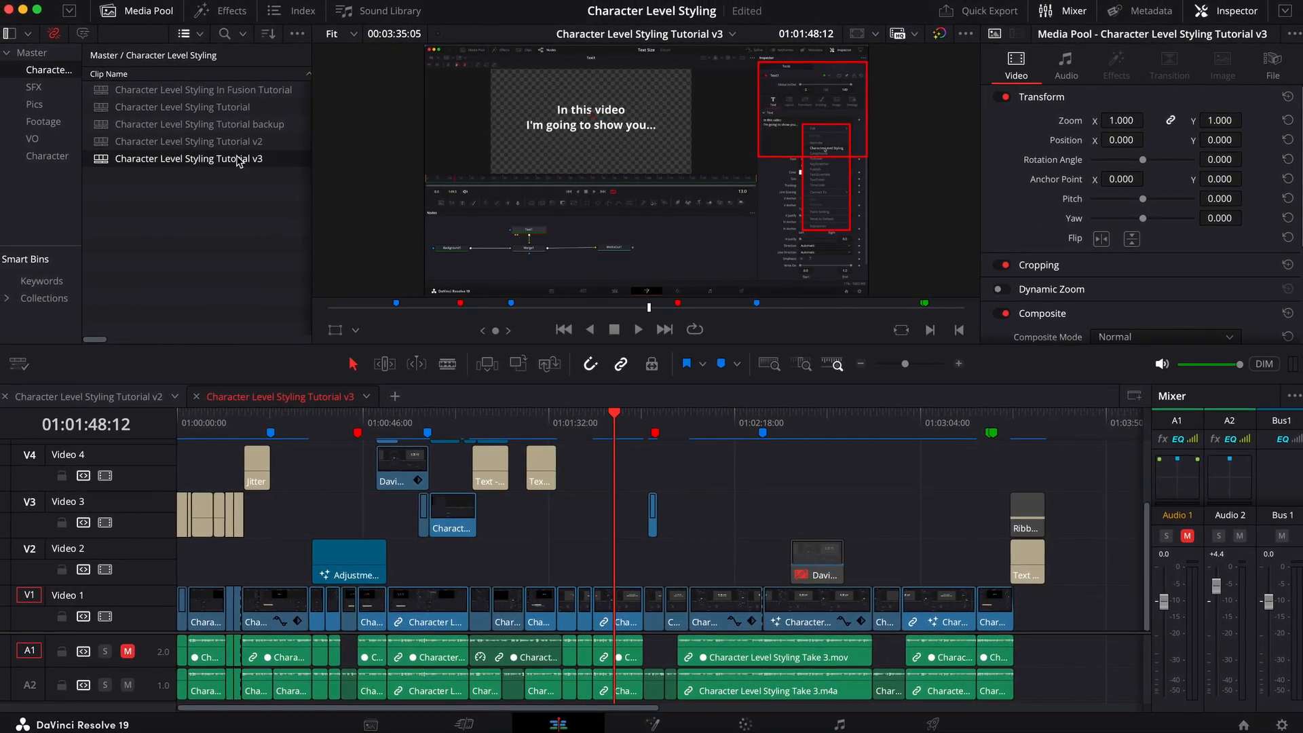
right_click(189, 158)
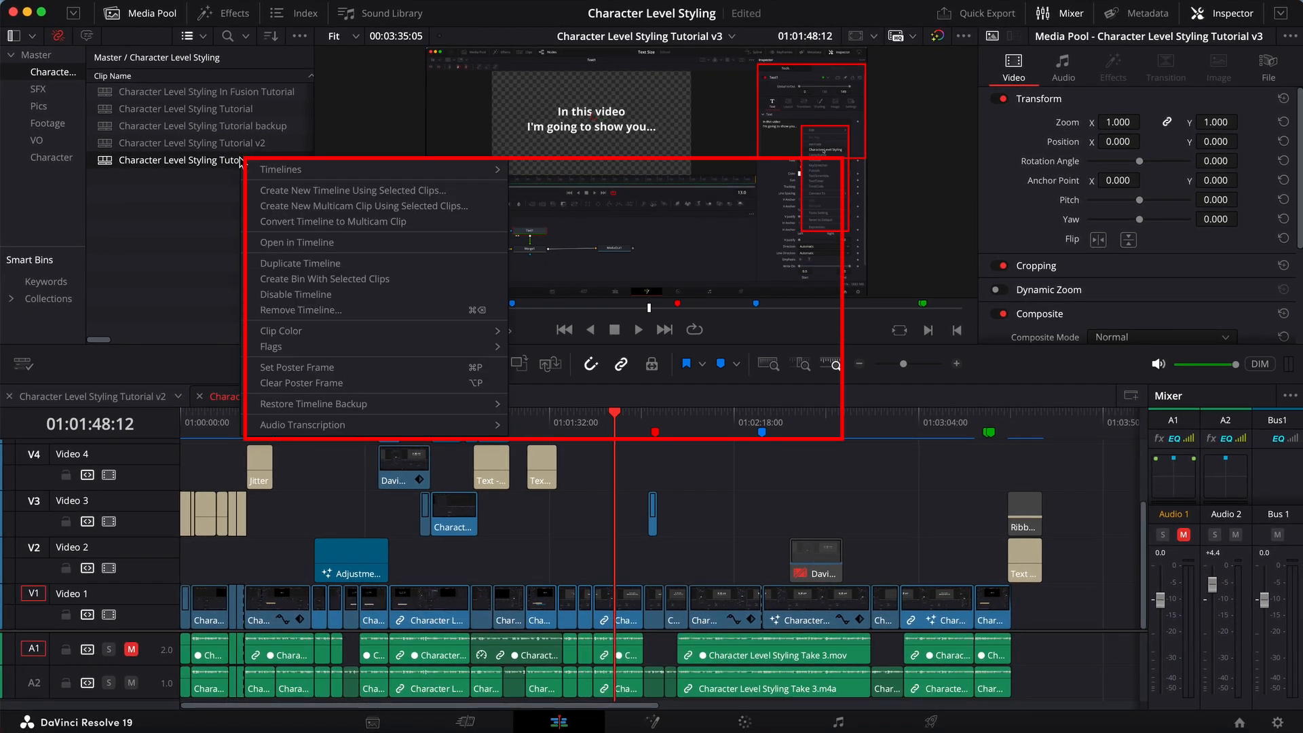
mouse_move(281, 170)
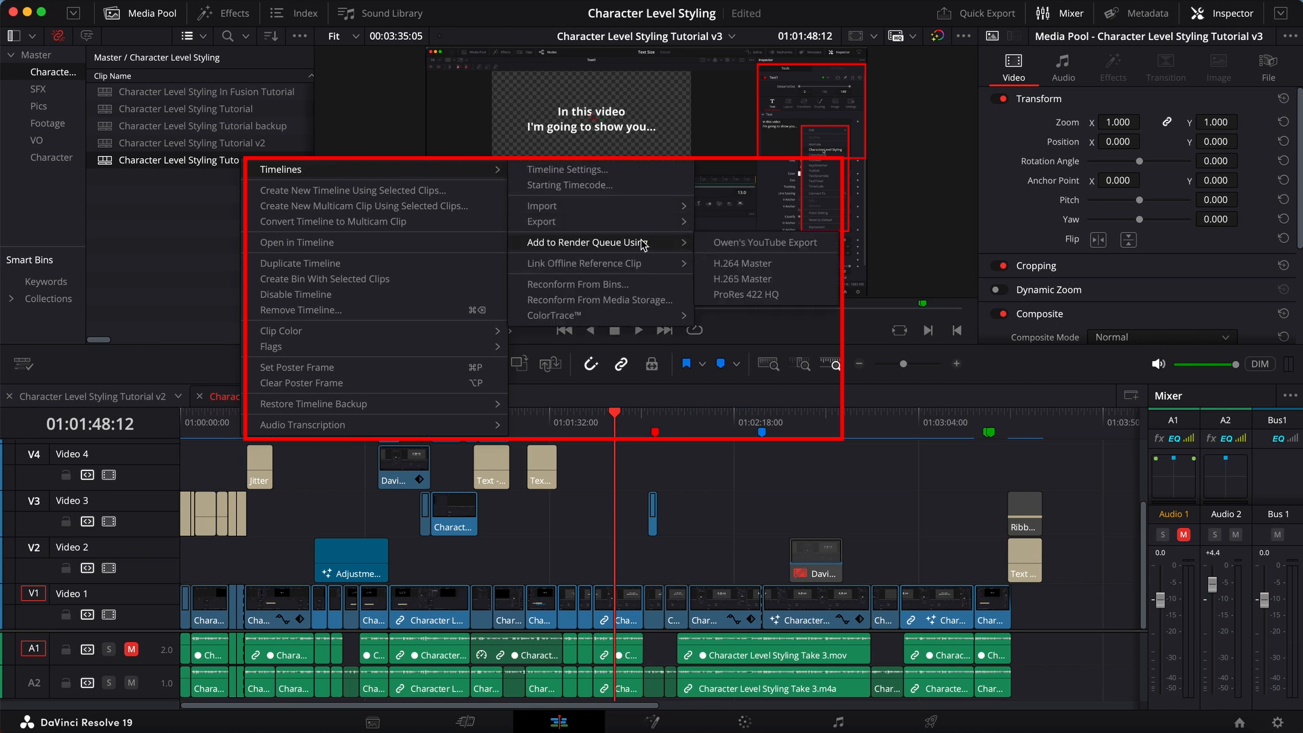
mouse_move(751, 241)
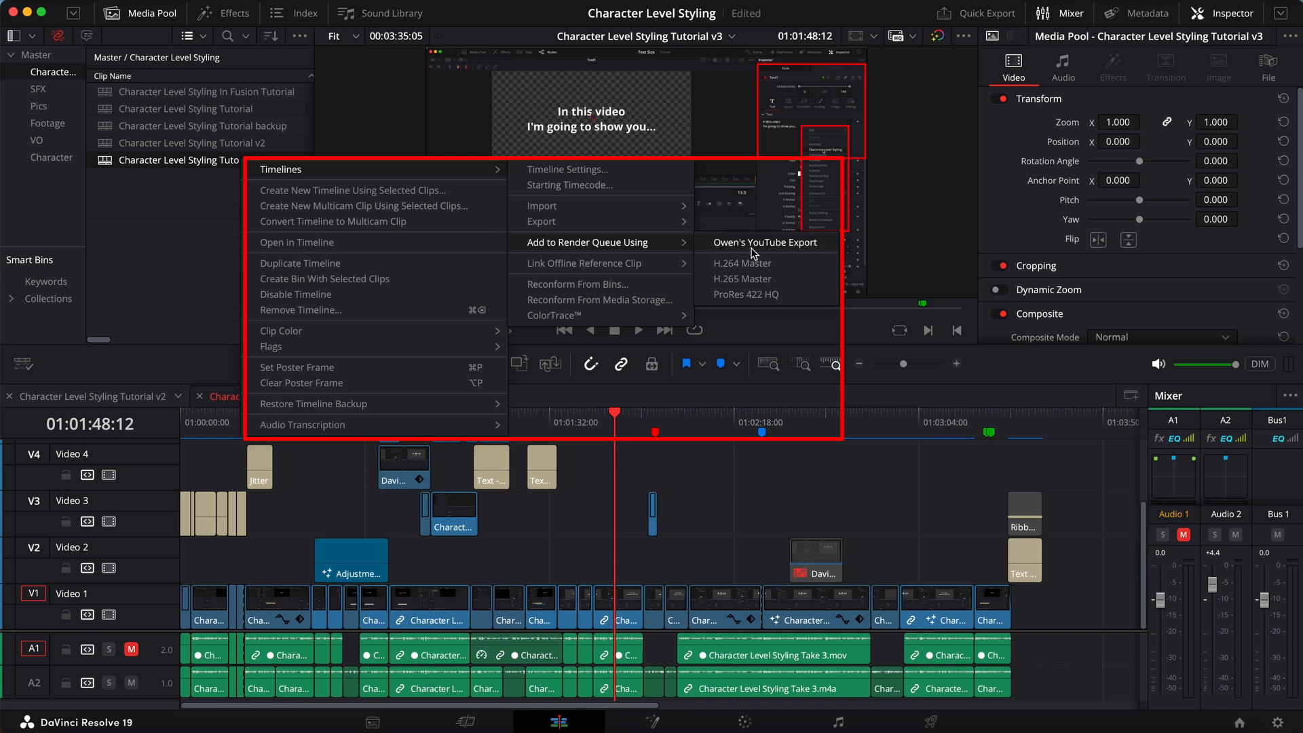
mouse_move(751, 269)
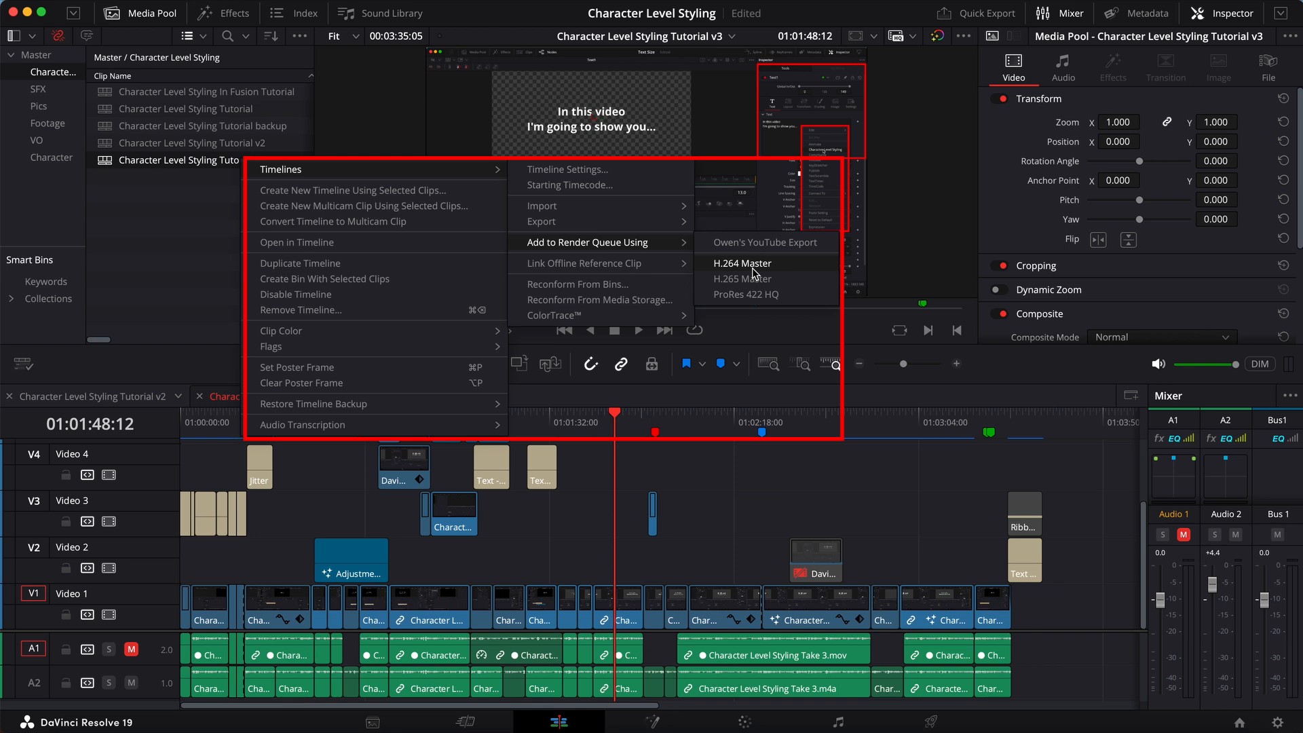
mouse_move(753, 278)
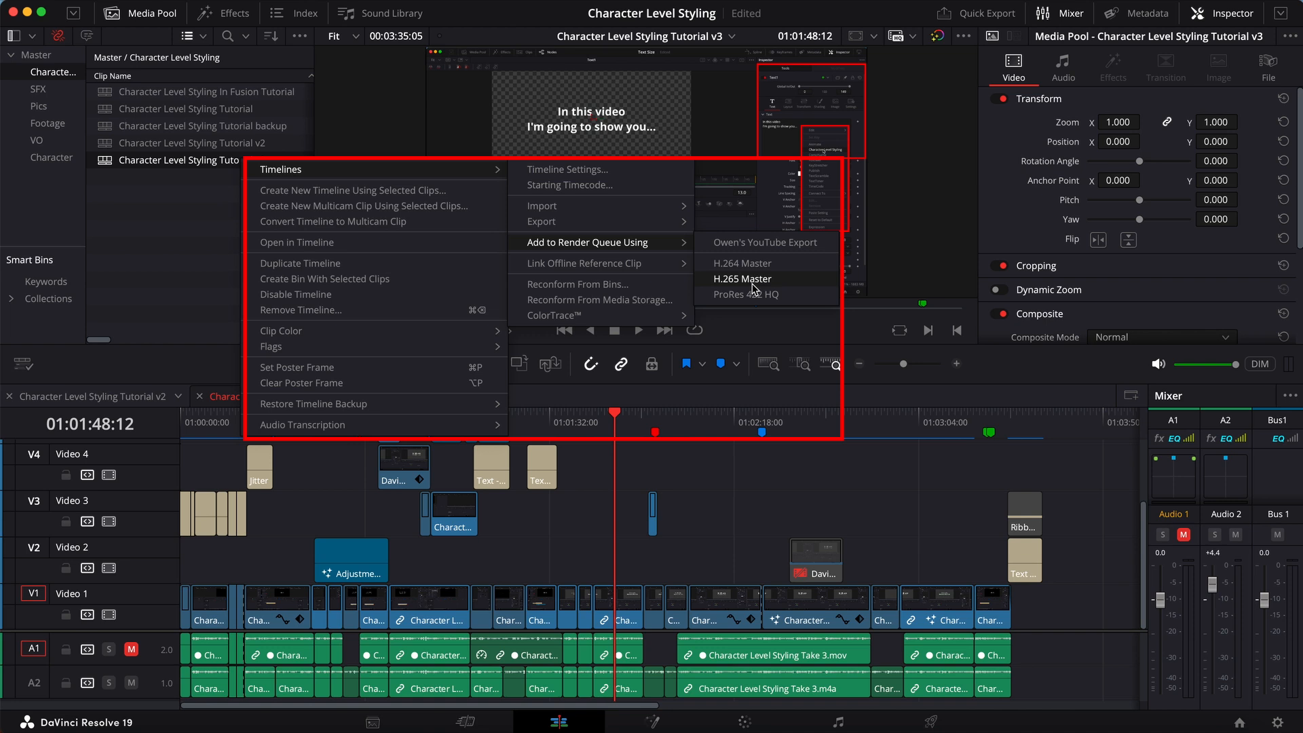
mouse_move(745, 293)
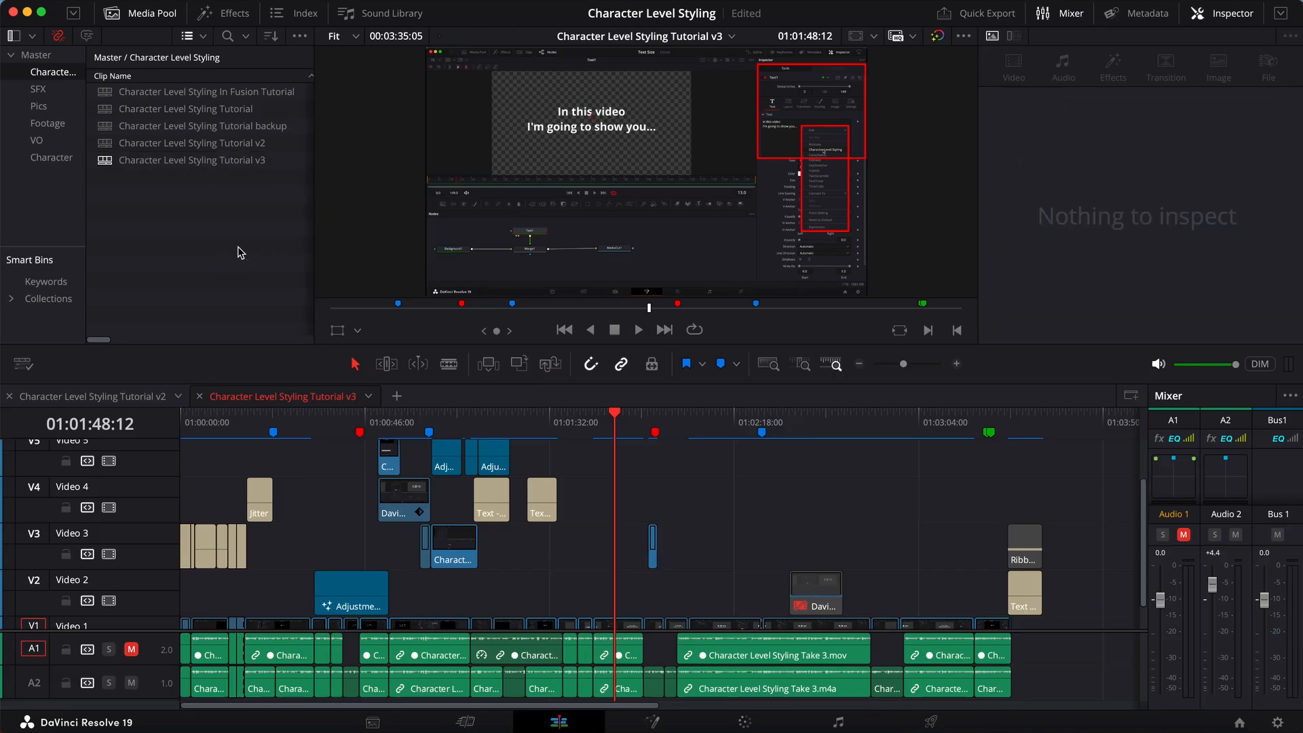
mouse_move(379, 695)
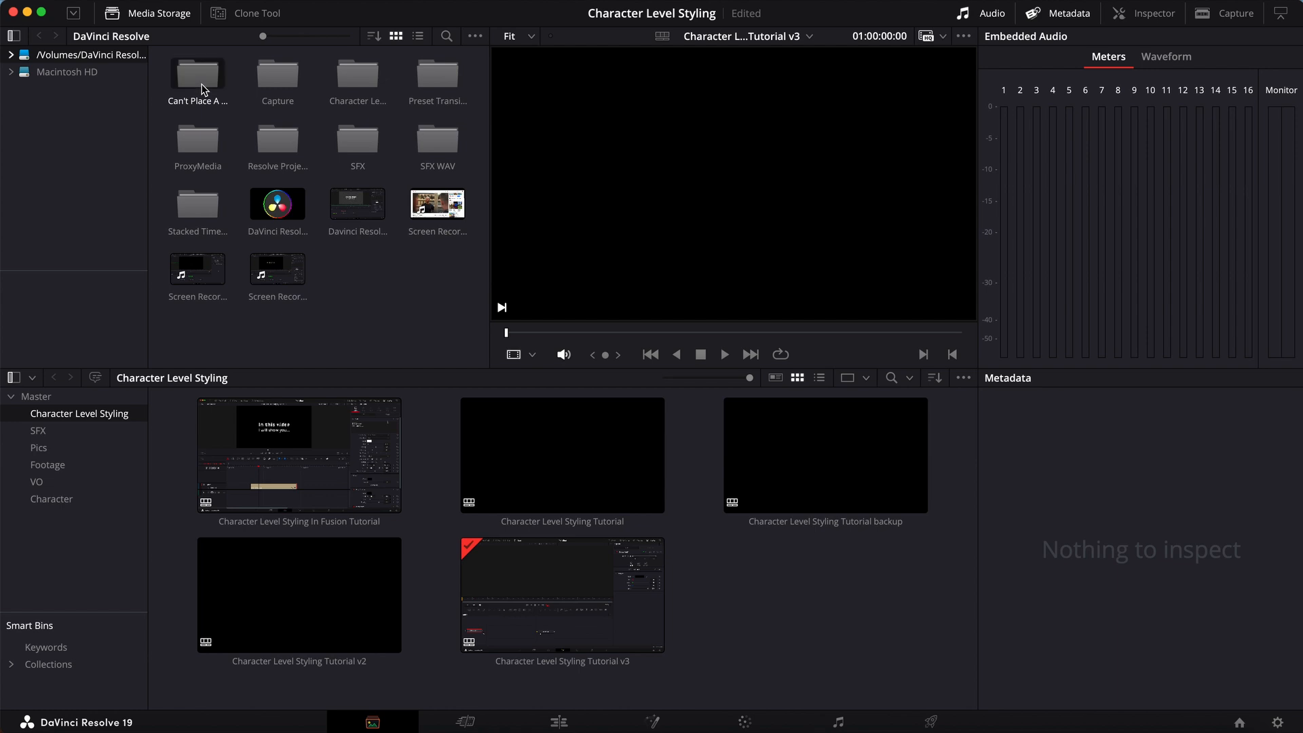
mouse_move(259, 151)
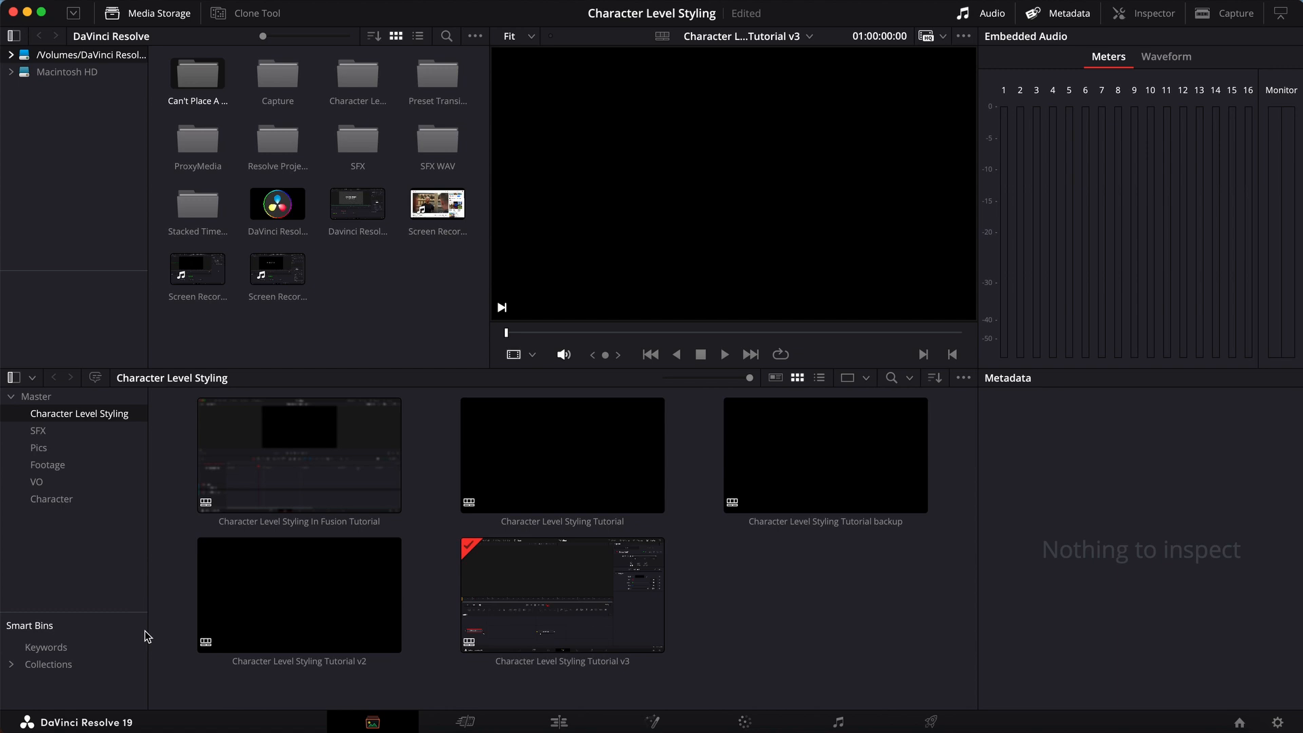
mouse_move(430, 483)
type("Test")
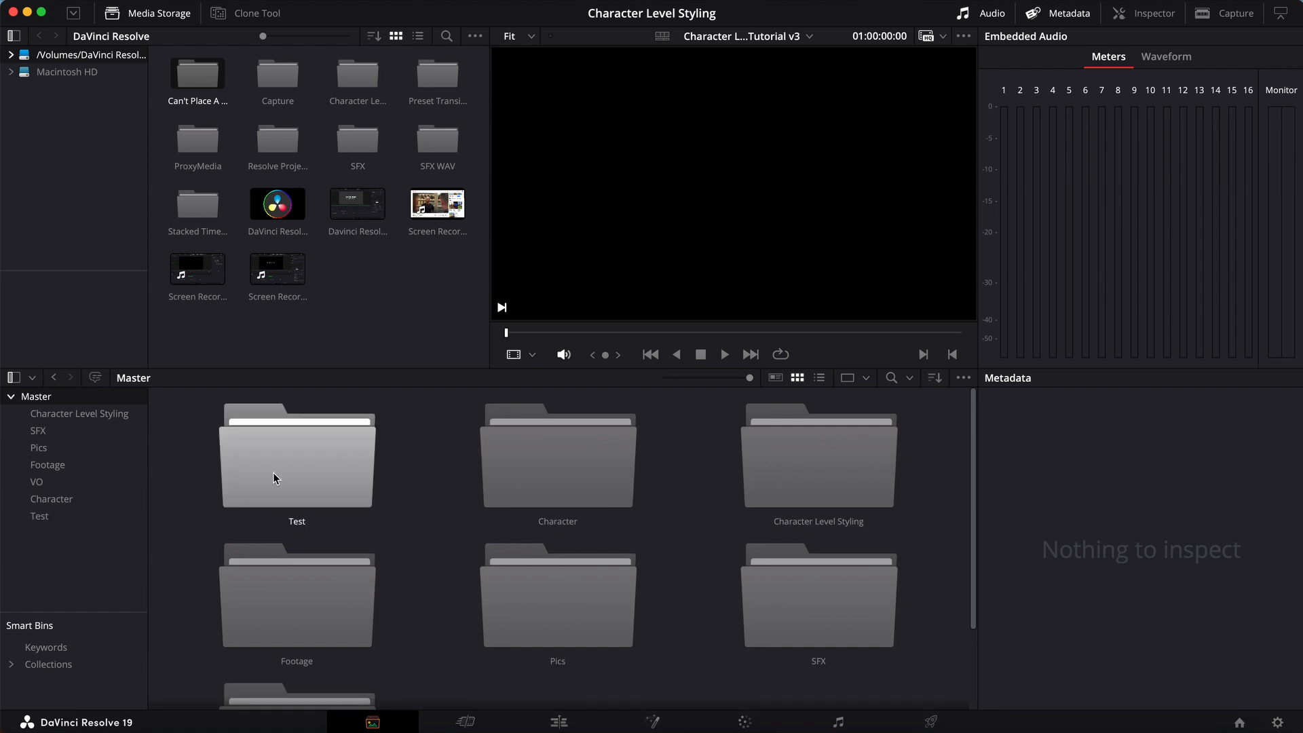
Import the tutorial folders from Media Storage into the Test bin as nested bins with subfolders.
double_click(296, 457)
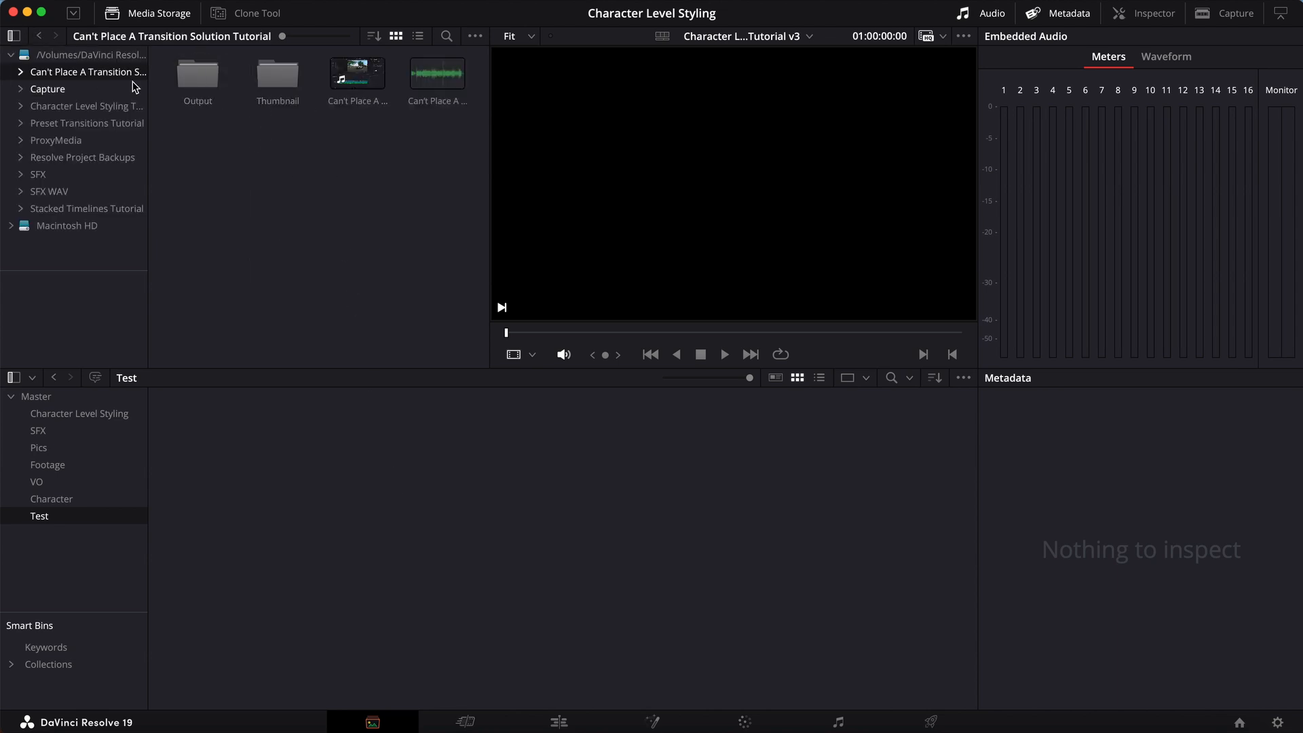
left_click(87, 54)
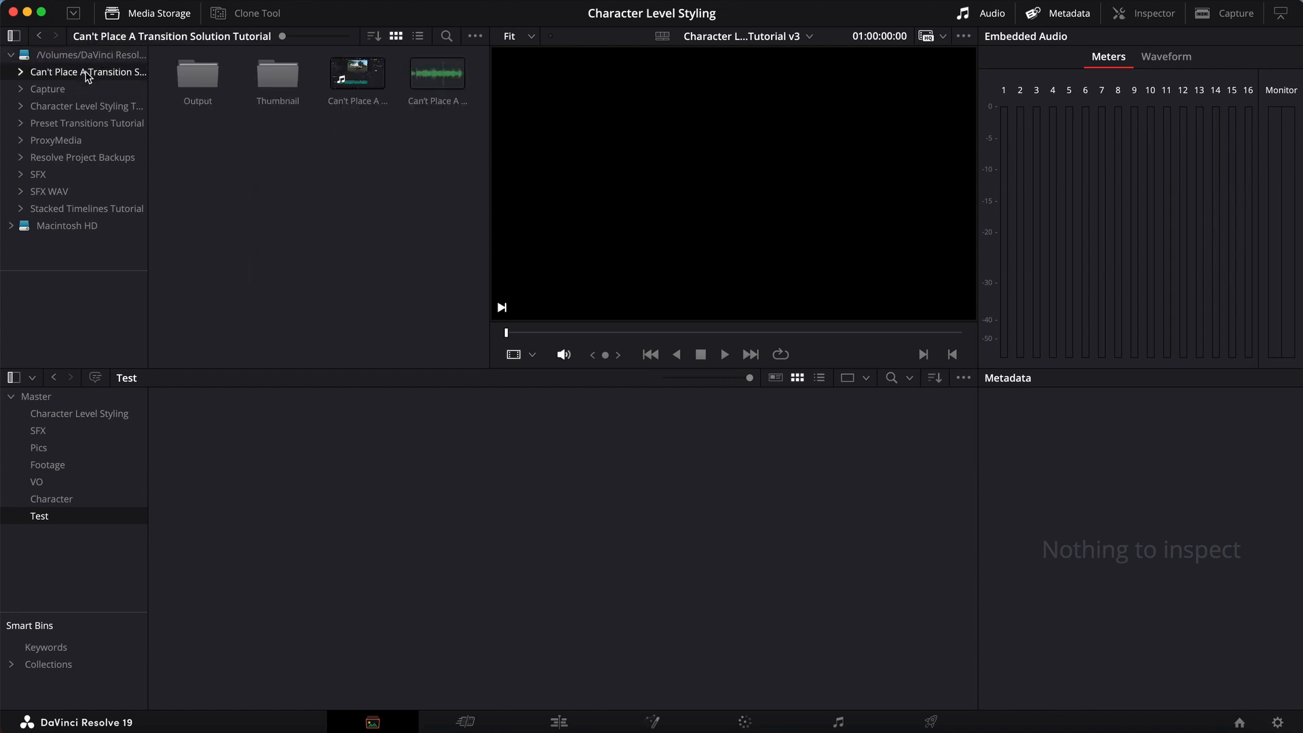
left_click(91, 55)
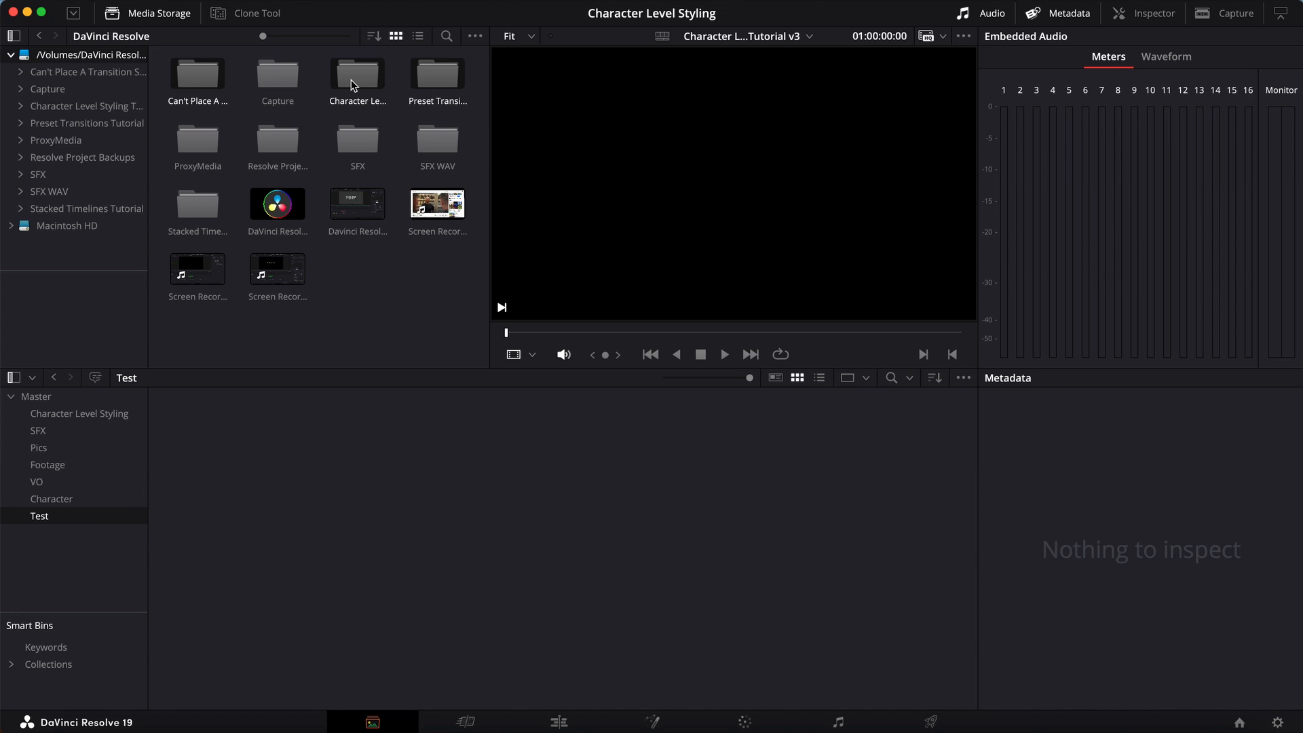
mouse_move(121, 554)
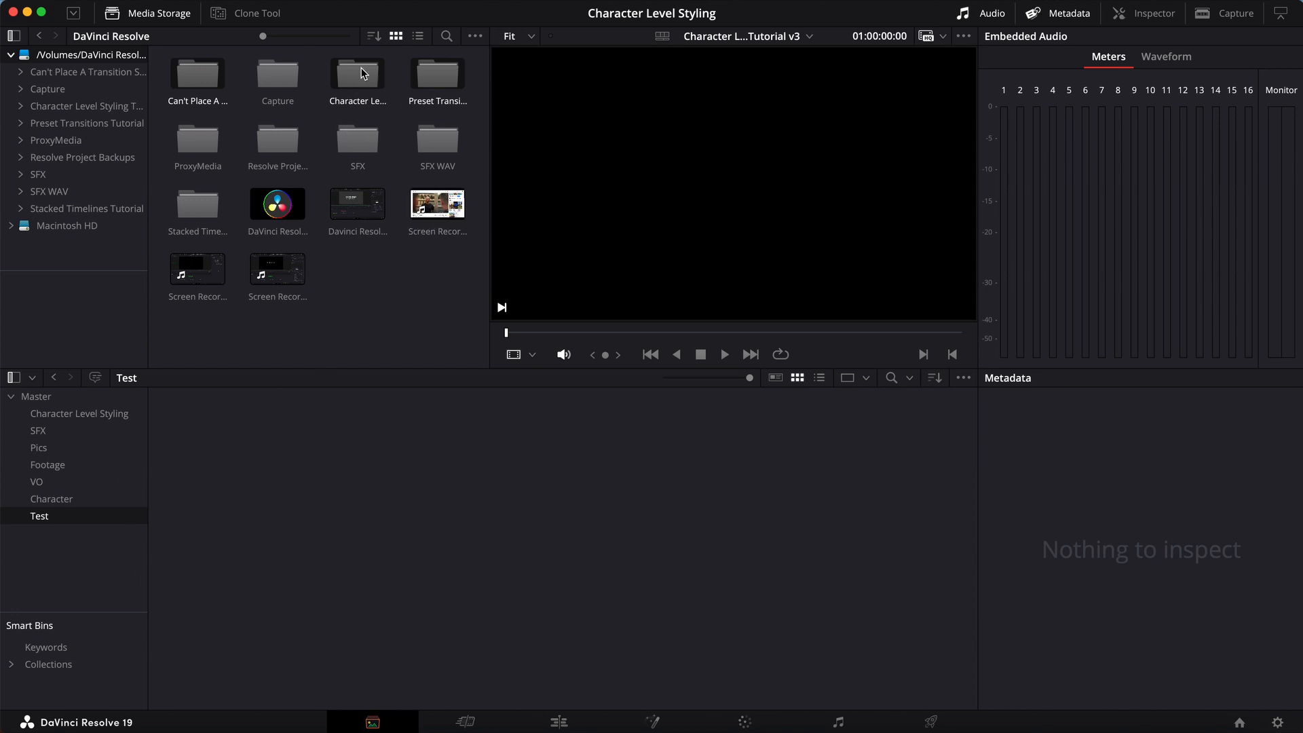
right_click(357, 73)
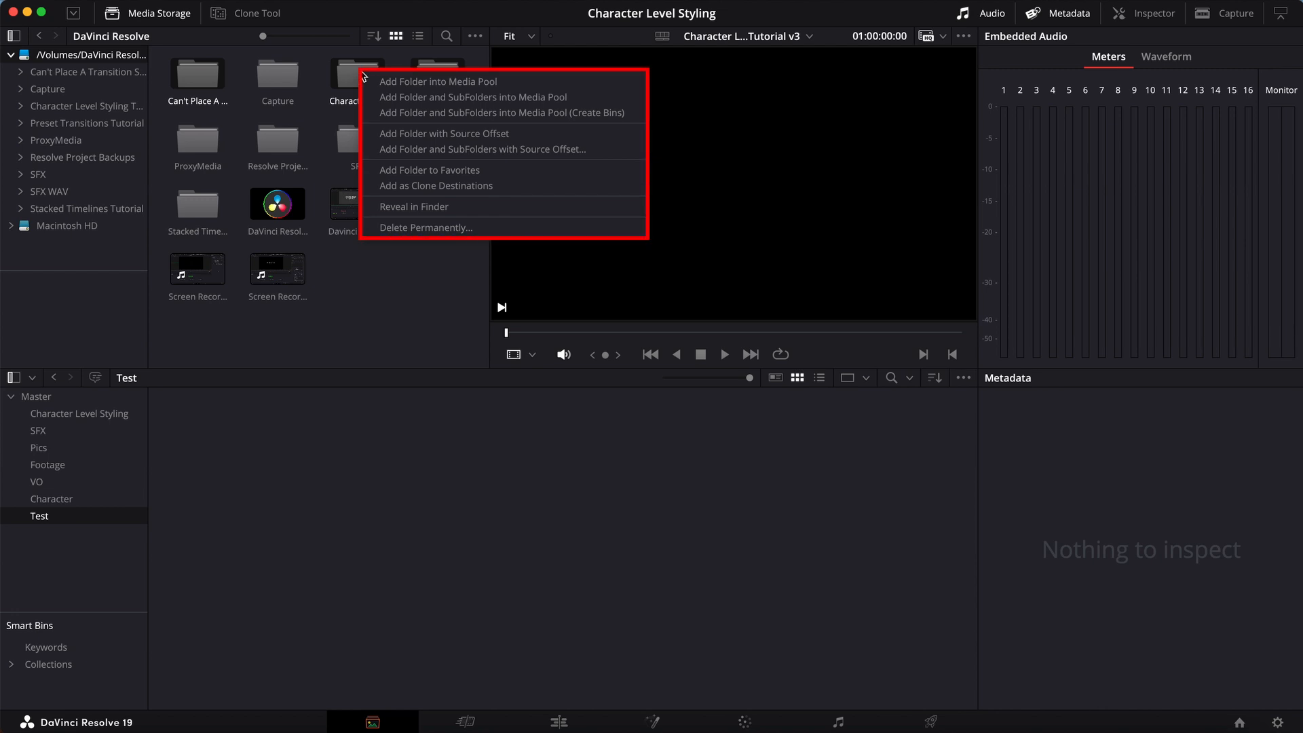
mouse_move(427, 116)
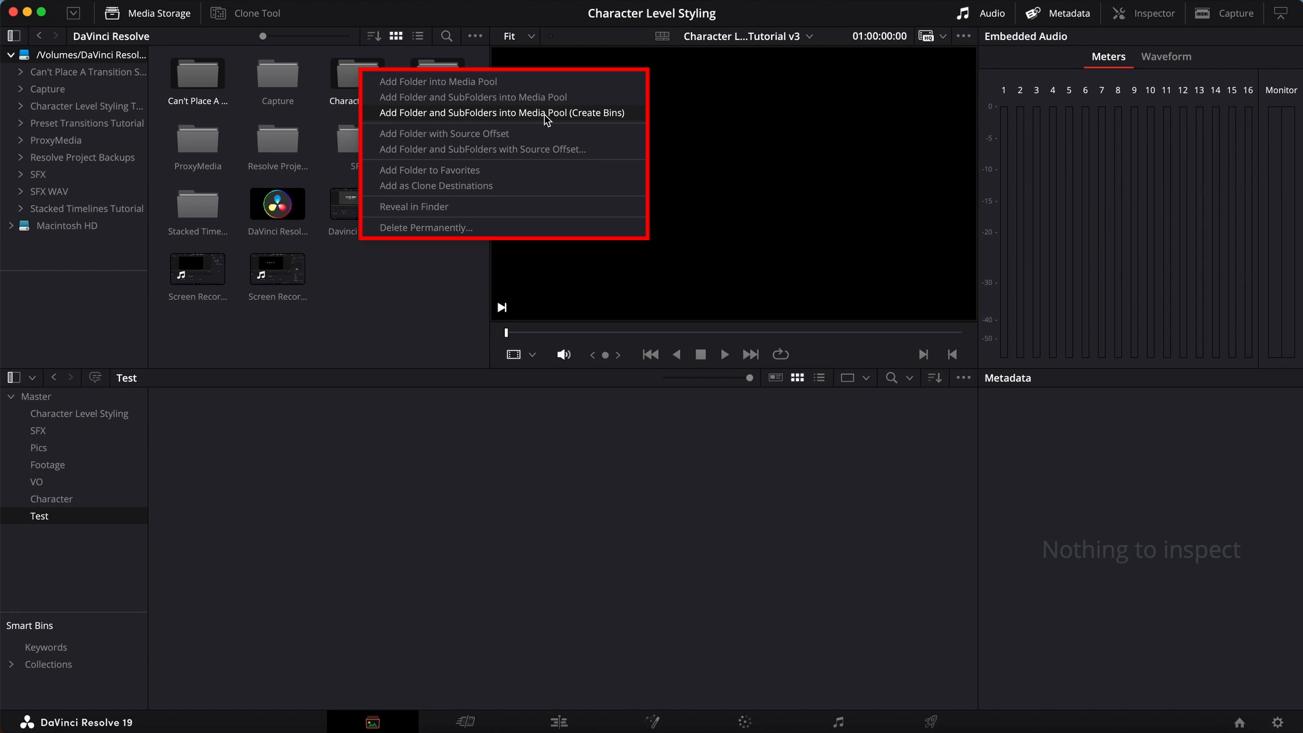
mouse_move(618, 114)
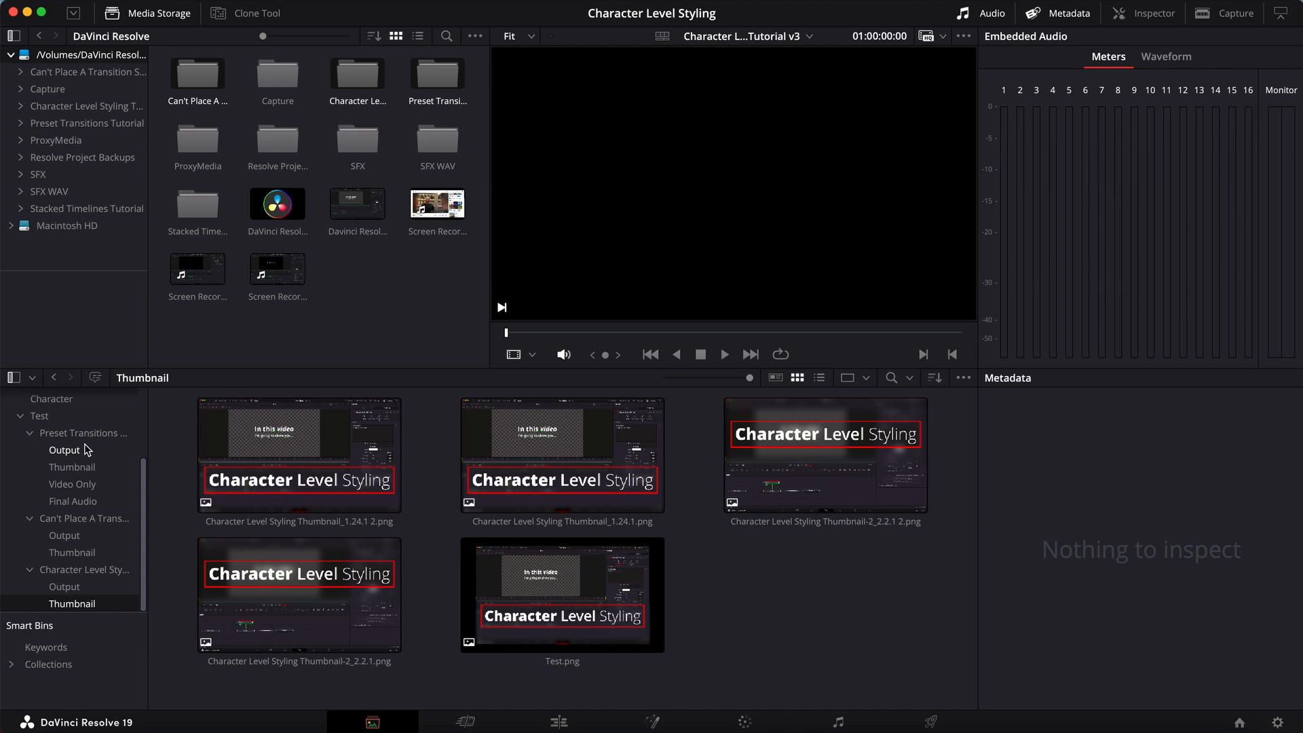
Browse the imported tutorial bins and their Output subfolders to check the media, then return to Test.
left_click(38, 415)
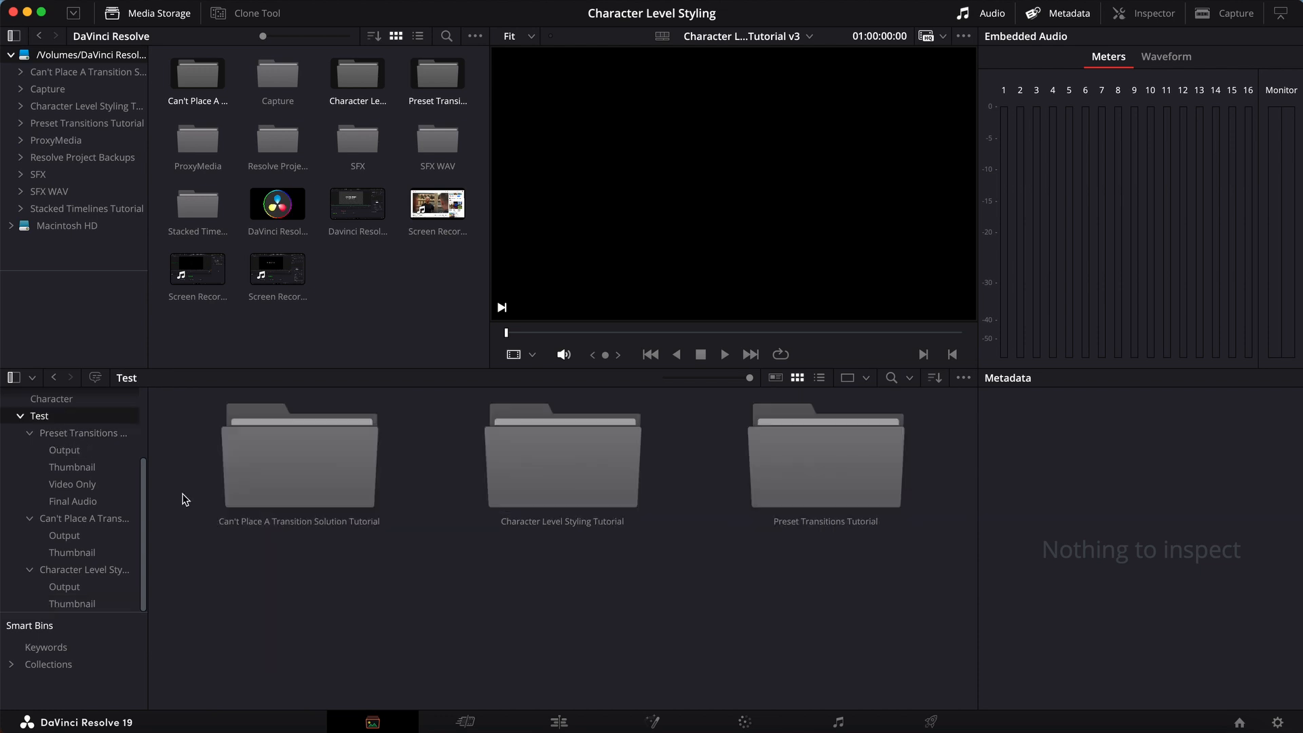
left_click(298, 458)
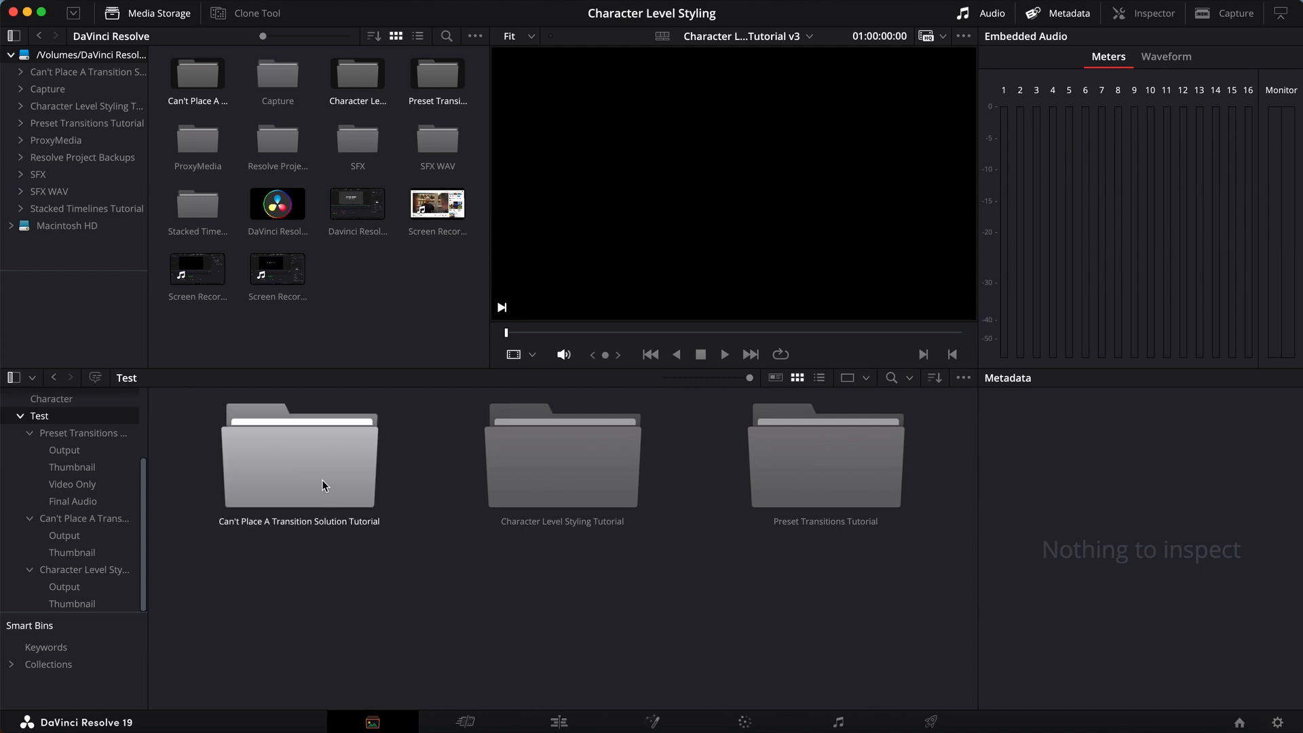
mouse_move(308, 458)
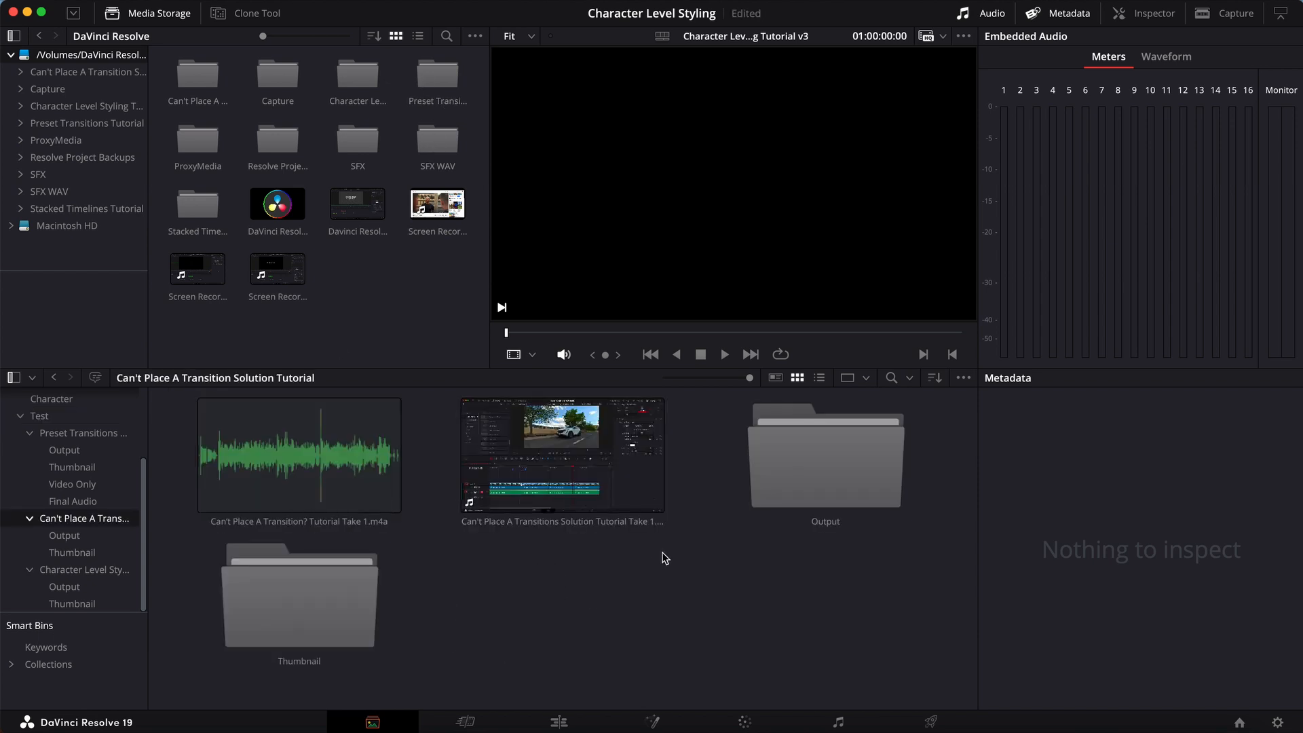
left_click(64, 535)
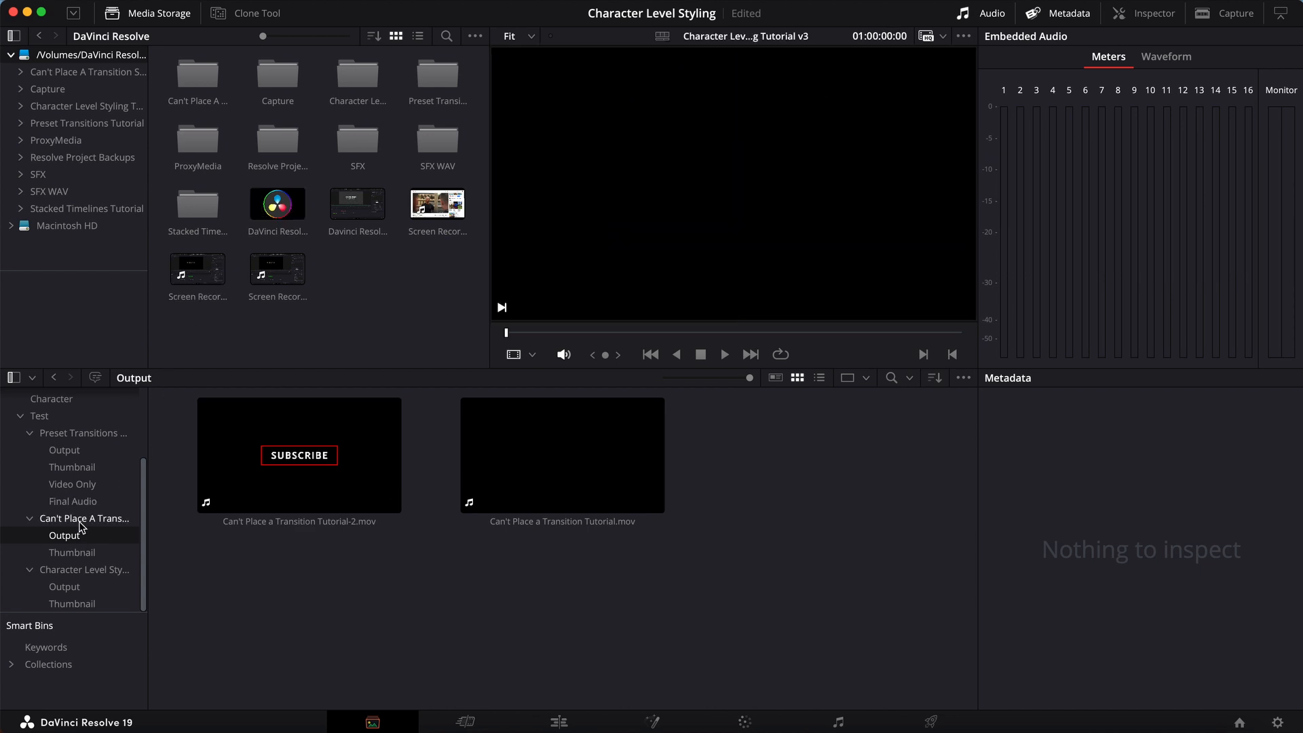
left_click(64, 586)
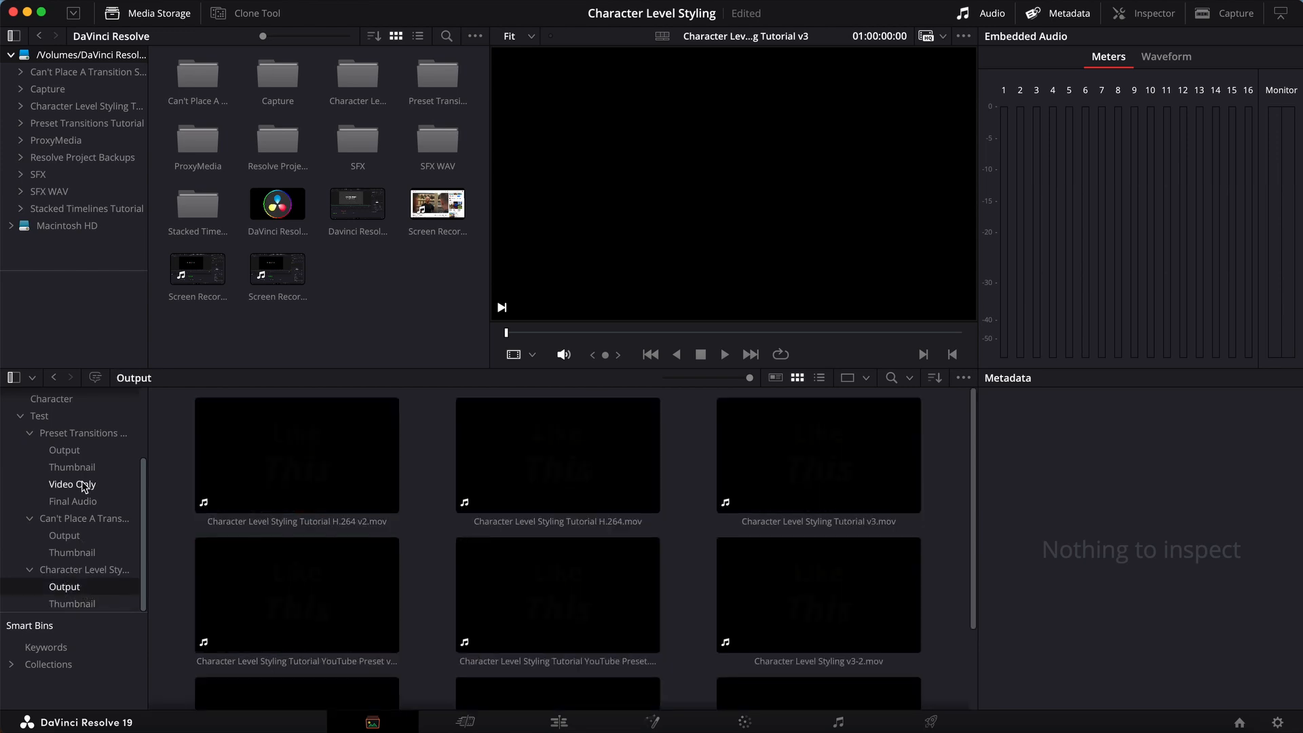
left_click(84, 433)
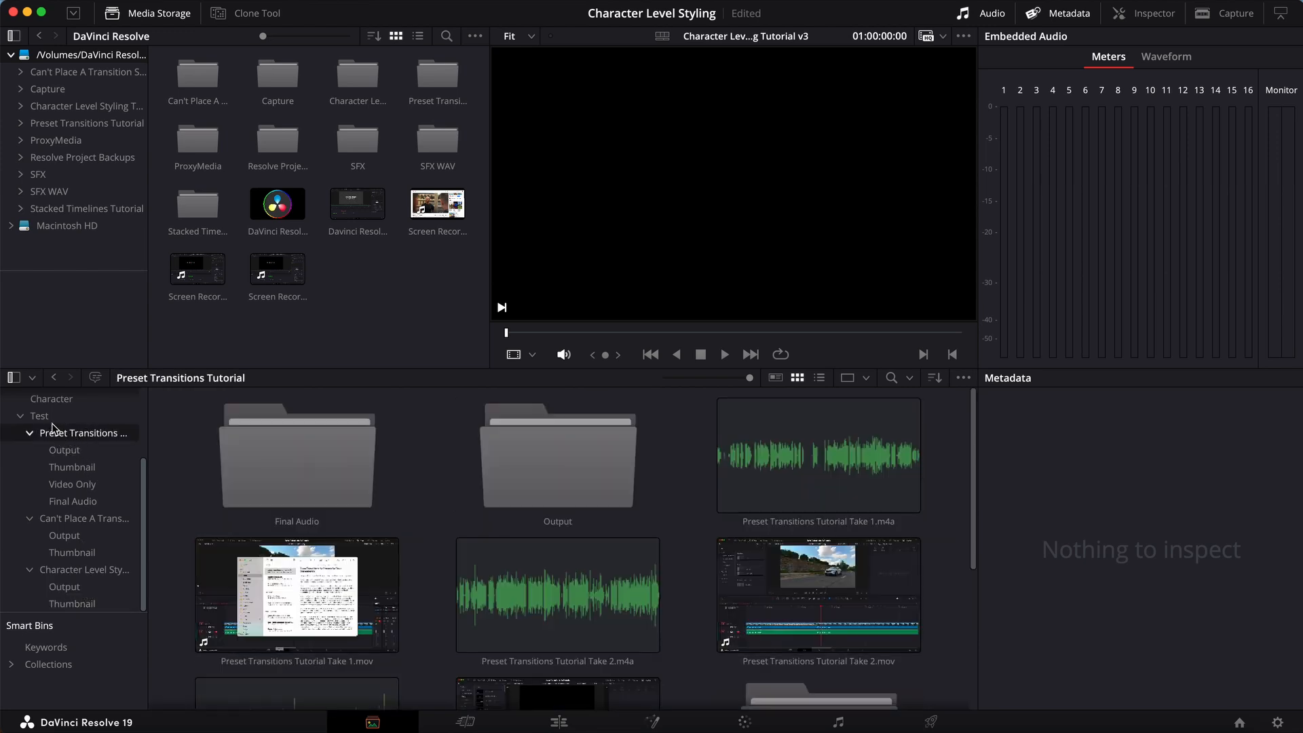
left_click(81, 431)
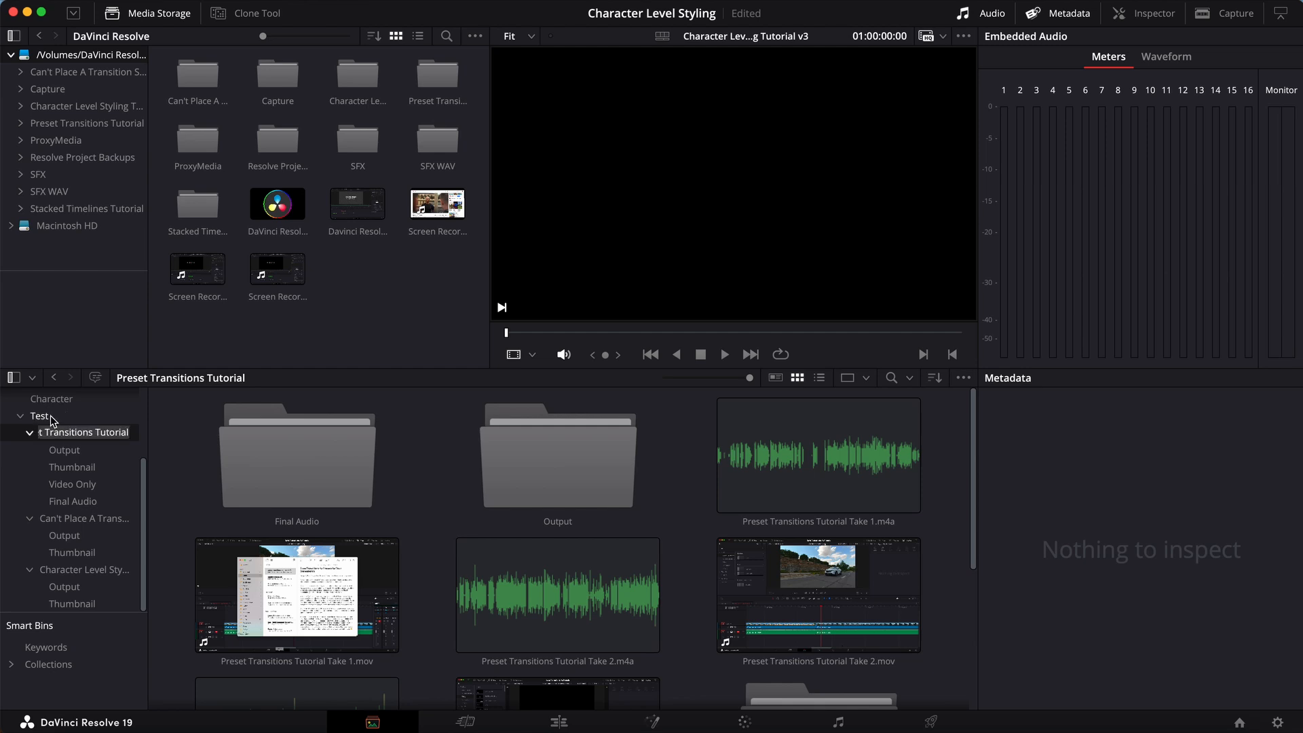
left_click(39, 415)
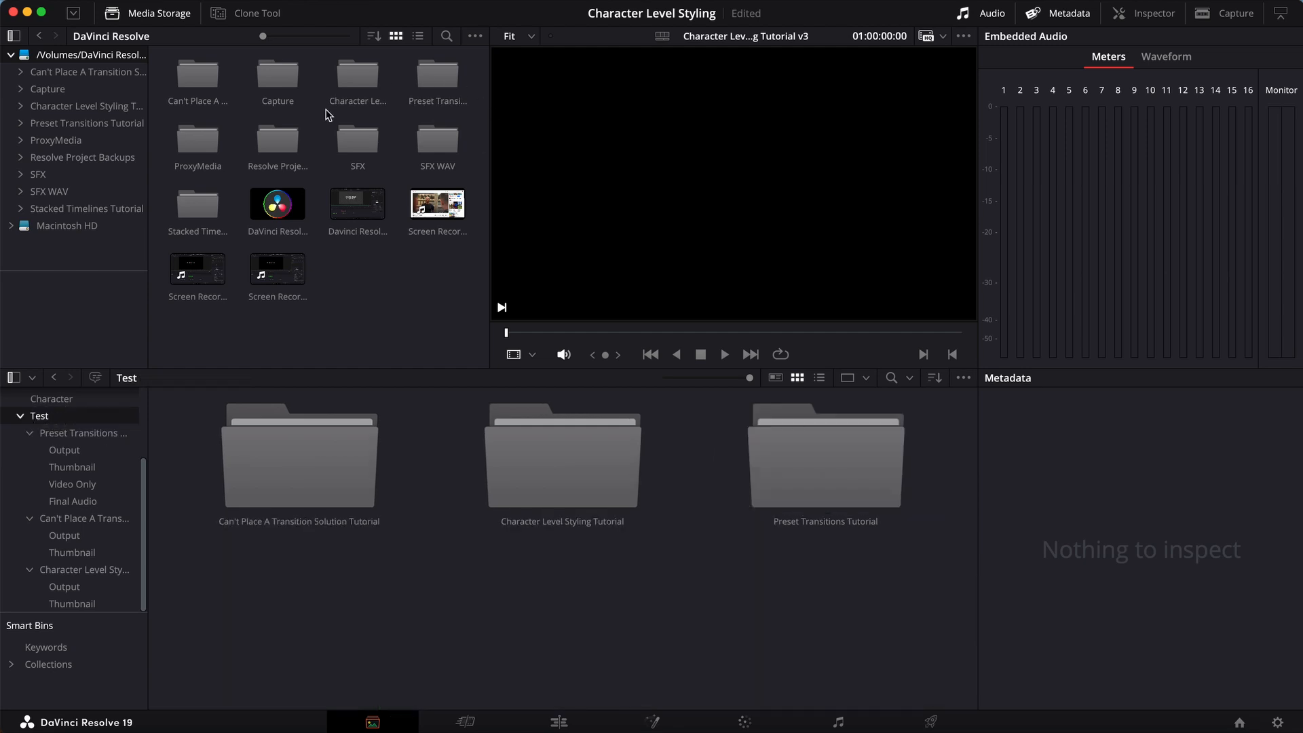
mouse_move(413, 342)
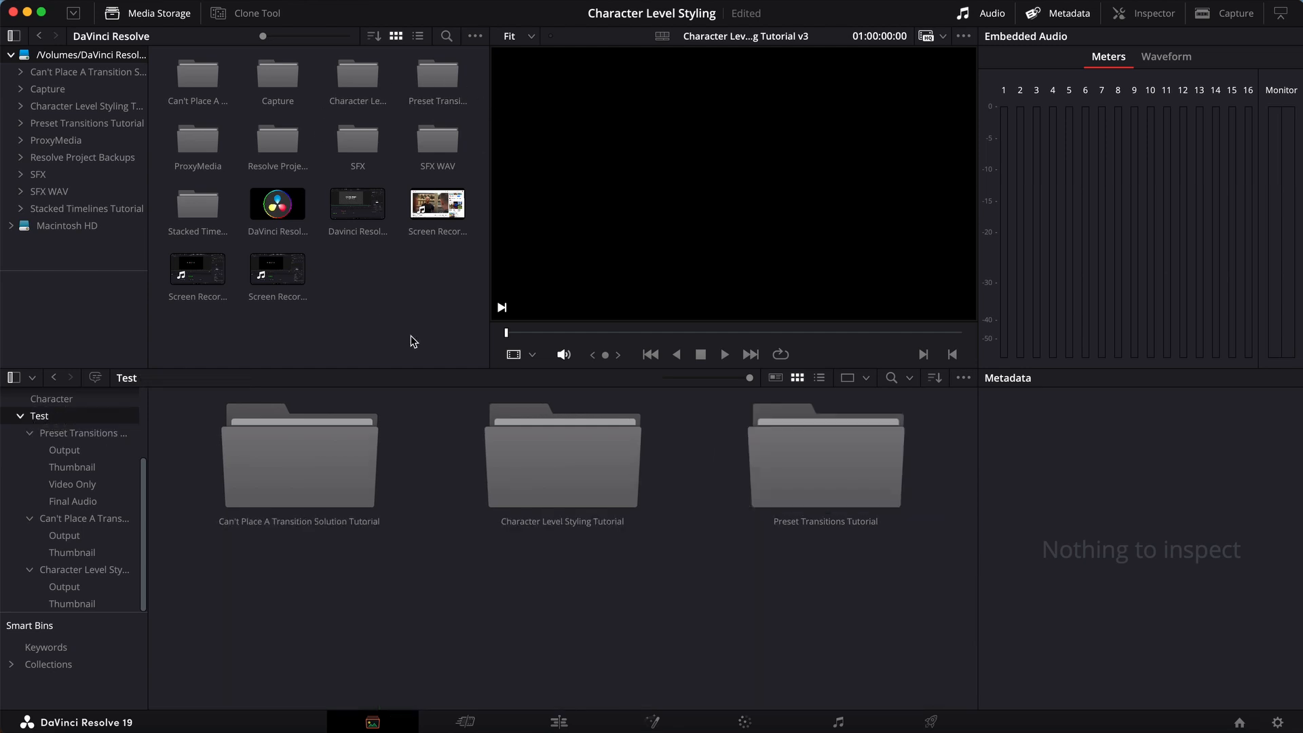
mouse_move(20, 23)
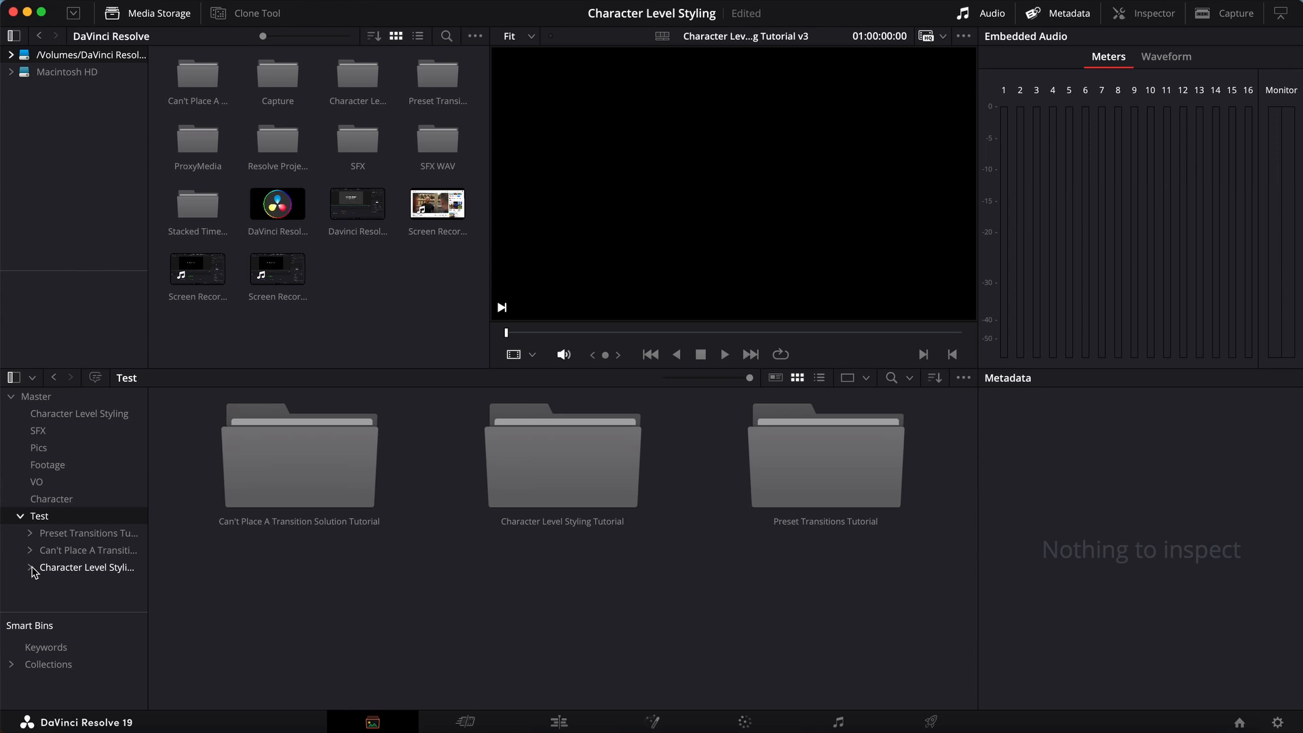
Enable Show Power Bins from the media pool options so the Power Bins section appears.
left_click(50, 498)
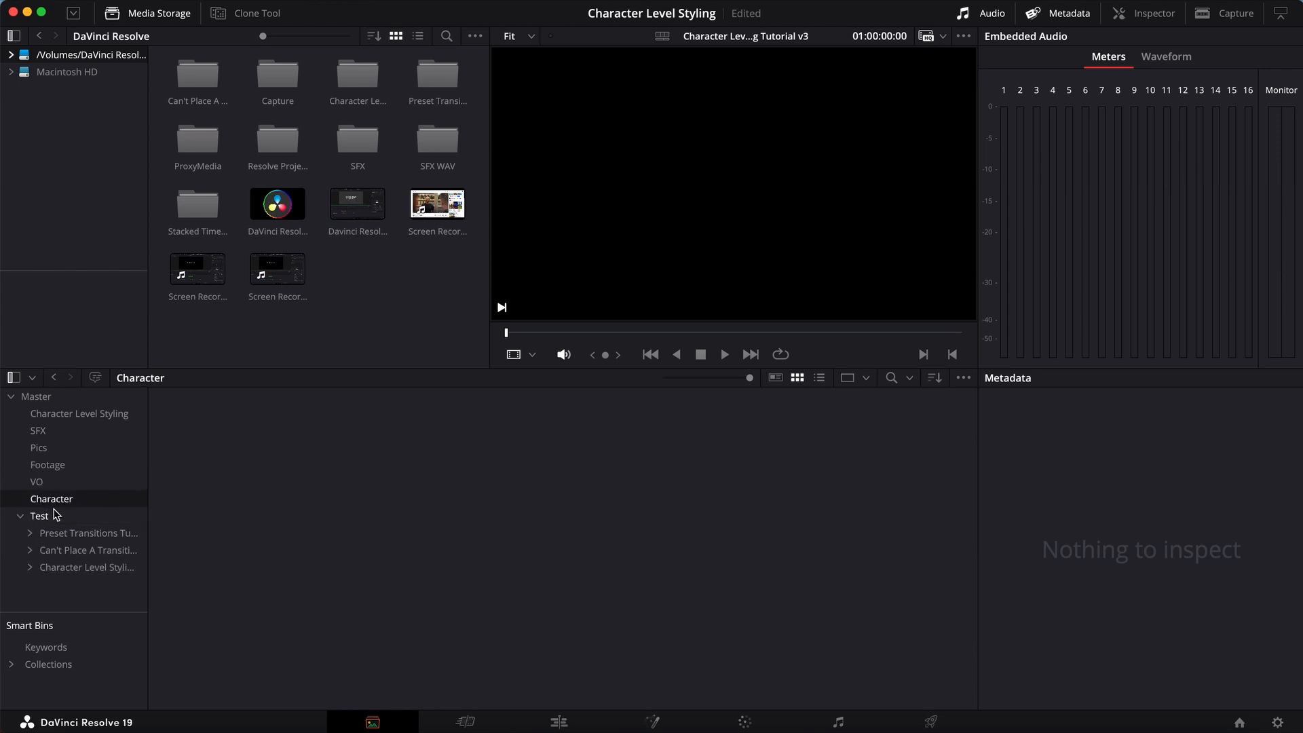
left_click(35, 396)
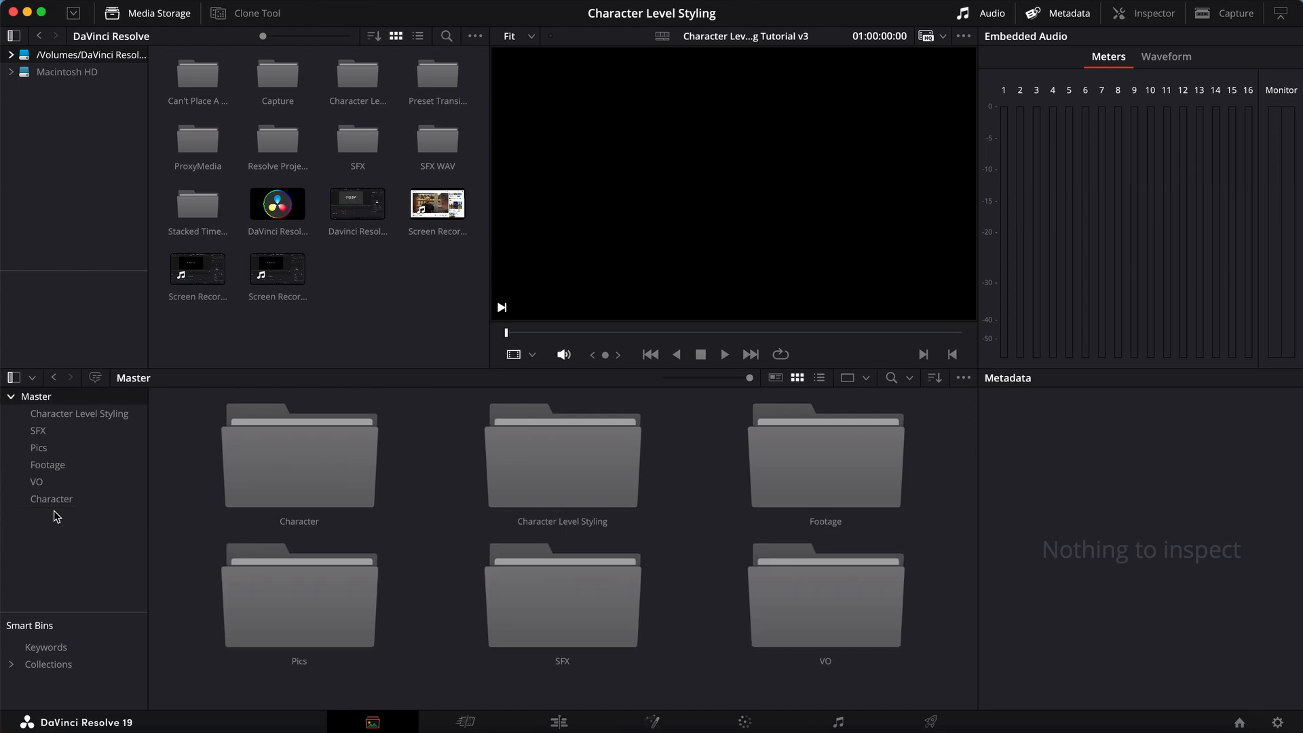
mouse_move(126, 525)
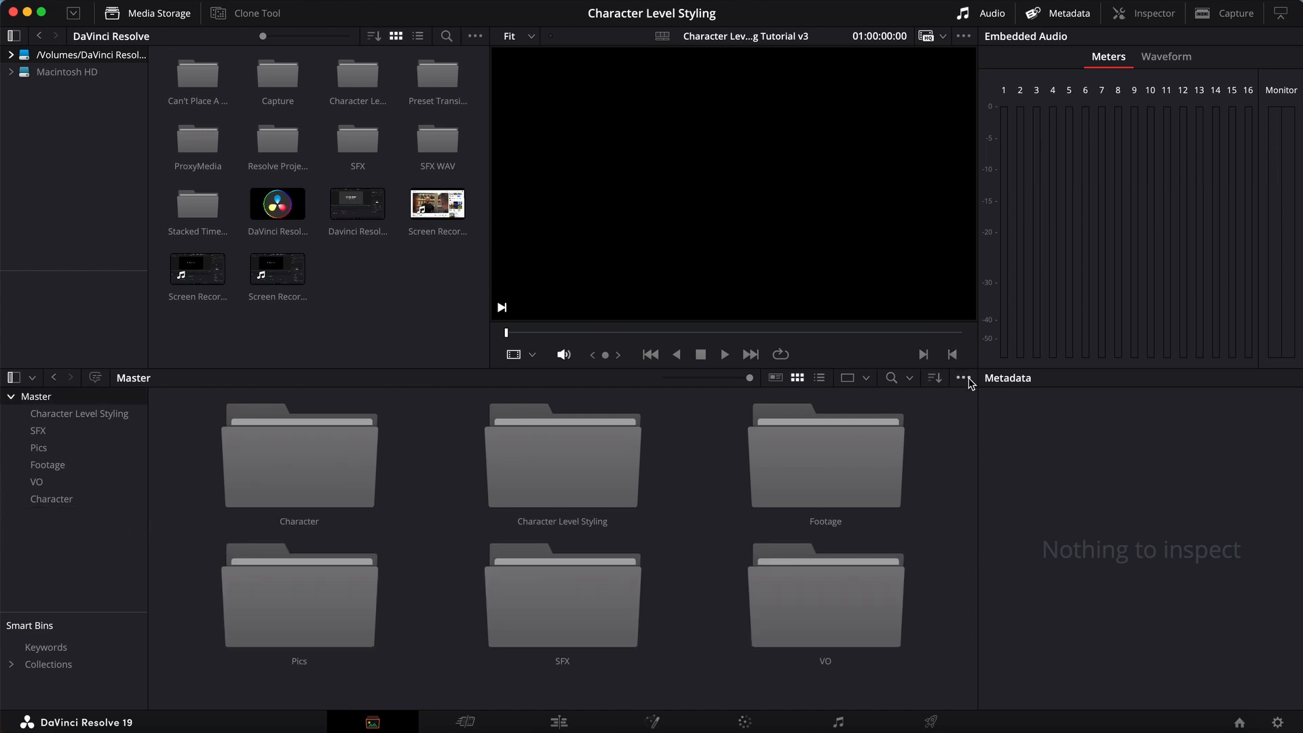
left_click(963, 380)
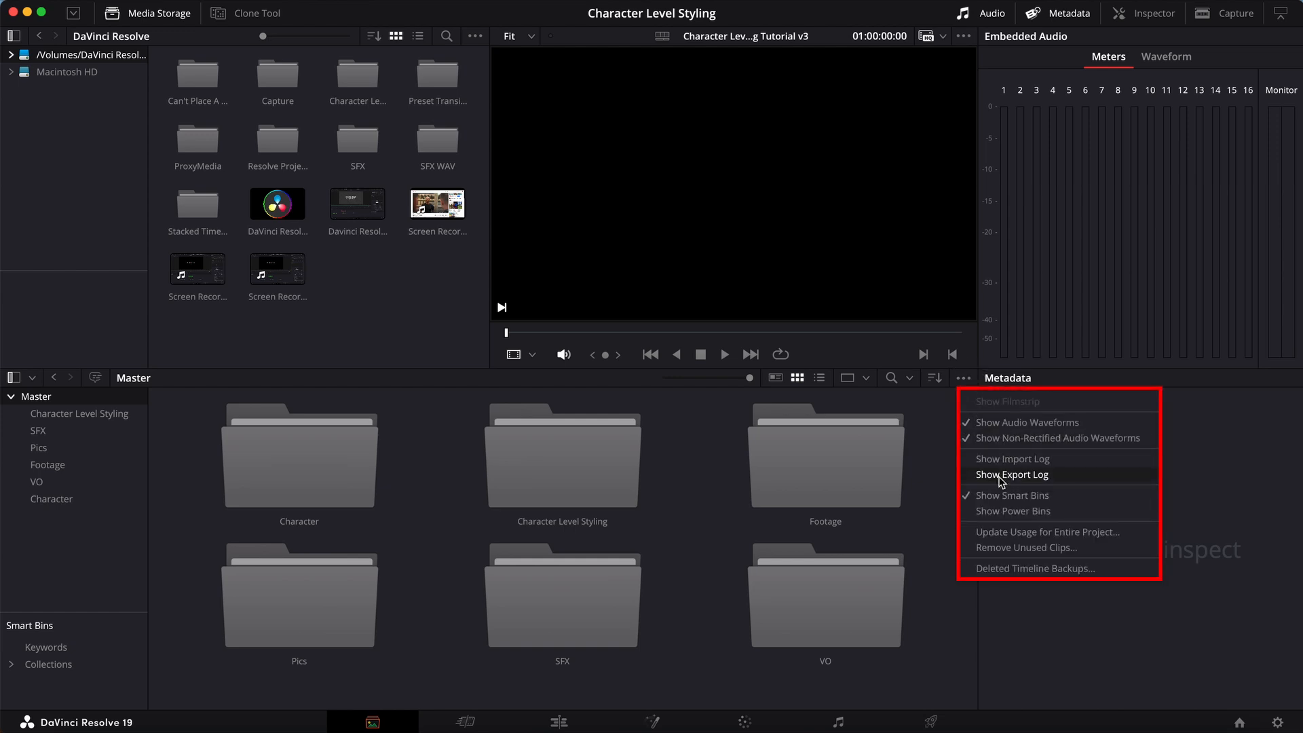
mouse_move(1010, 511)
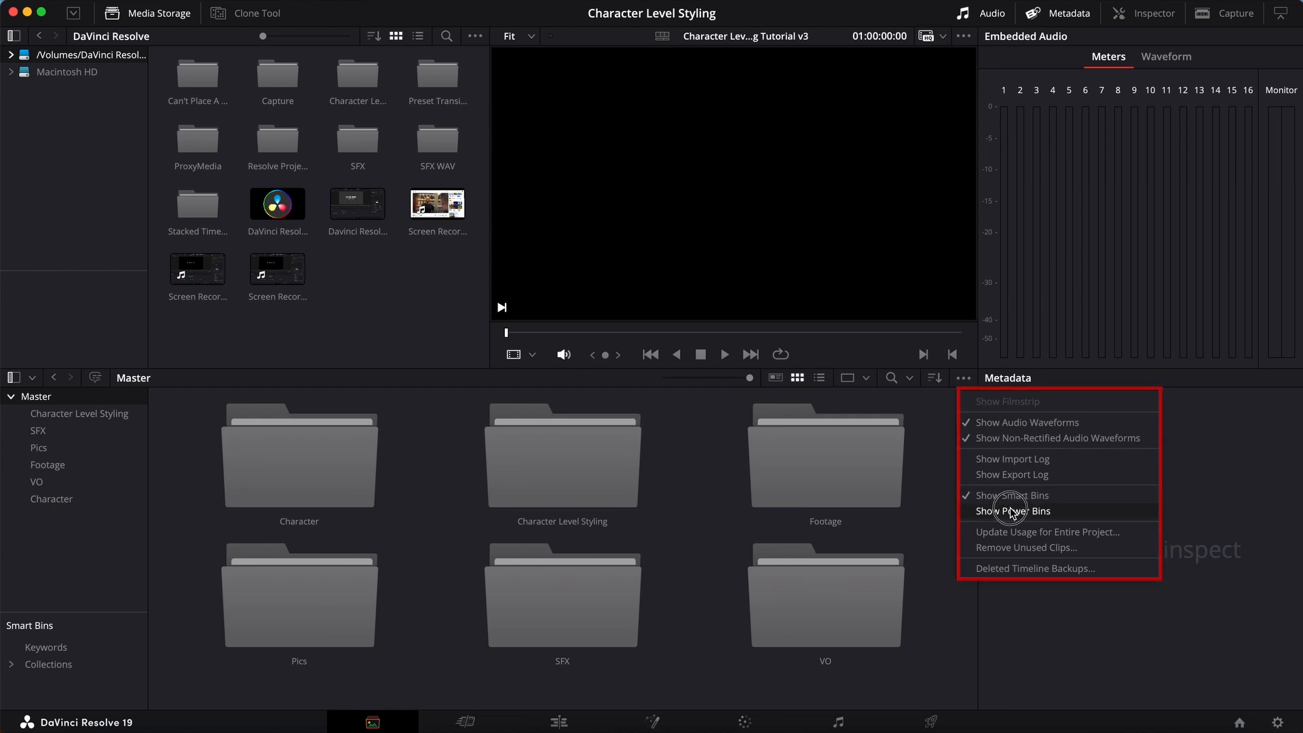
left_click(1009, 510)
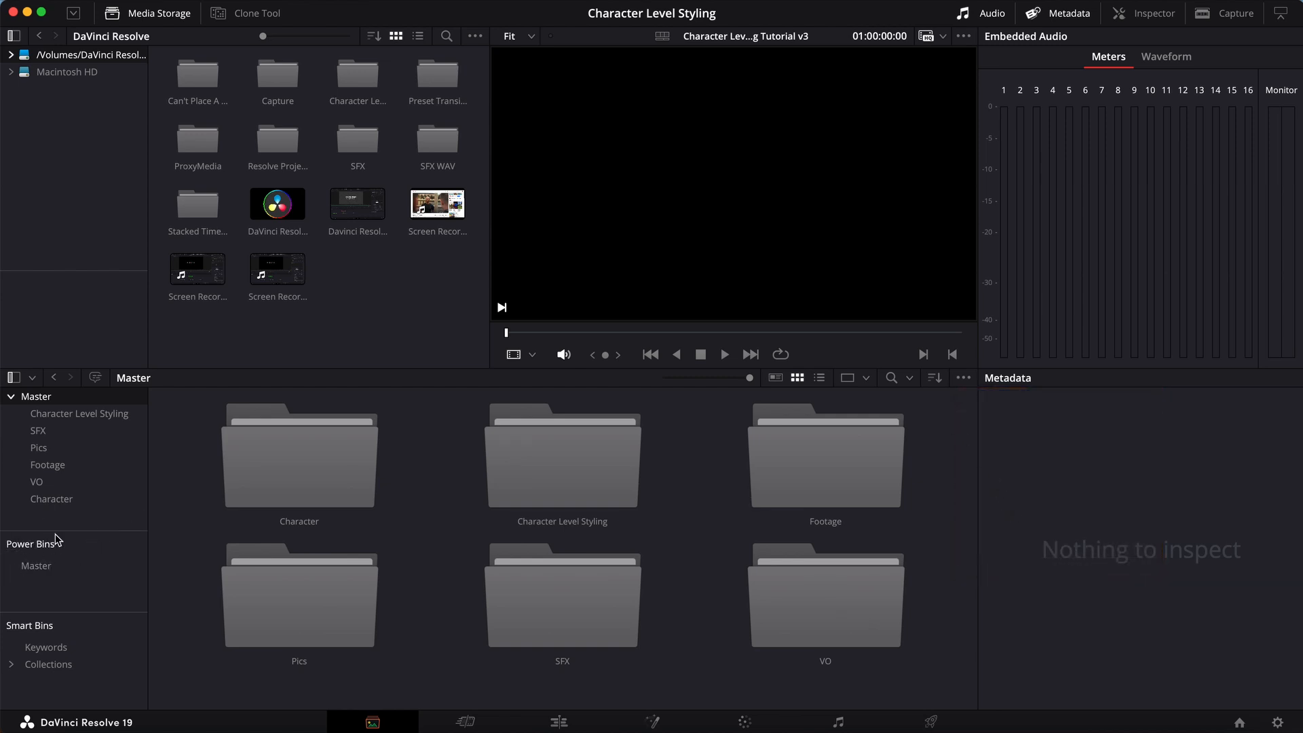
Create a new Power Bin named 'Scr34en Rcordong' under the Power Bins Master.
left_click(51, 498)
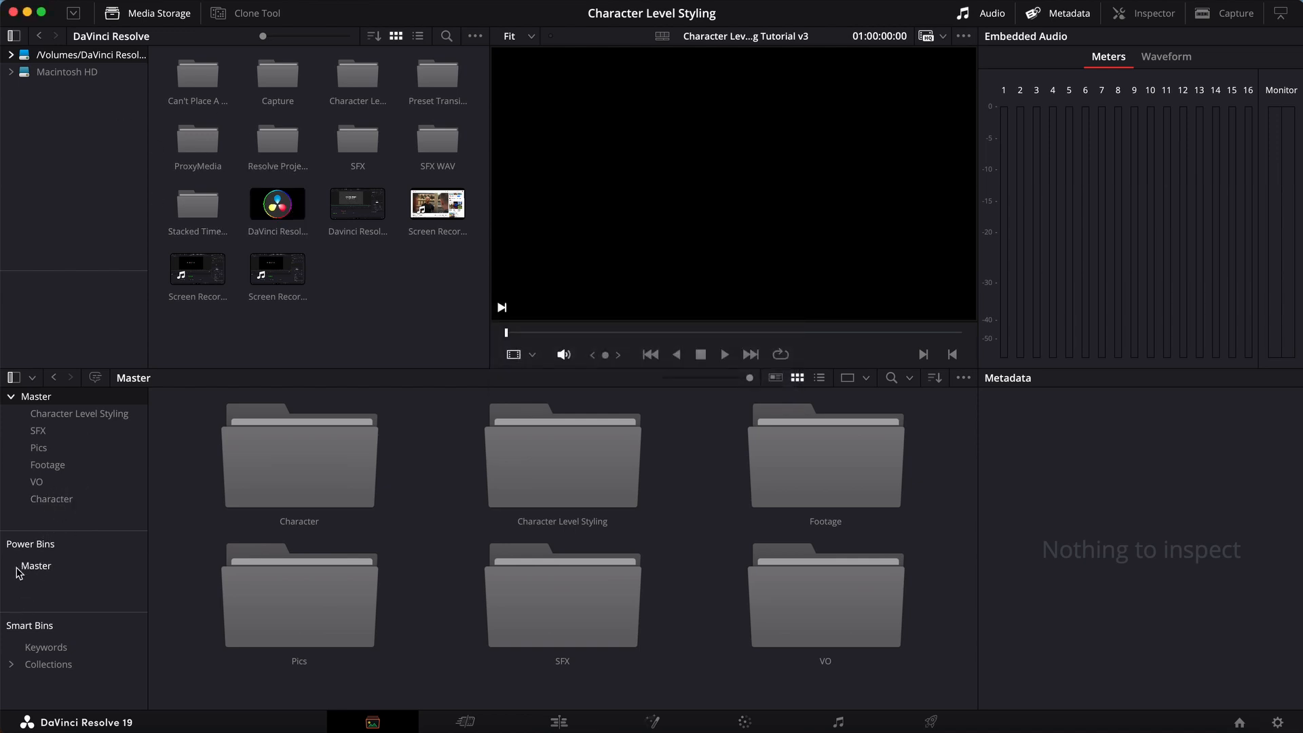
mouse_move(59, 562)
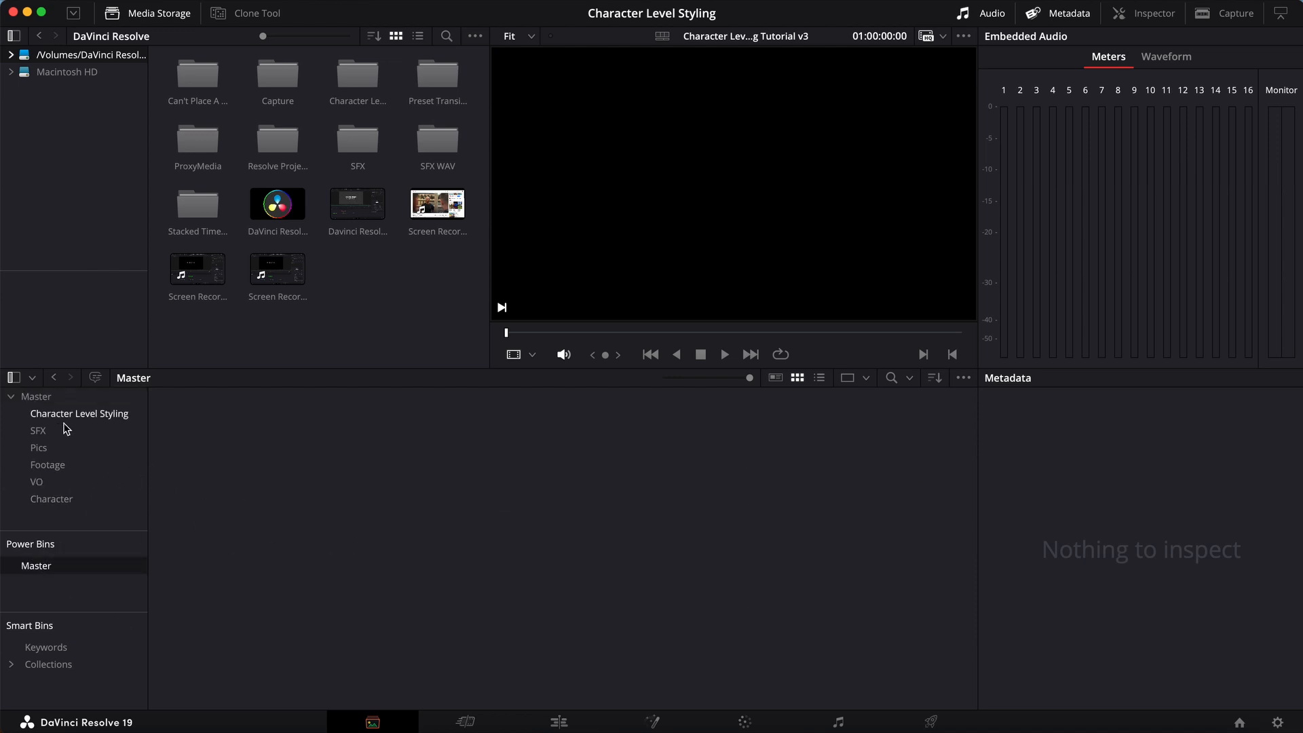
mouse_move(78, 421)
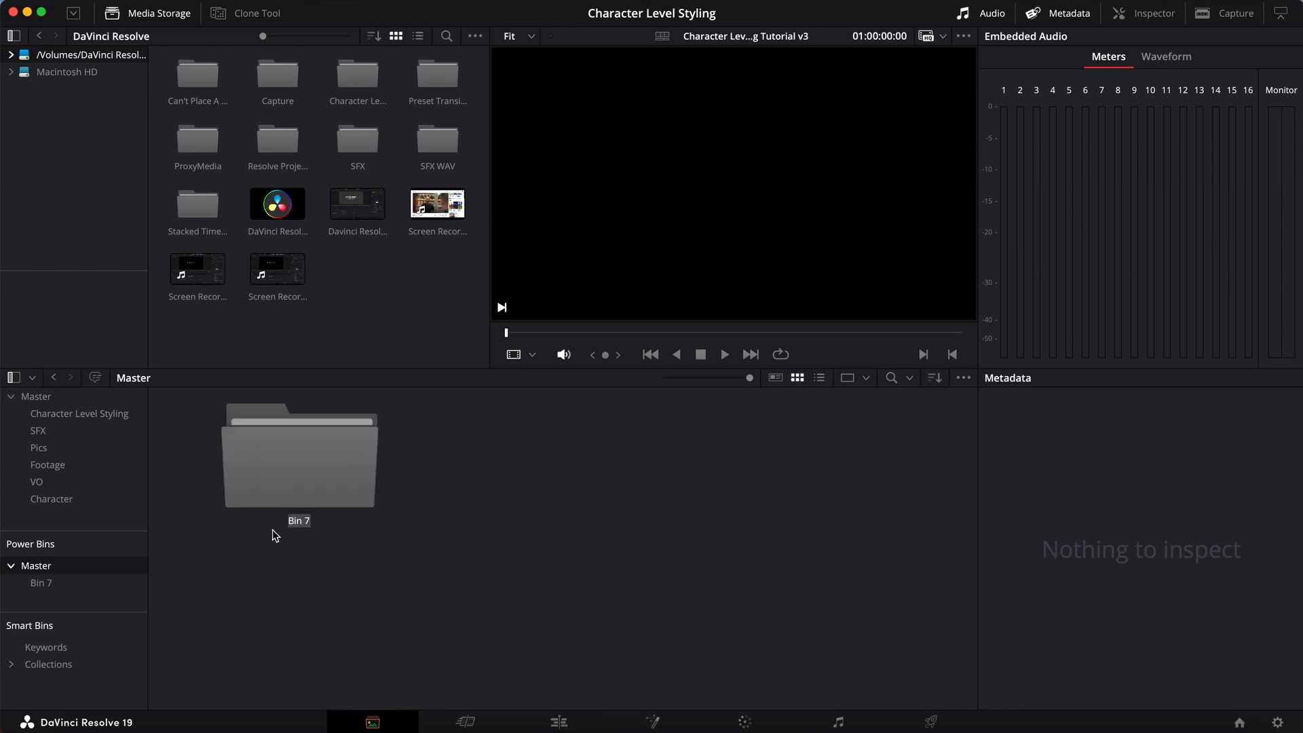
type("s")
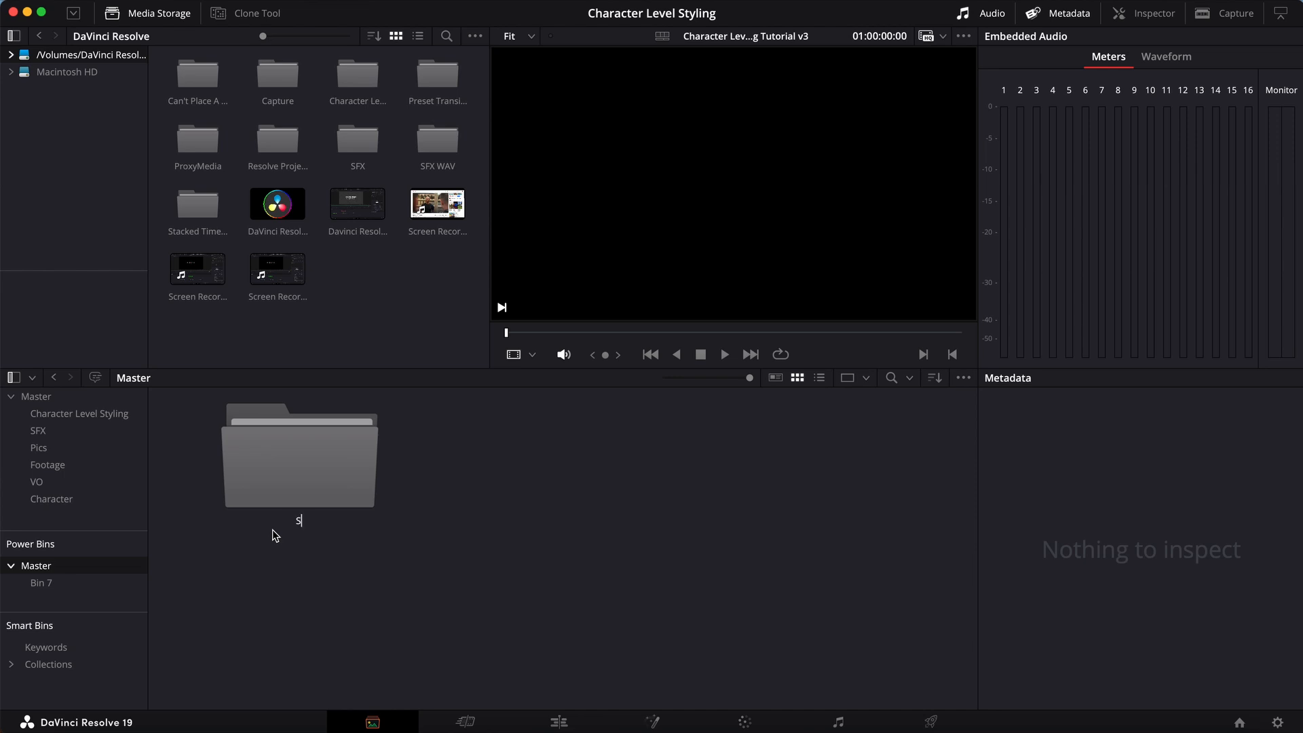
type("cr34en S")
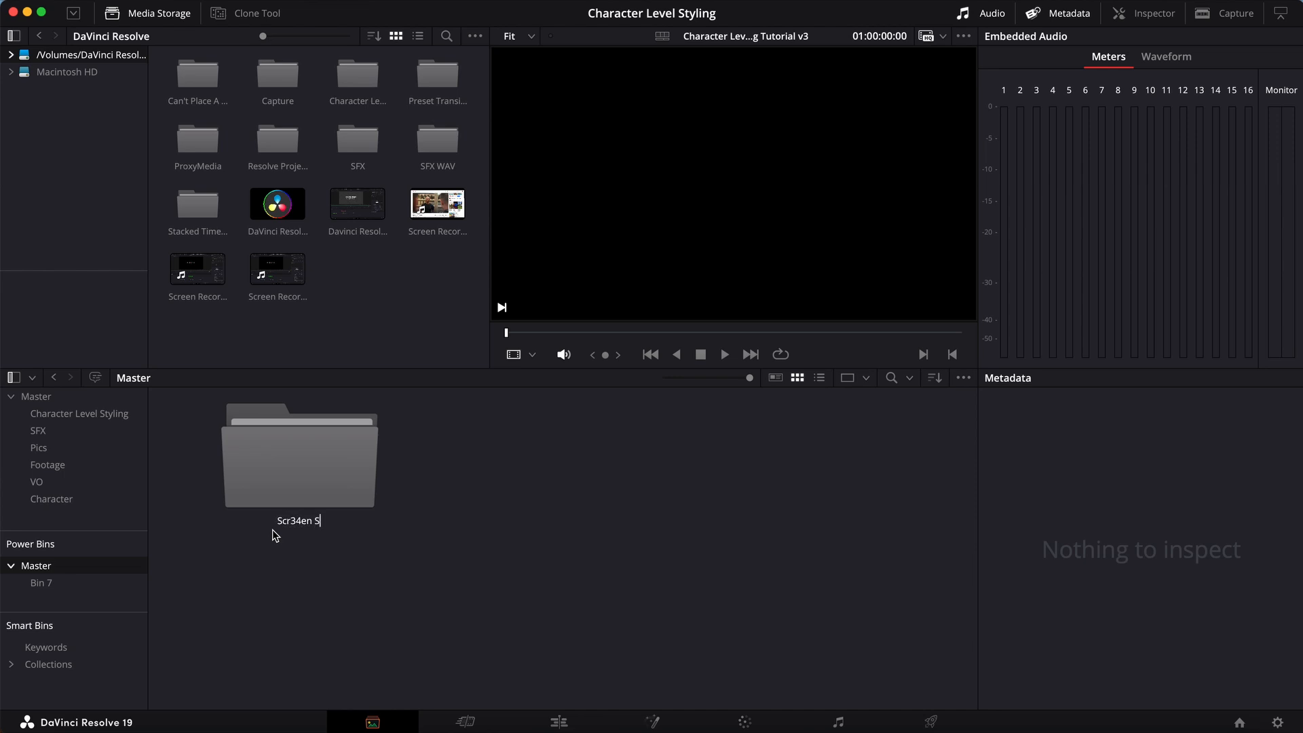
type("Rcordong")
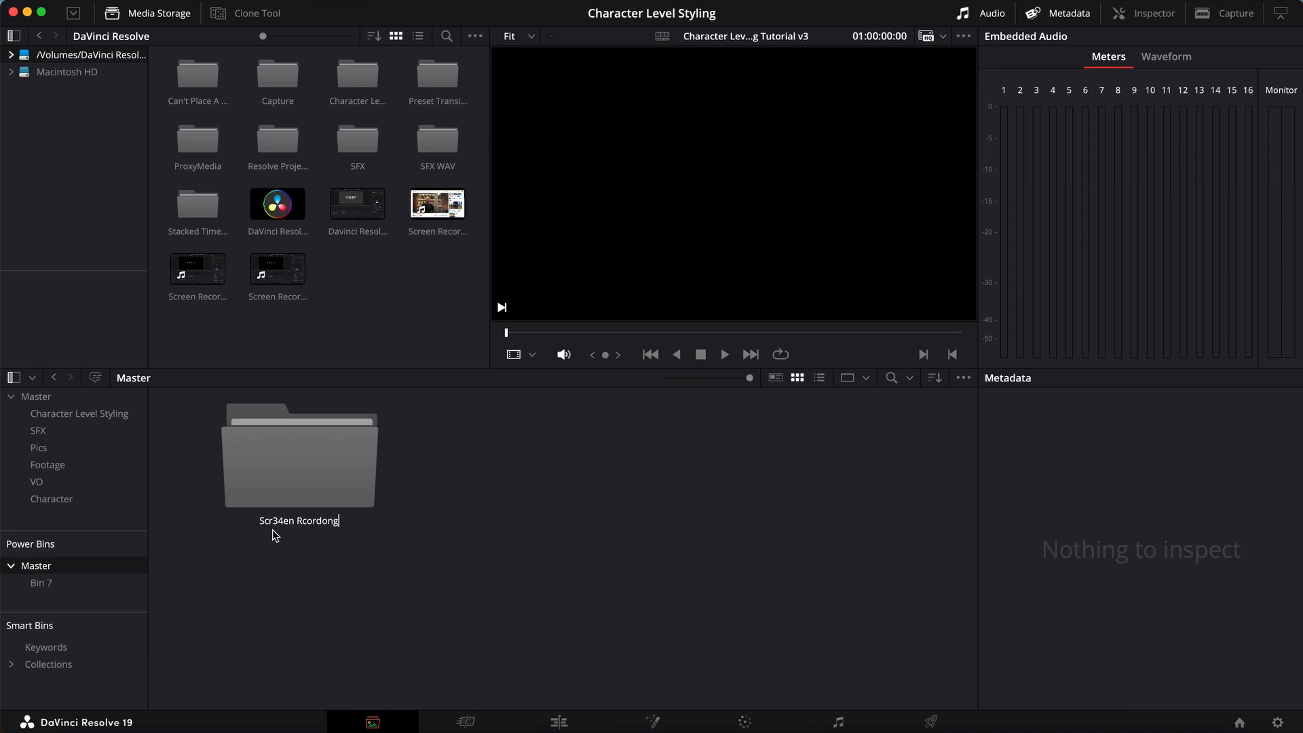
key("Return")
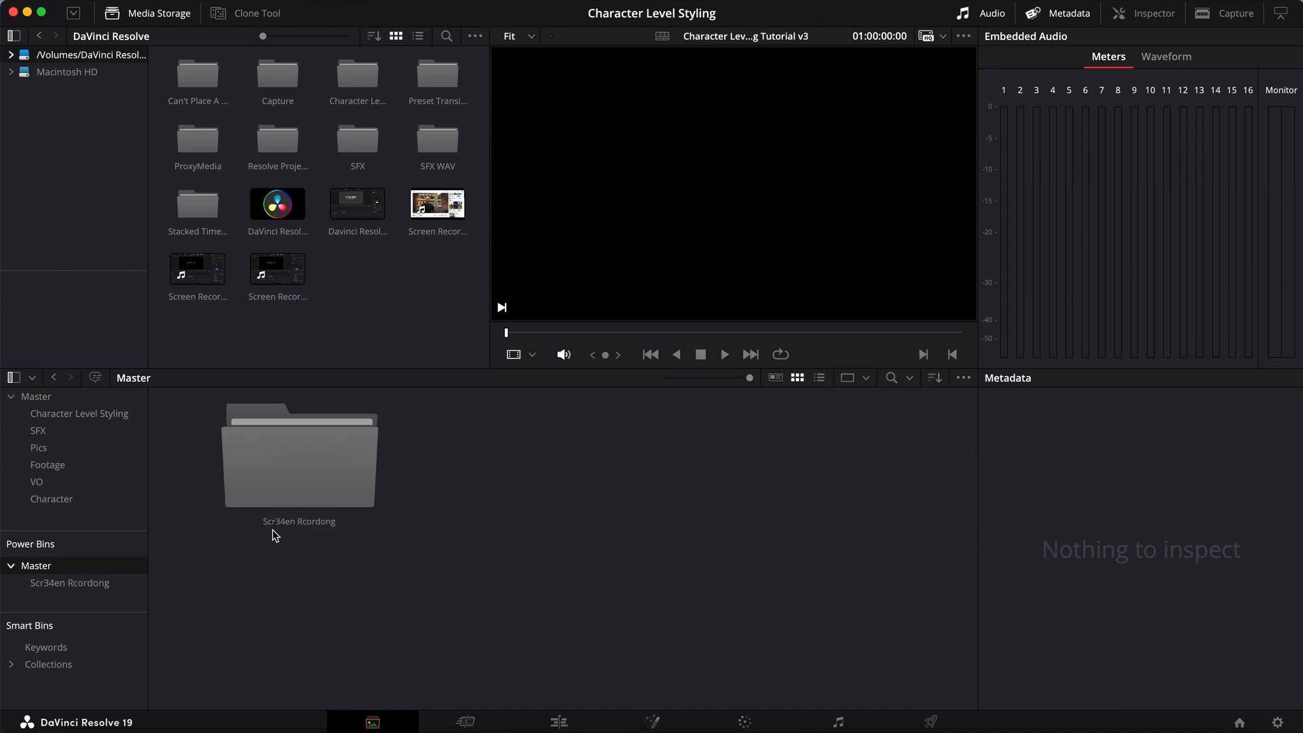
left_click(435, 204)
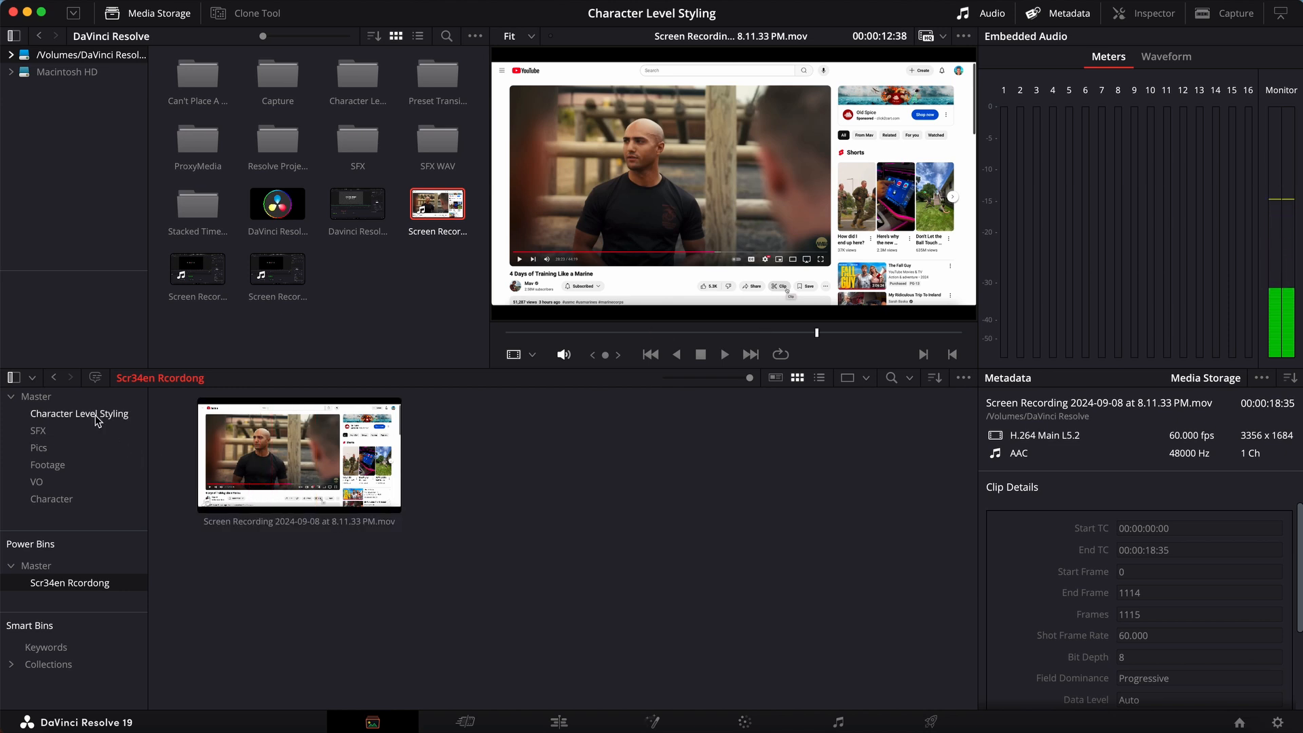
Create a regular bin named 'screen recording' under the Master media pool.
left_click(37, 396)
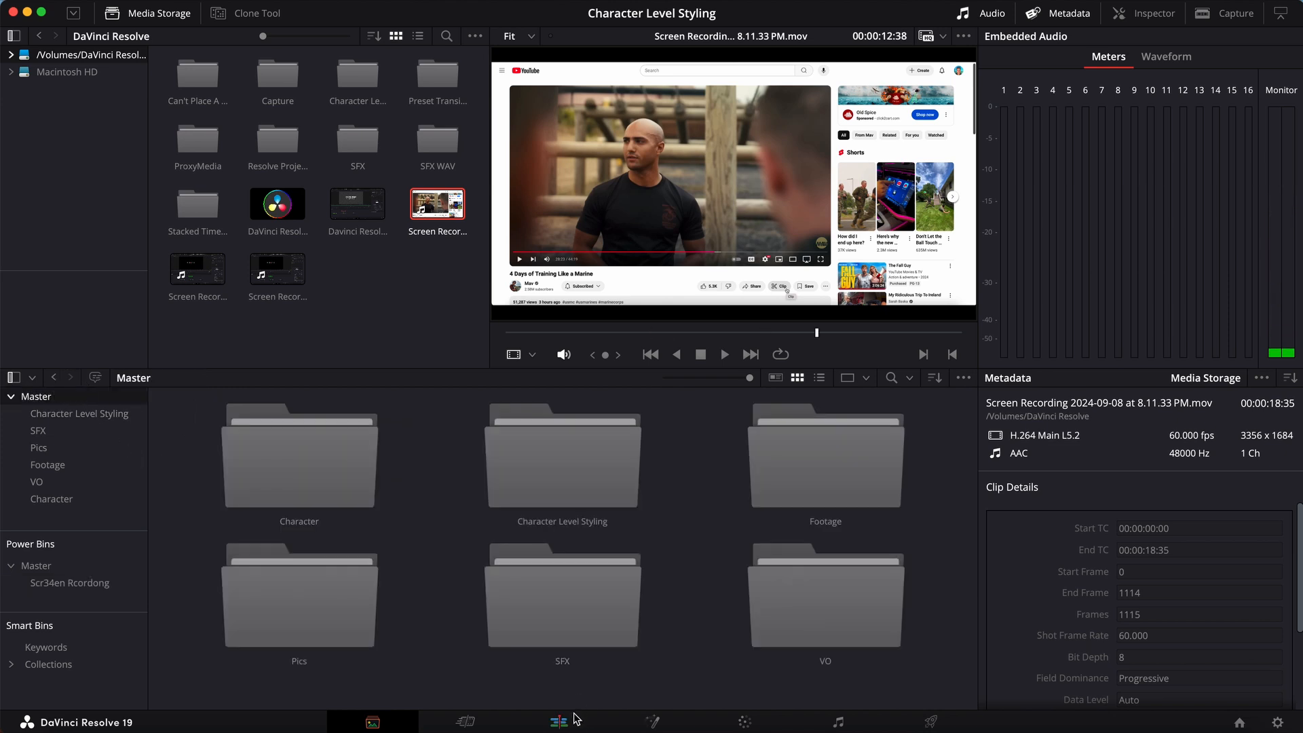
left_click(558, 720)
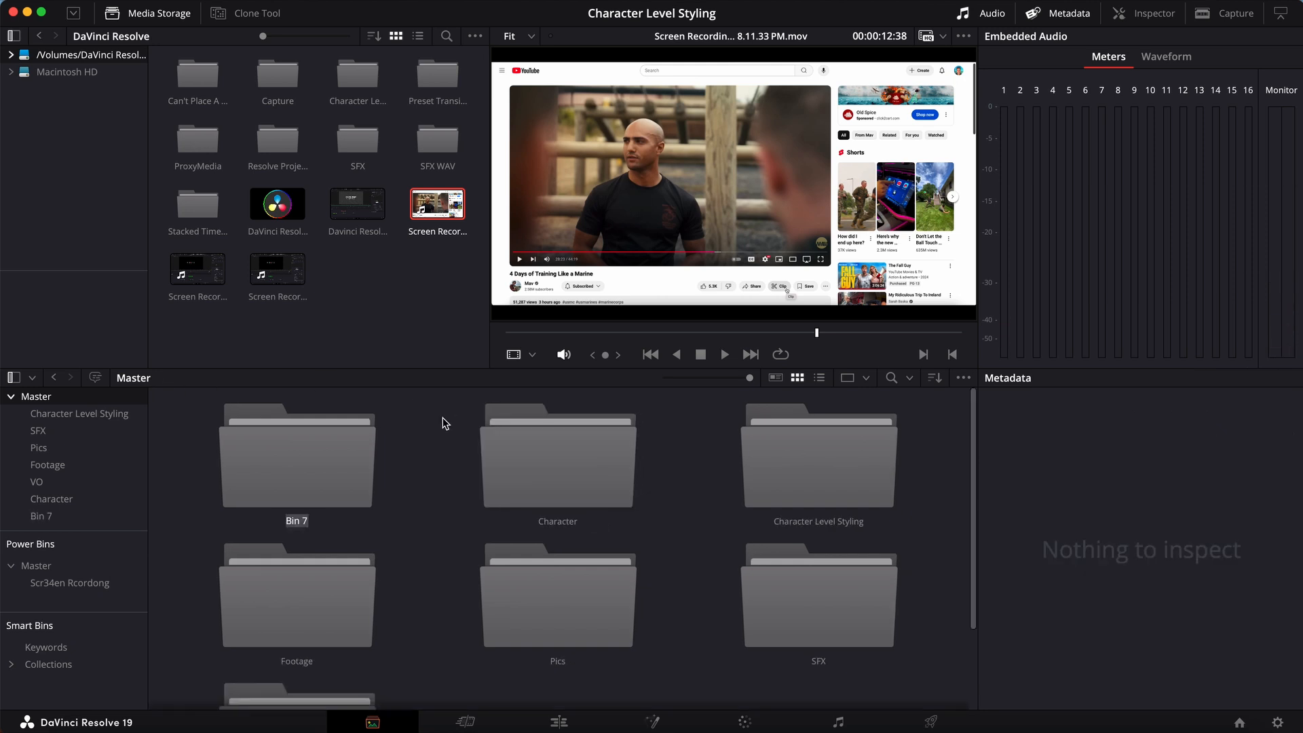
type("screen recording")
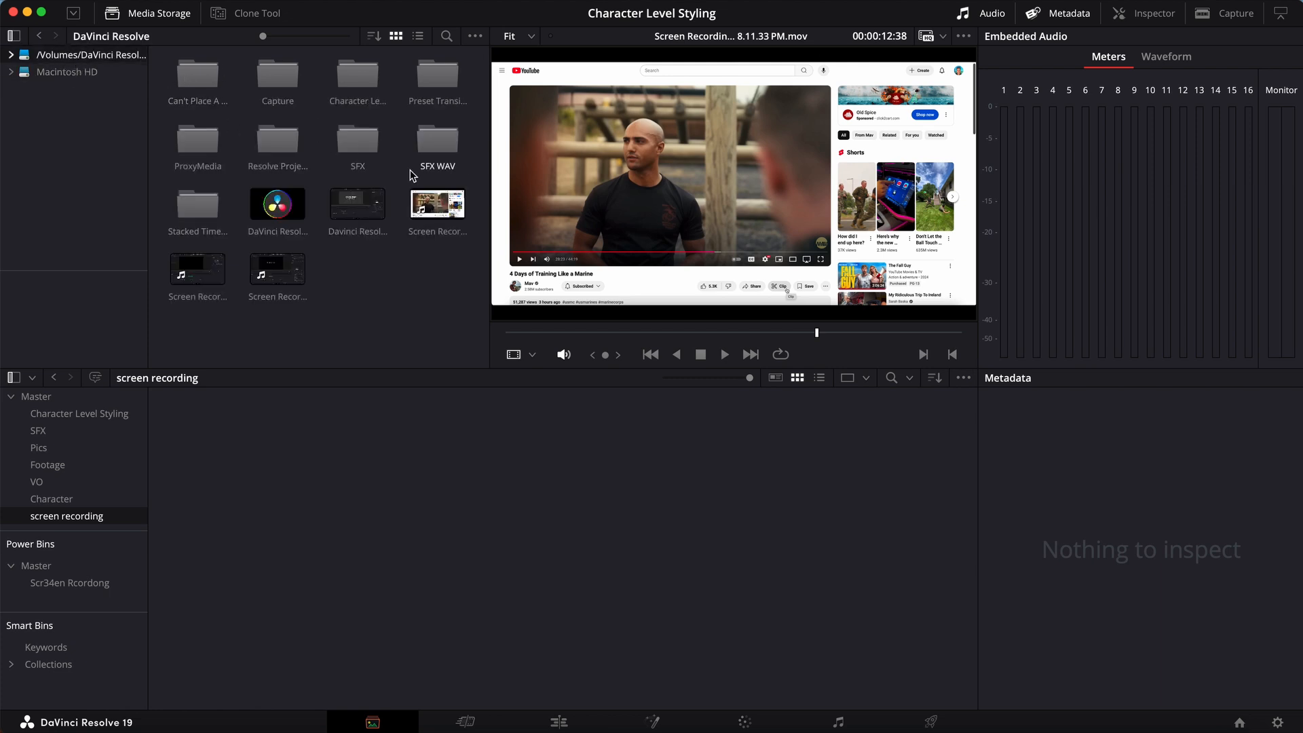
left_click(437, 207)
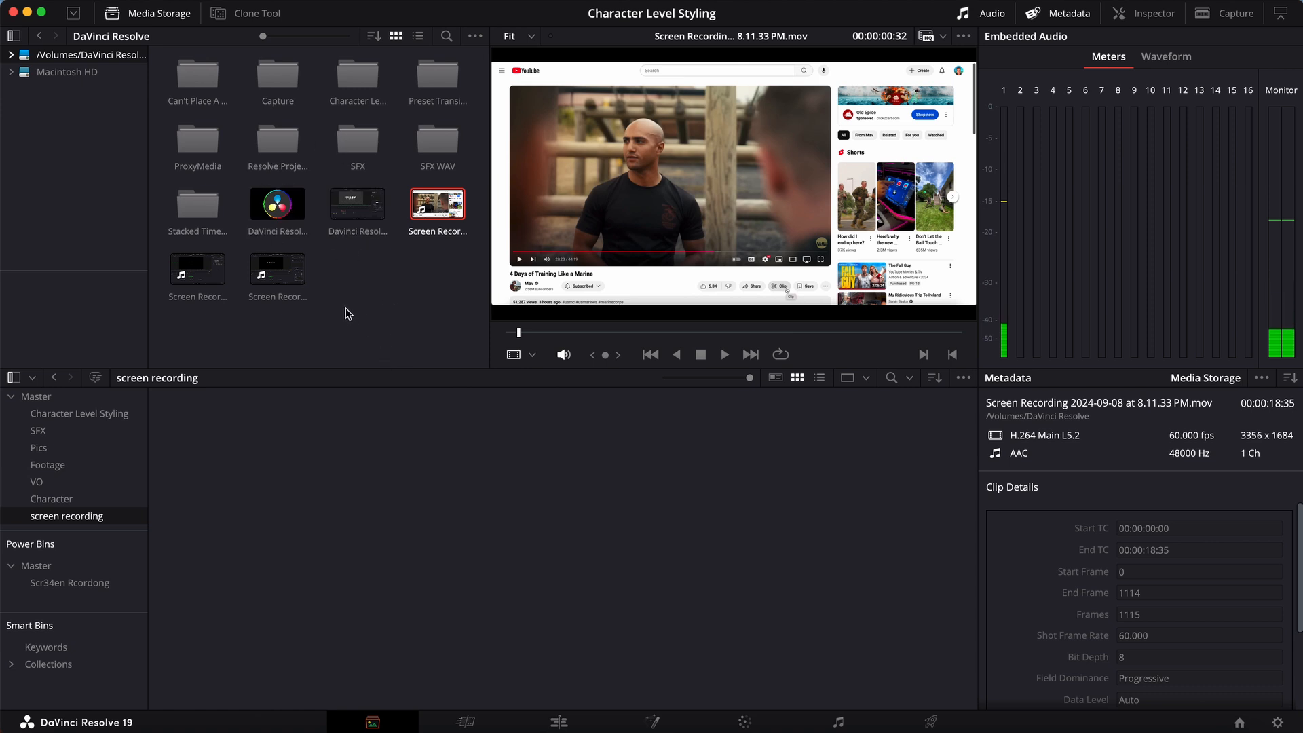
mouse_move(138, 450)
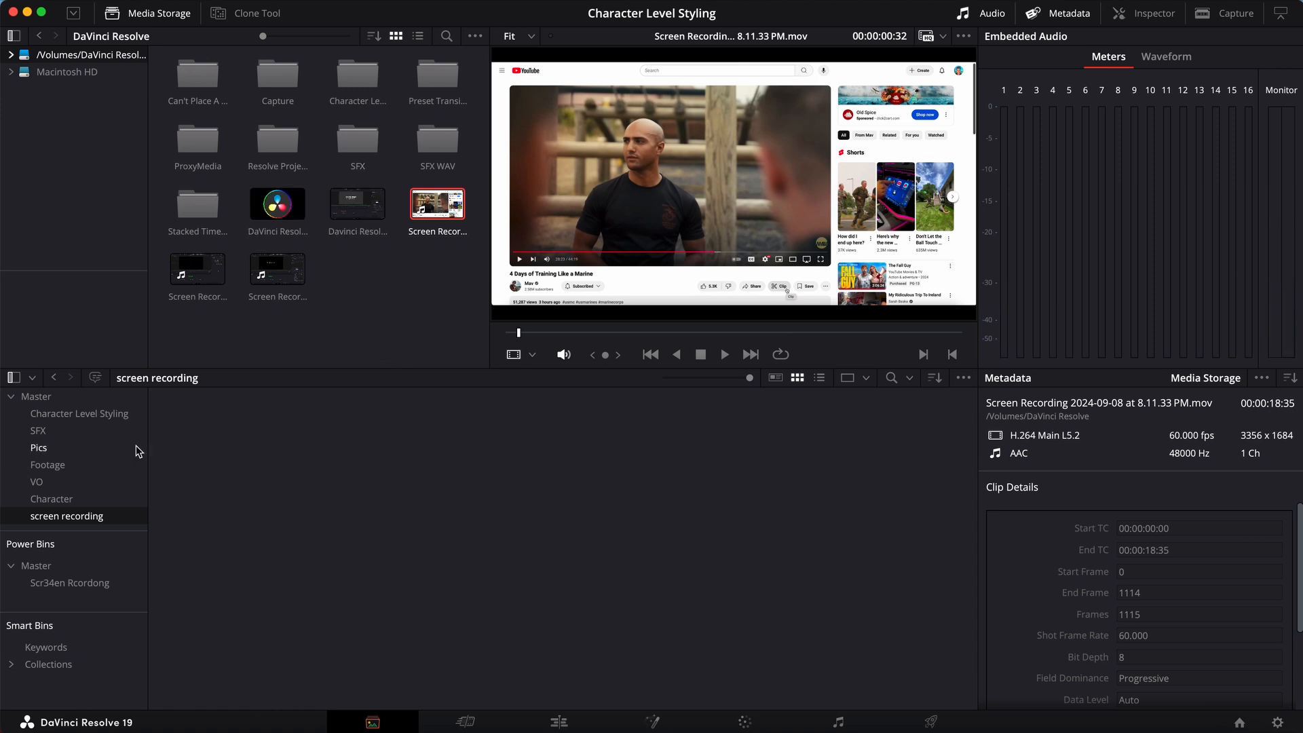
mouse_move(279, 270)
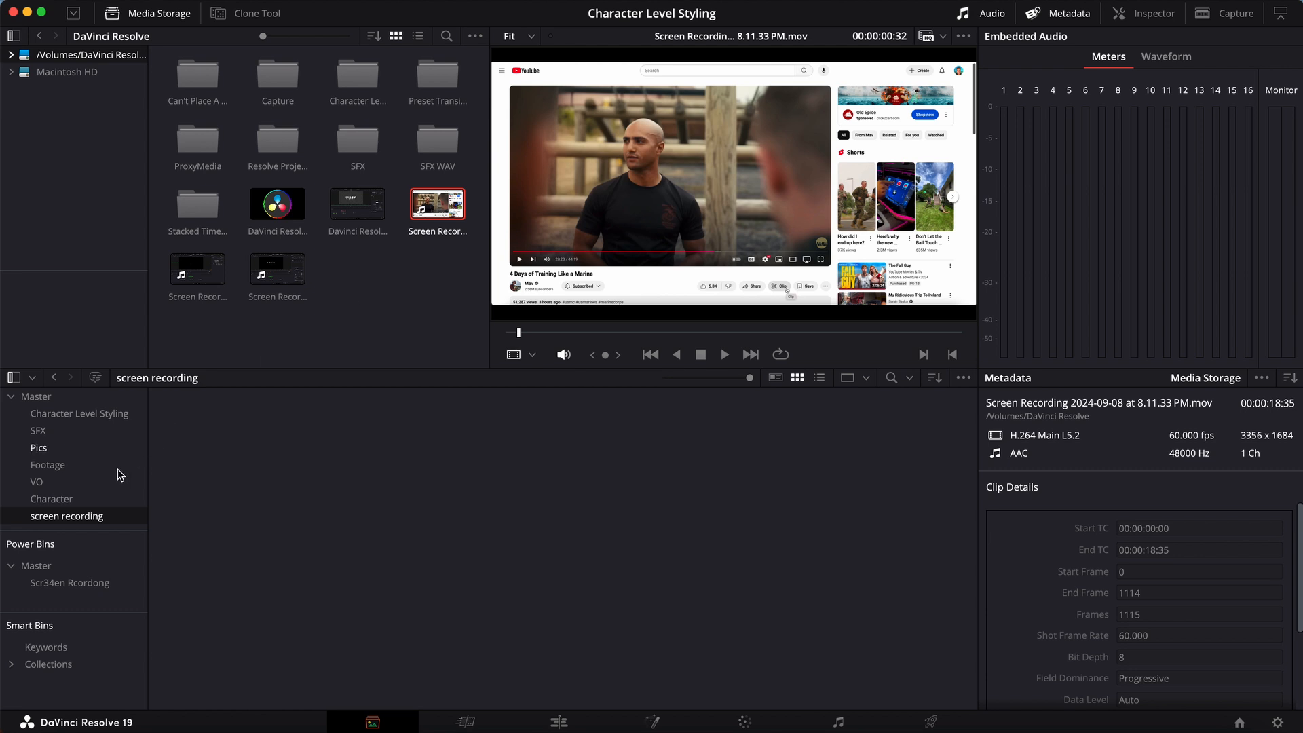
Drag Character Level Styling v3-2.mov from the Output folder into the Scr34en Rcordong power bin.
left_click(70, 582)
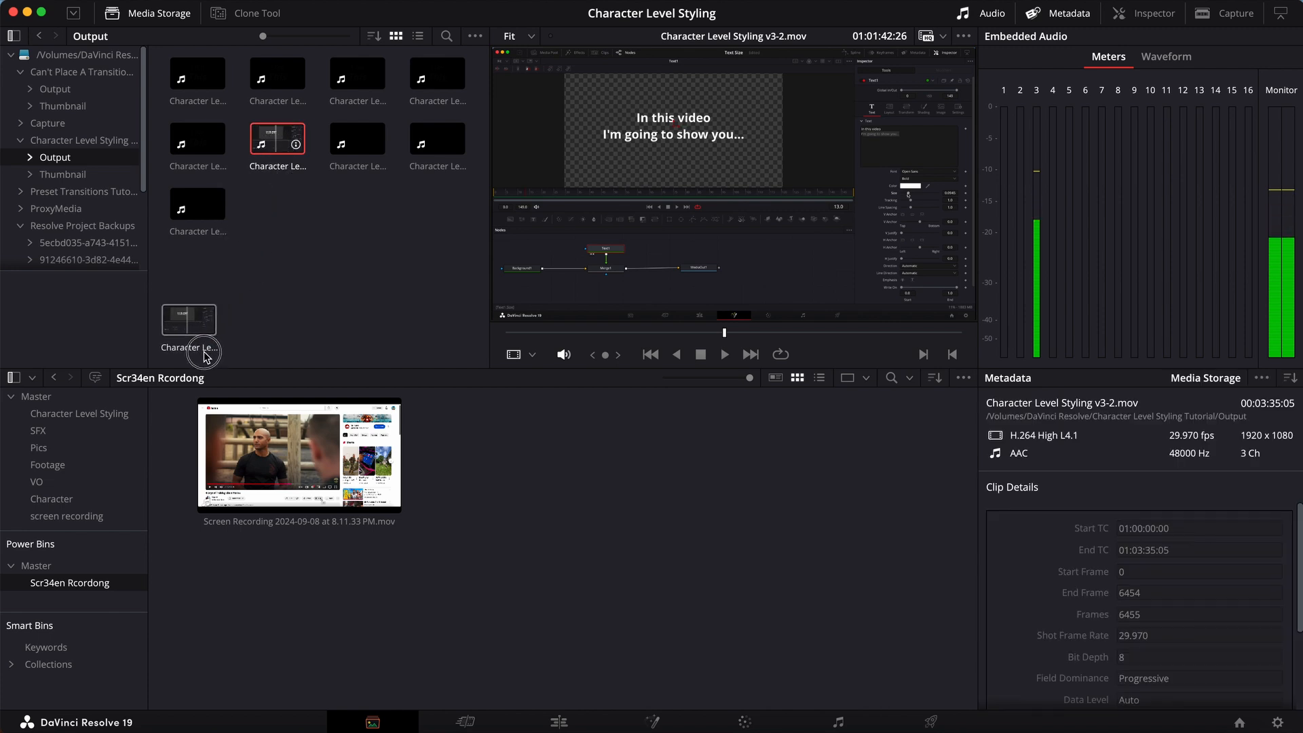
left_click_drag(205, 357, 87, 590)
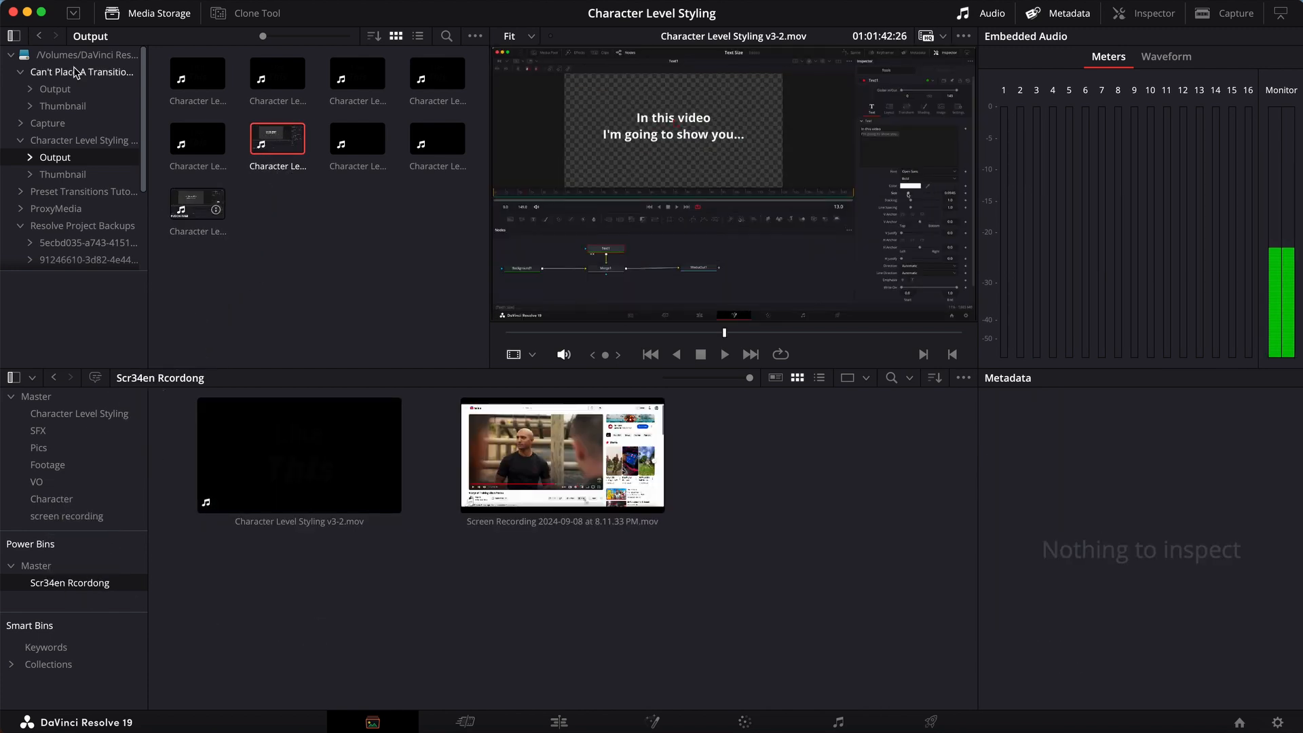
left_click(20, 106)
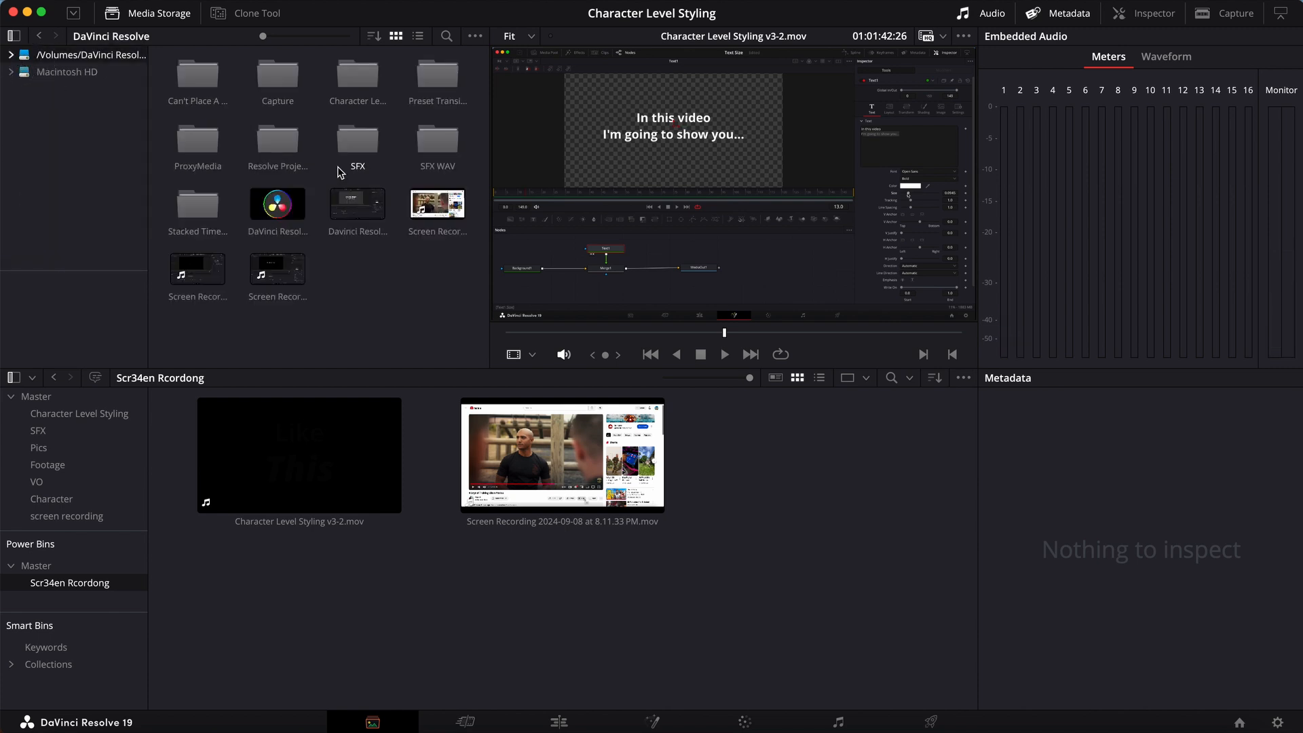
mouse_move(314, 188)
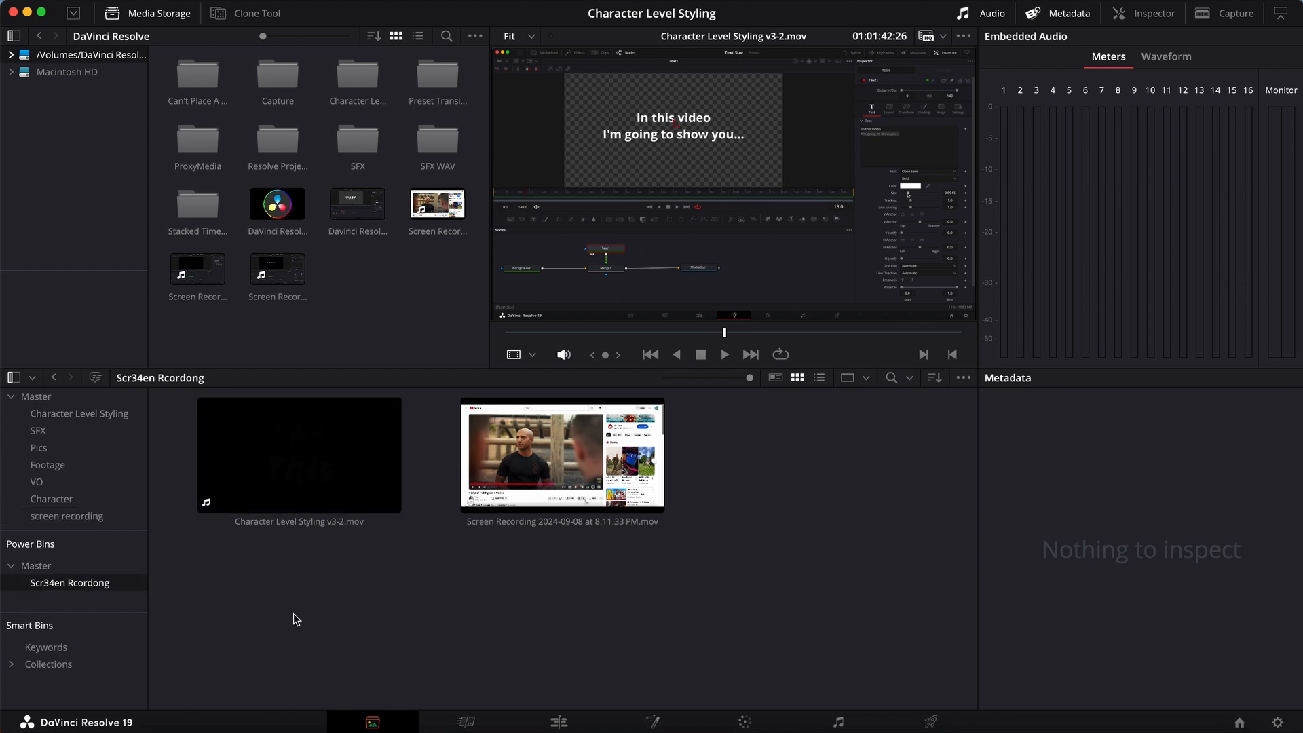
mouse_move(324, 617)
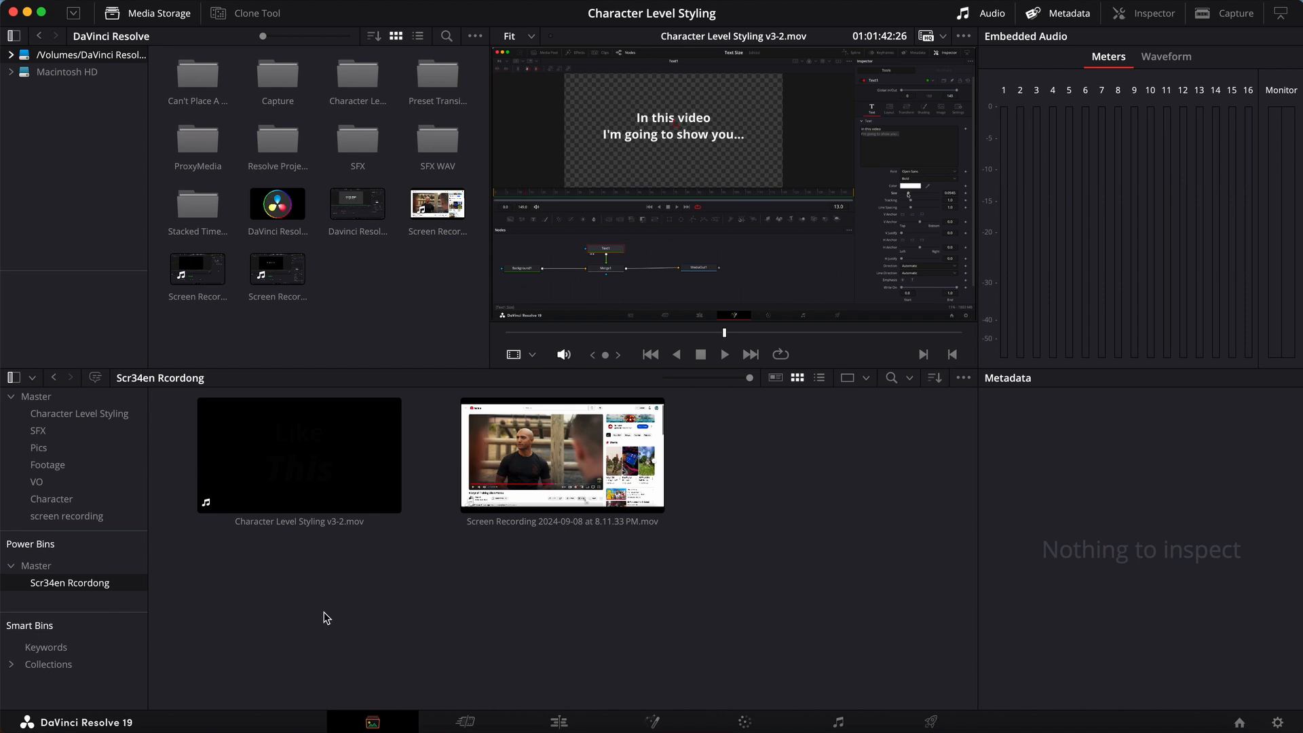
mouse_move(113, 548)
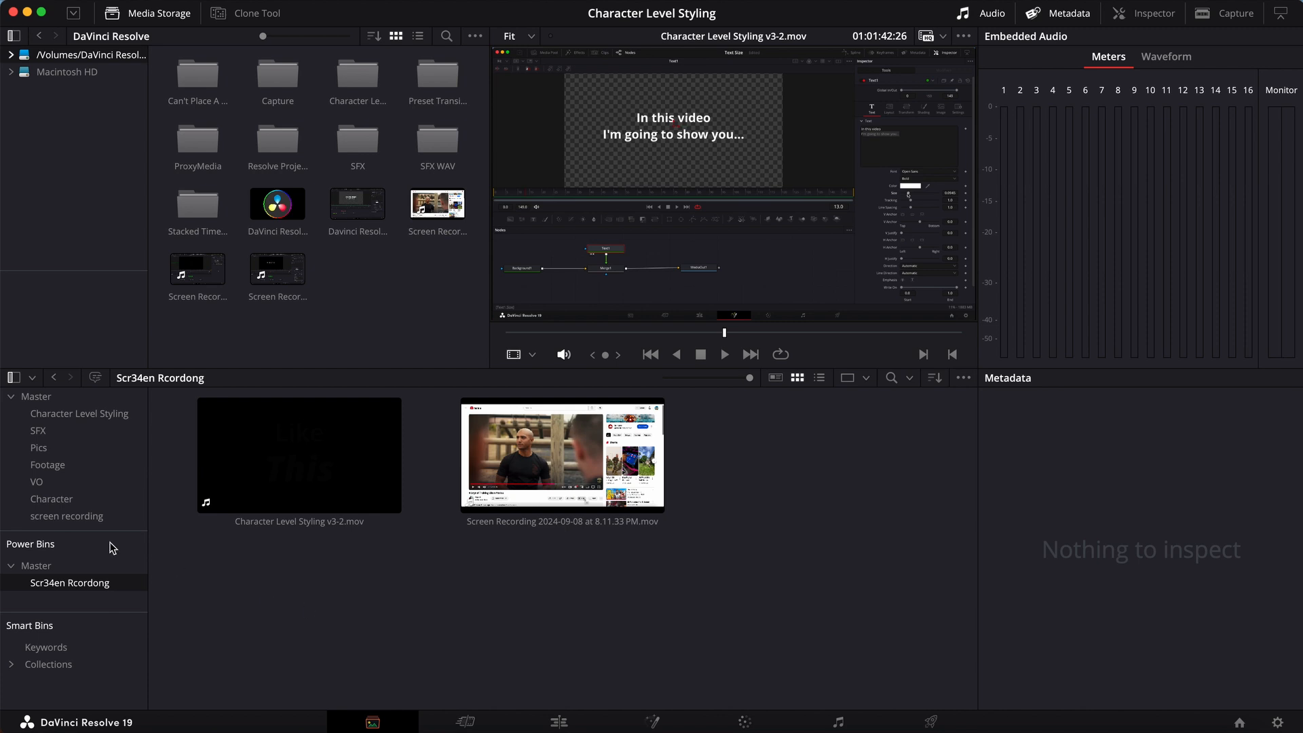
left_click(69, 582)
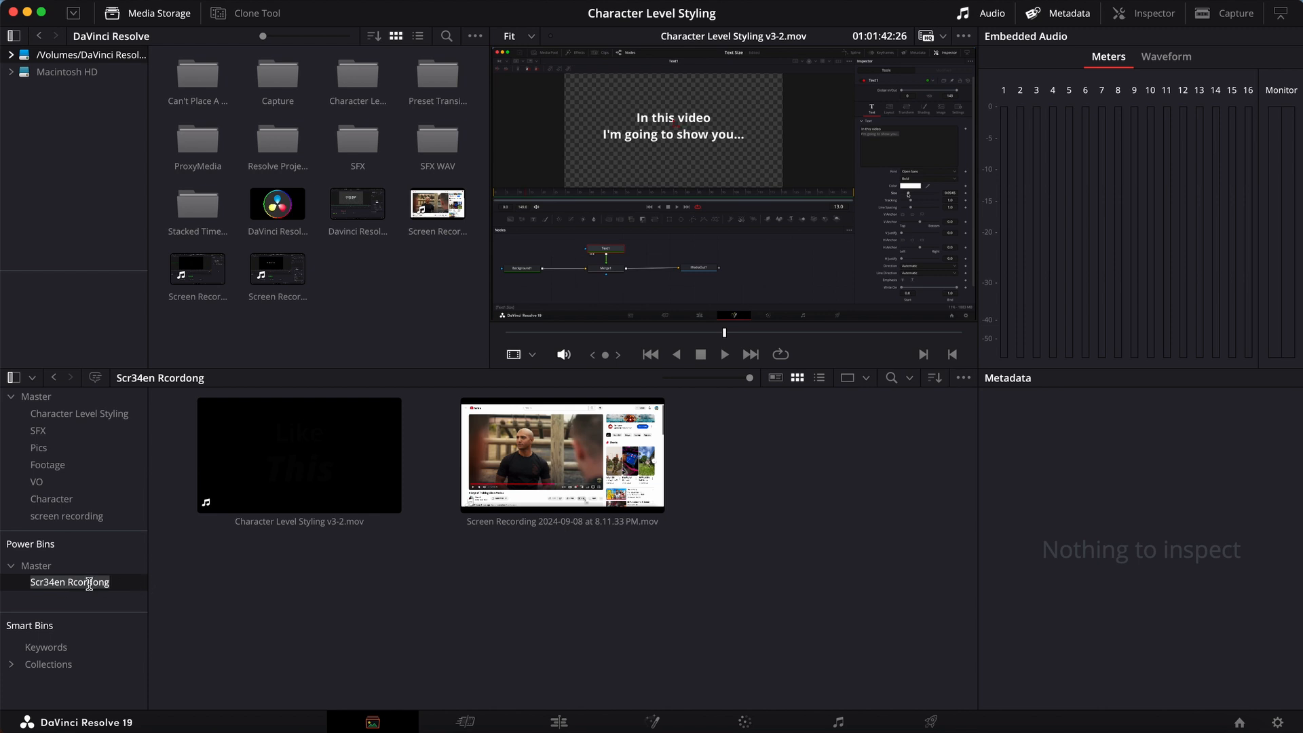
mouse_move(152, 597)
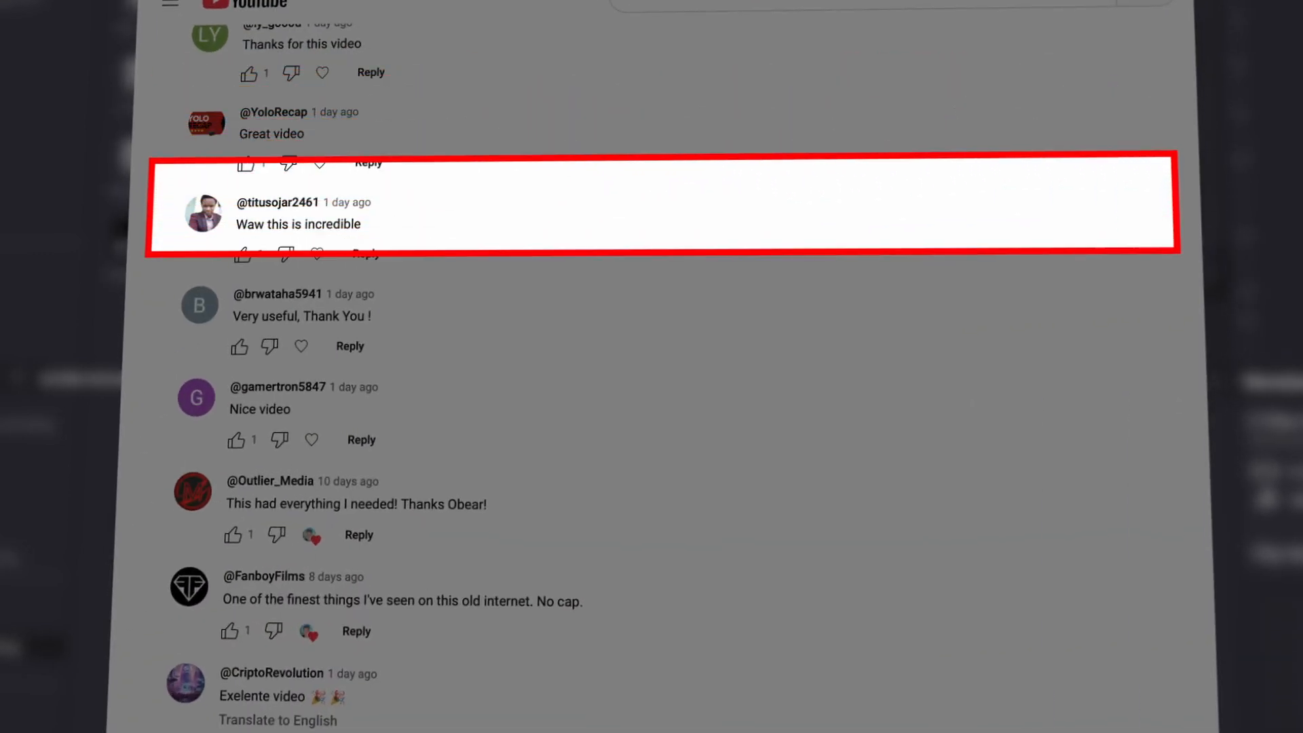
scroll("down", 3)
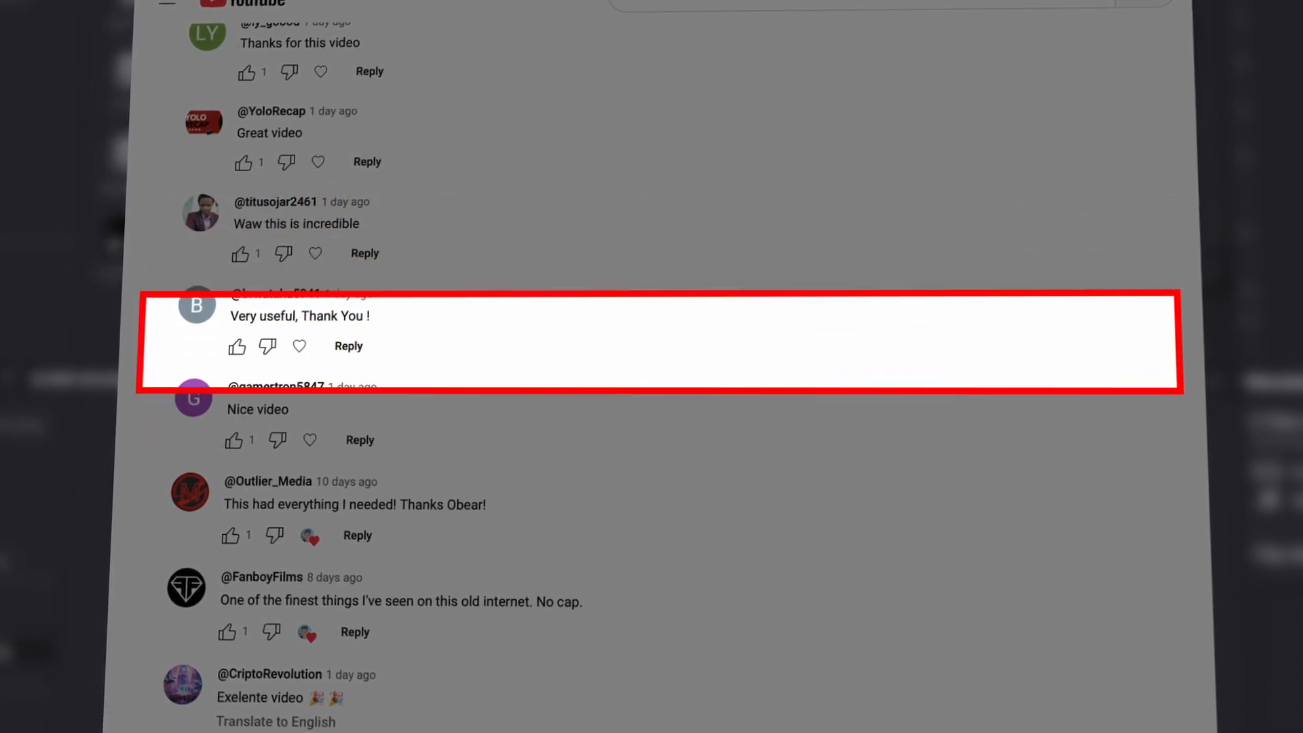
scroll("down", 3)
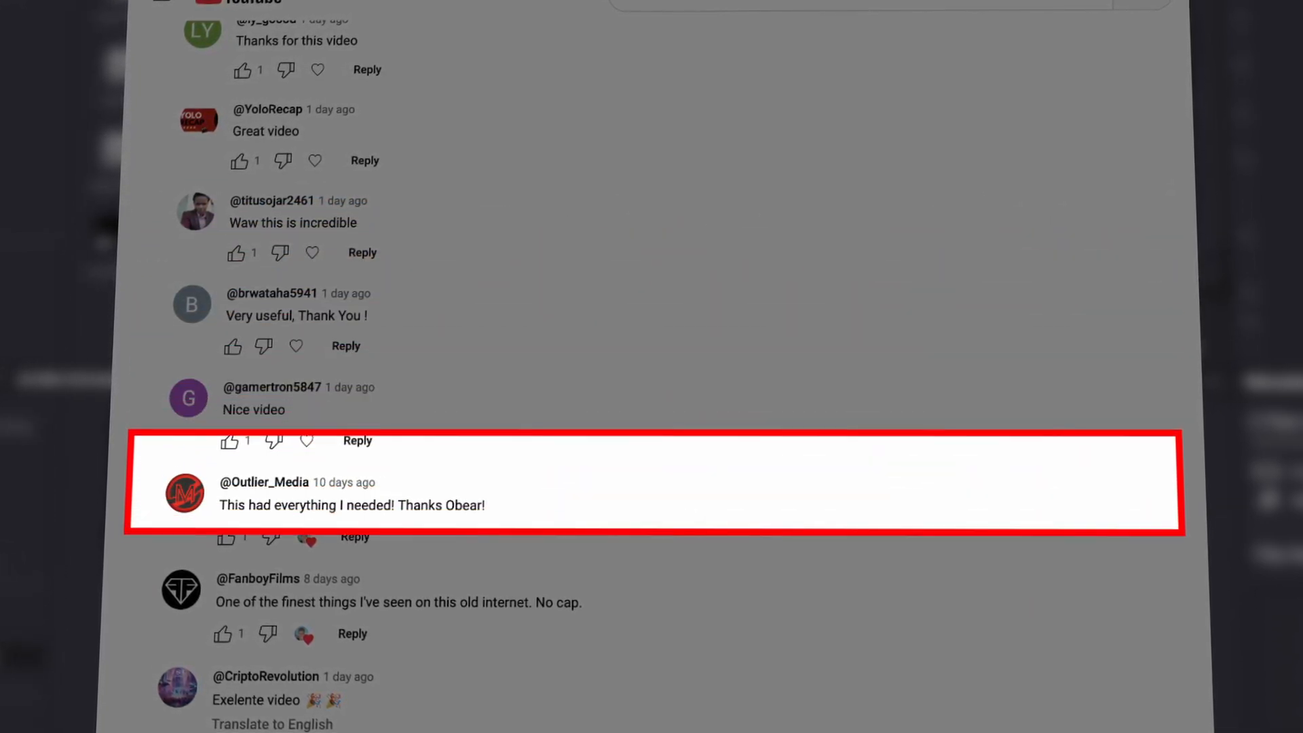